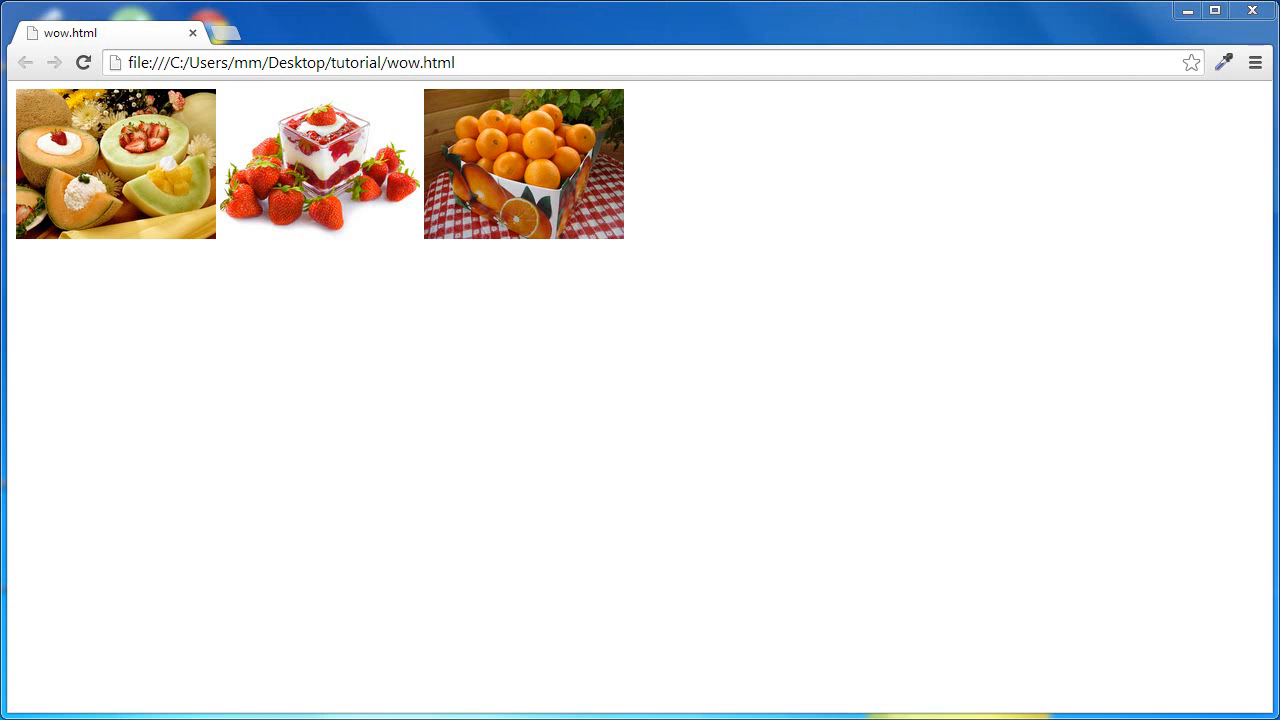
pyautogui.moveTo(992, 527)
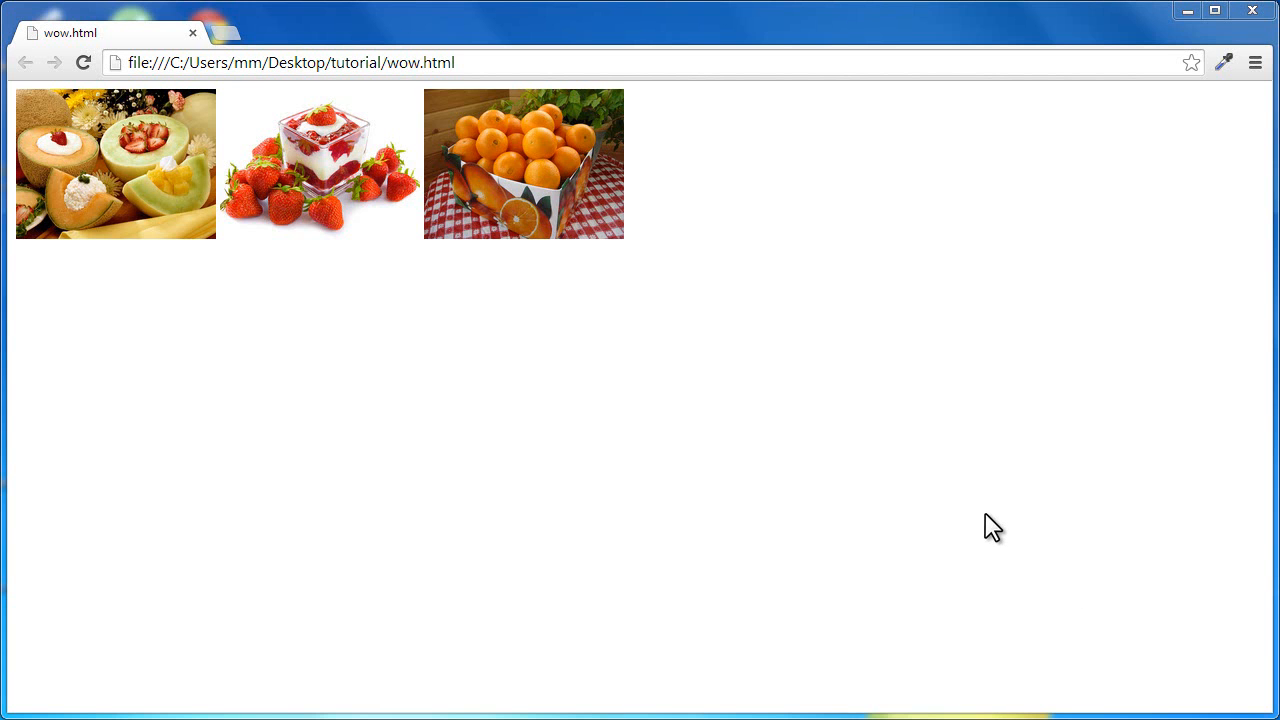
# Step: Click back and forth across the three fruit thumbnails in the page preview
pyautogui.click(523, 164)
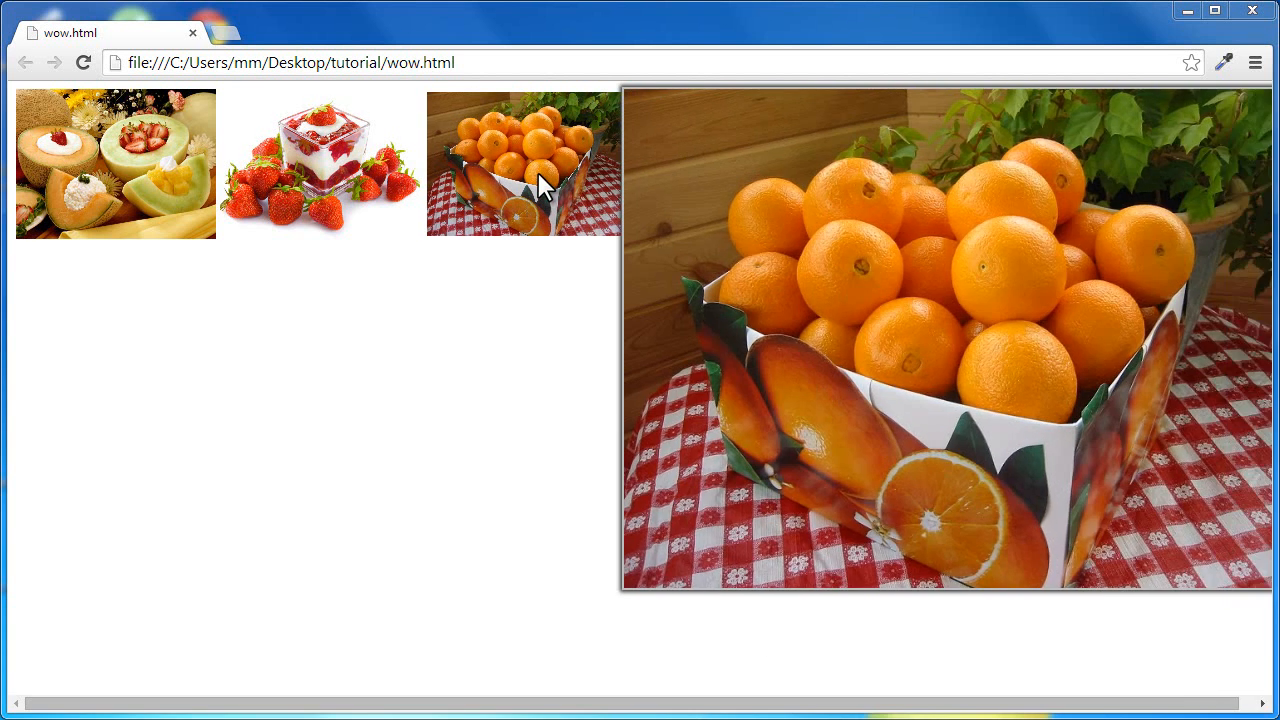
pyautogui.click(318, 163)
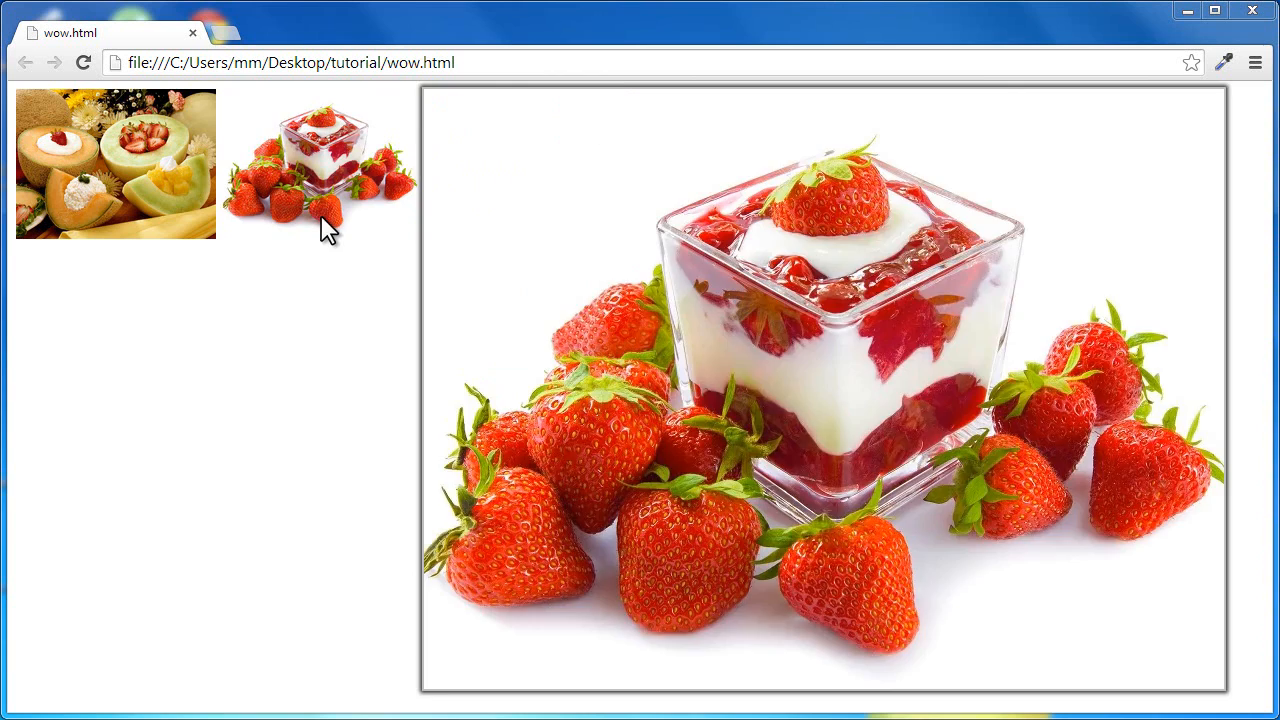
pyautogui.click(114, 163)
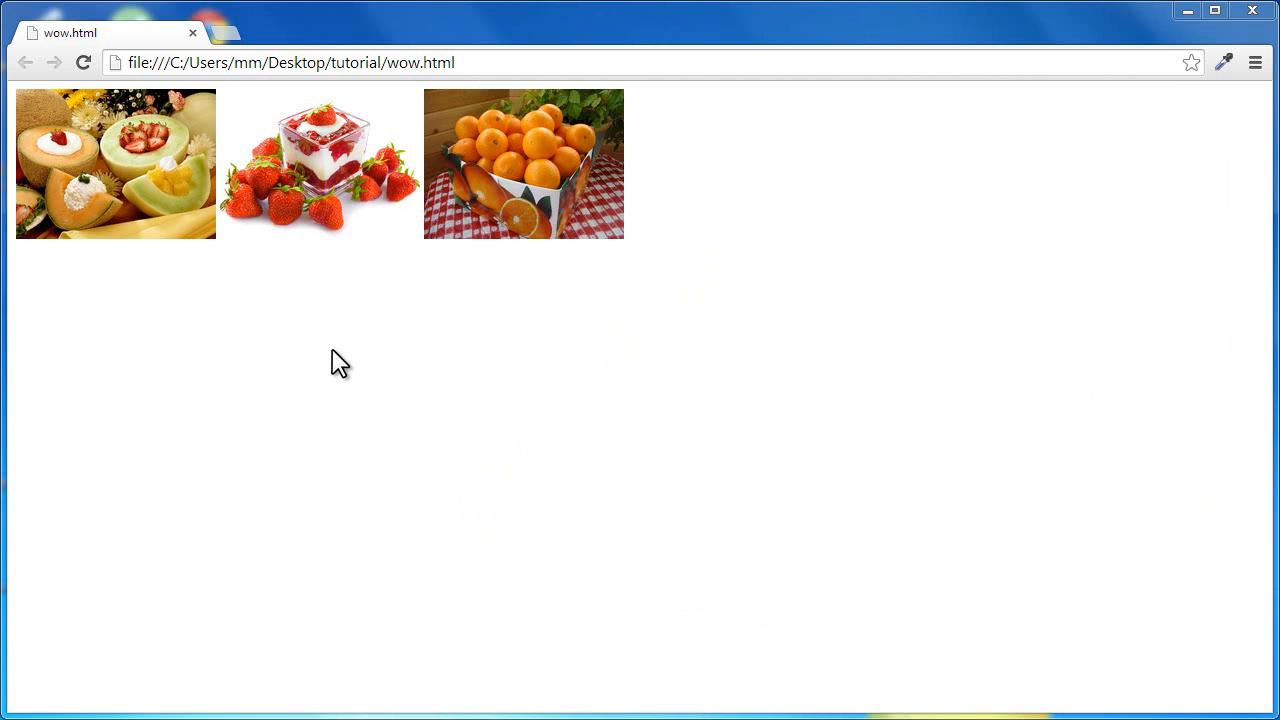
pyautogui.click(320, 163)
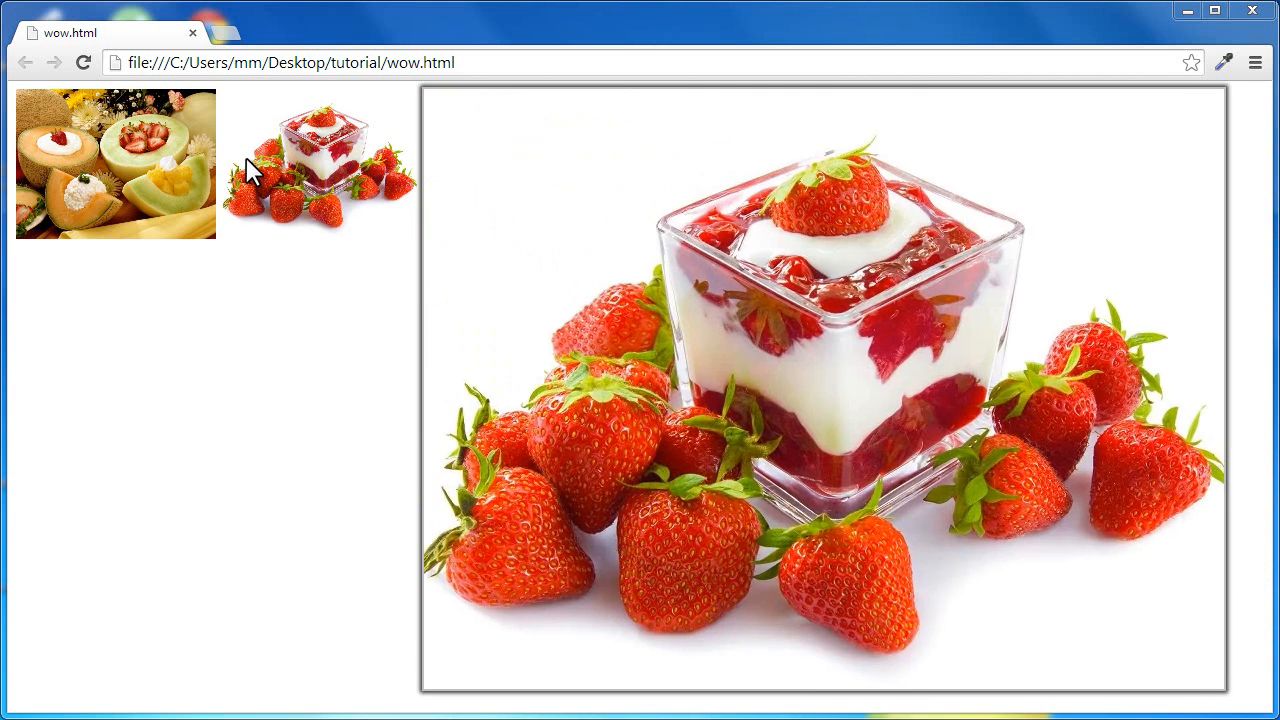
pyautogui.click(114, 163)
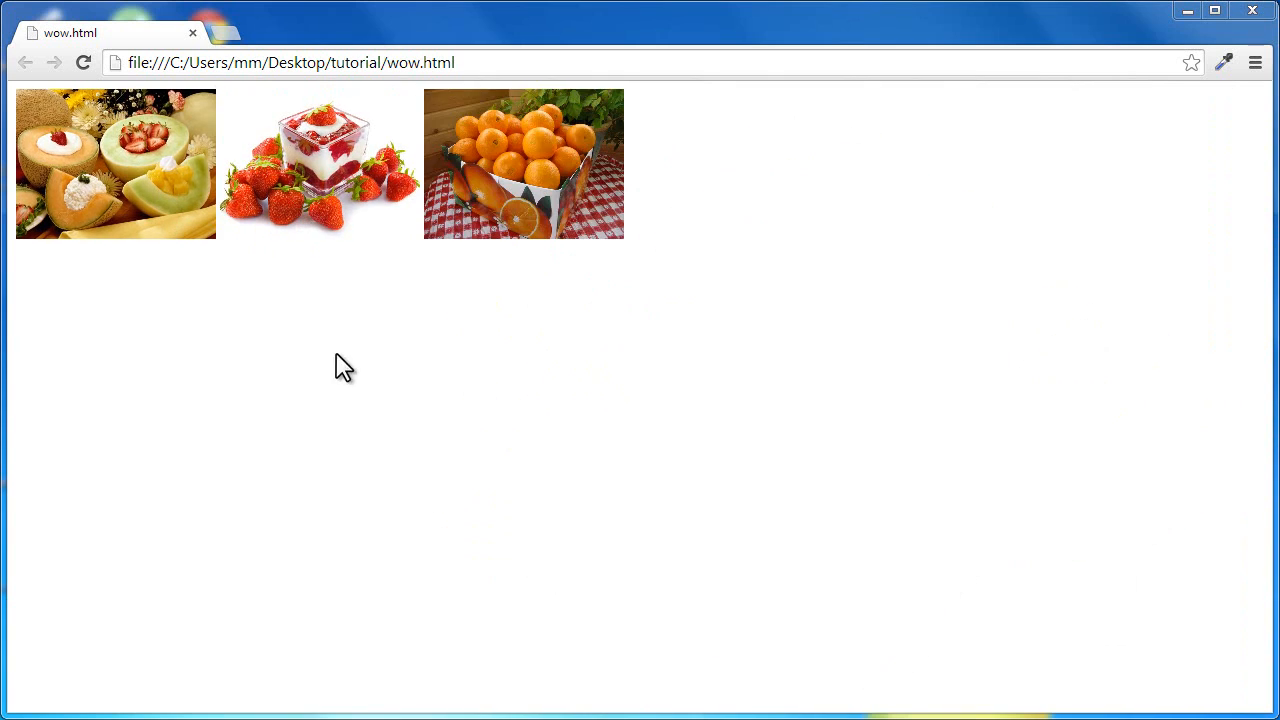
pyautogui.click(320, 165)
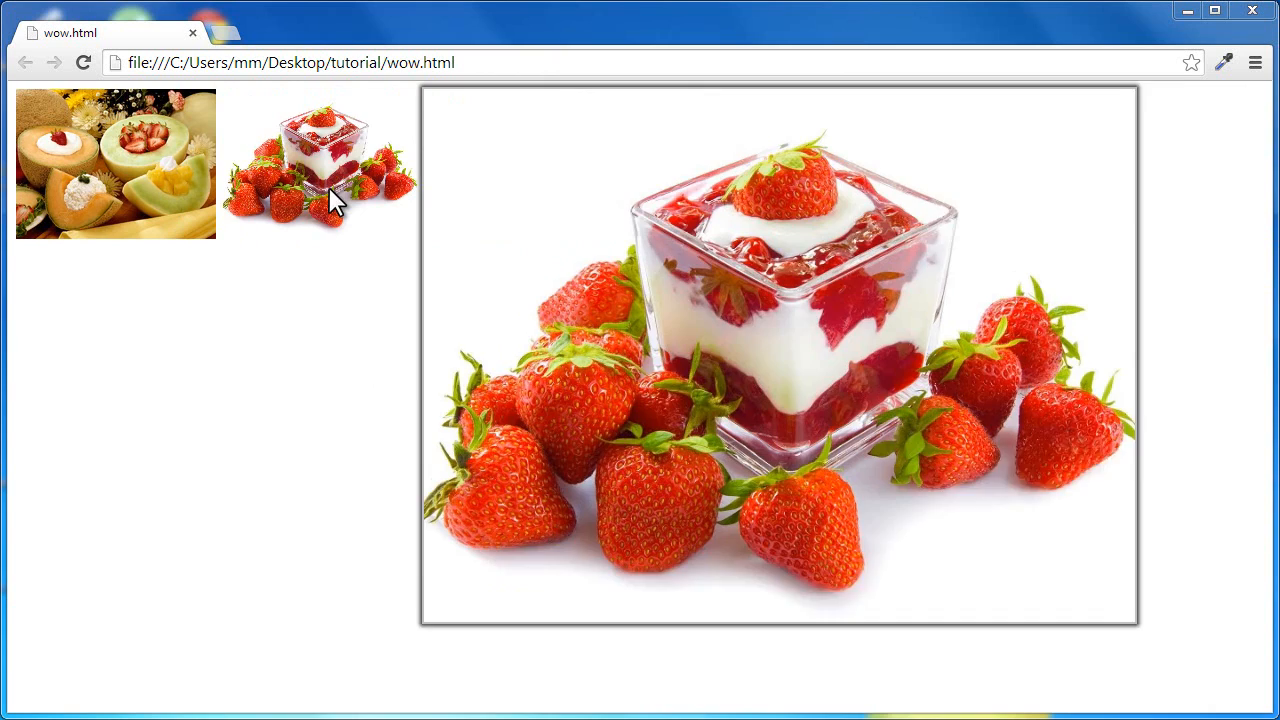
pyautogui.click(115, 163)
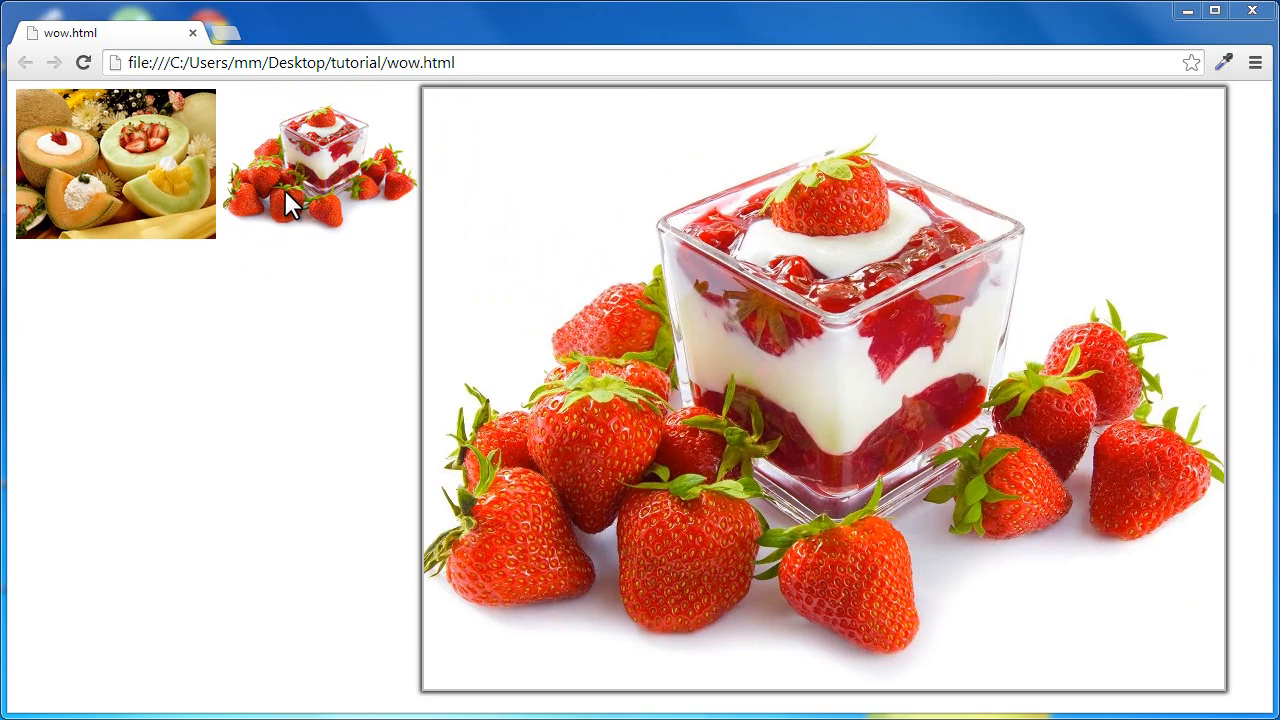
pyautogui.click(320, 163)
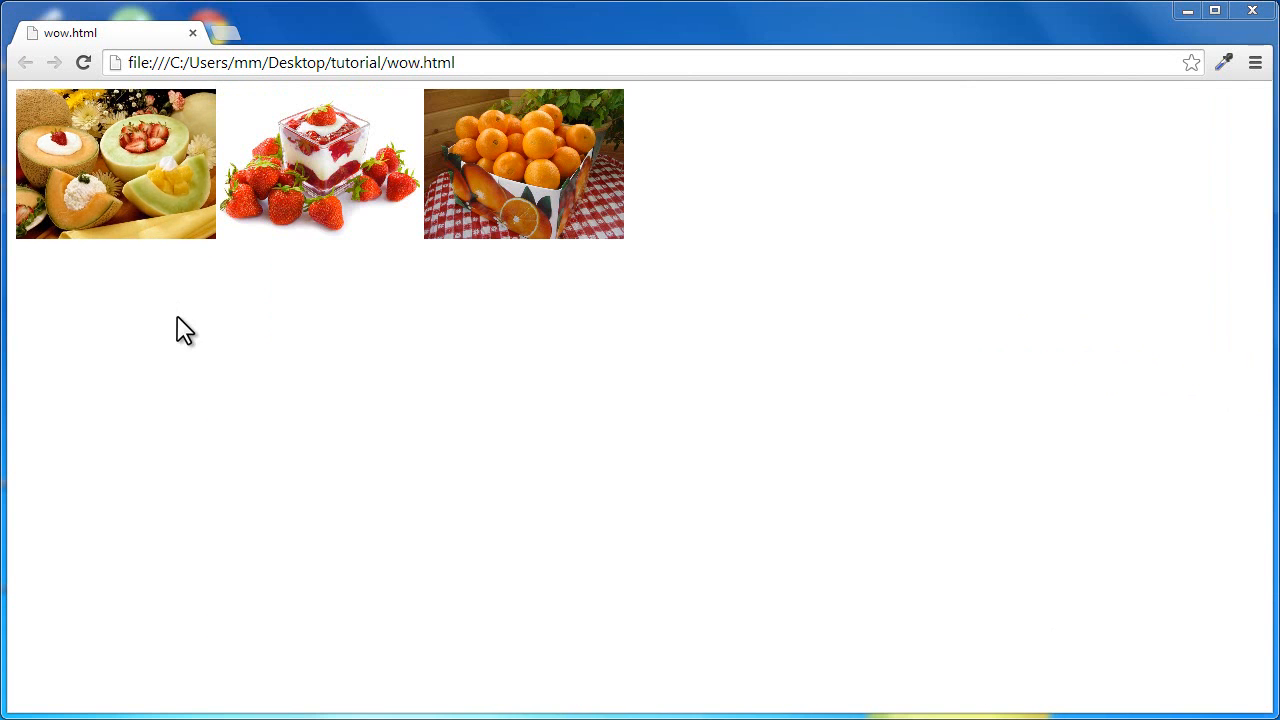
pyautogui.moveTo(177, 327)
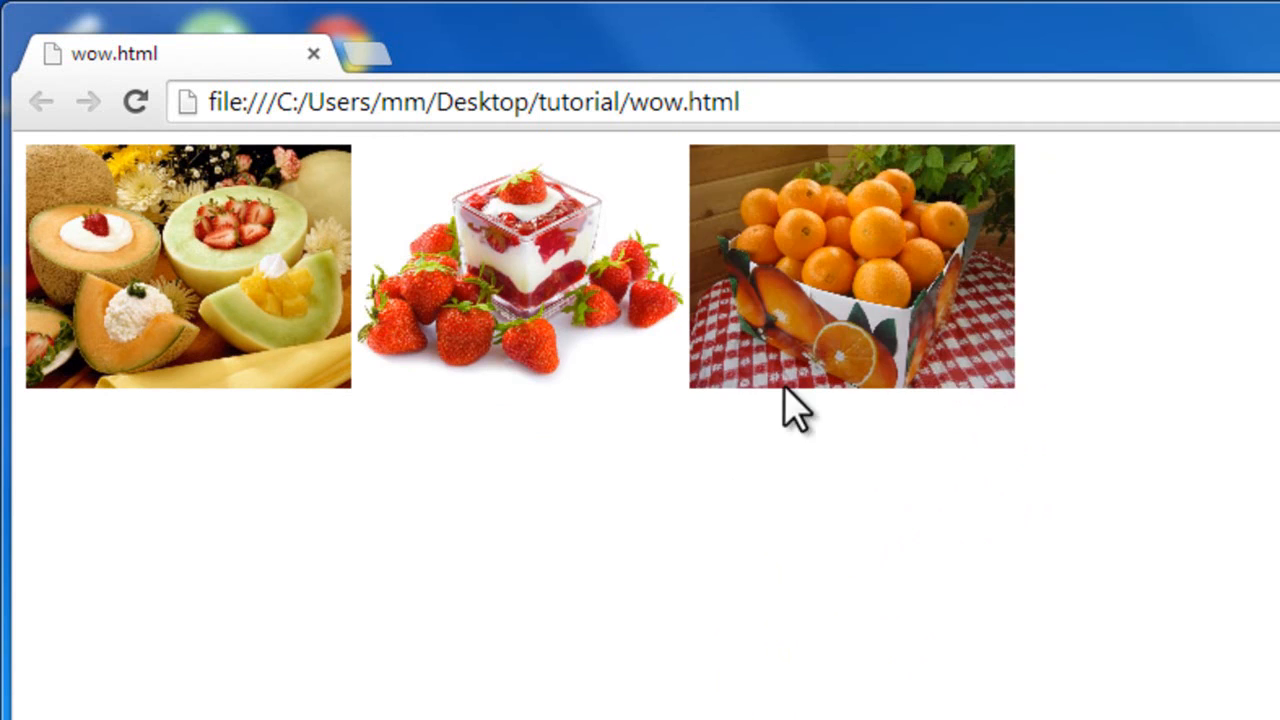
# Step: Append g to each picbig class to make picbigg, then save wow.html
pyautogui.click(850, 266)
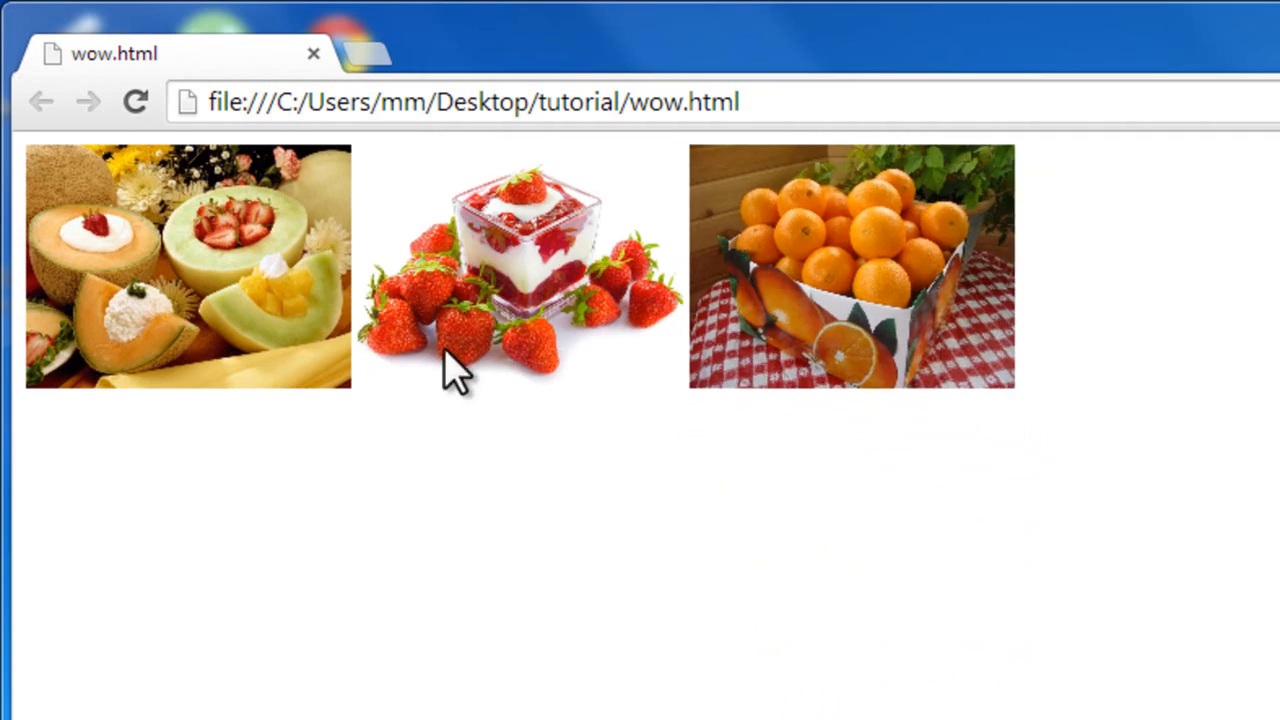
pyautogui.click(187, 265)
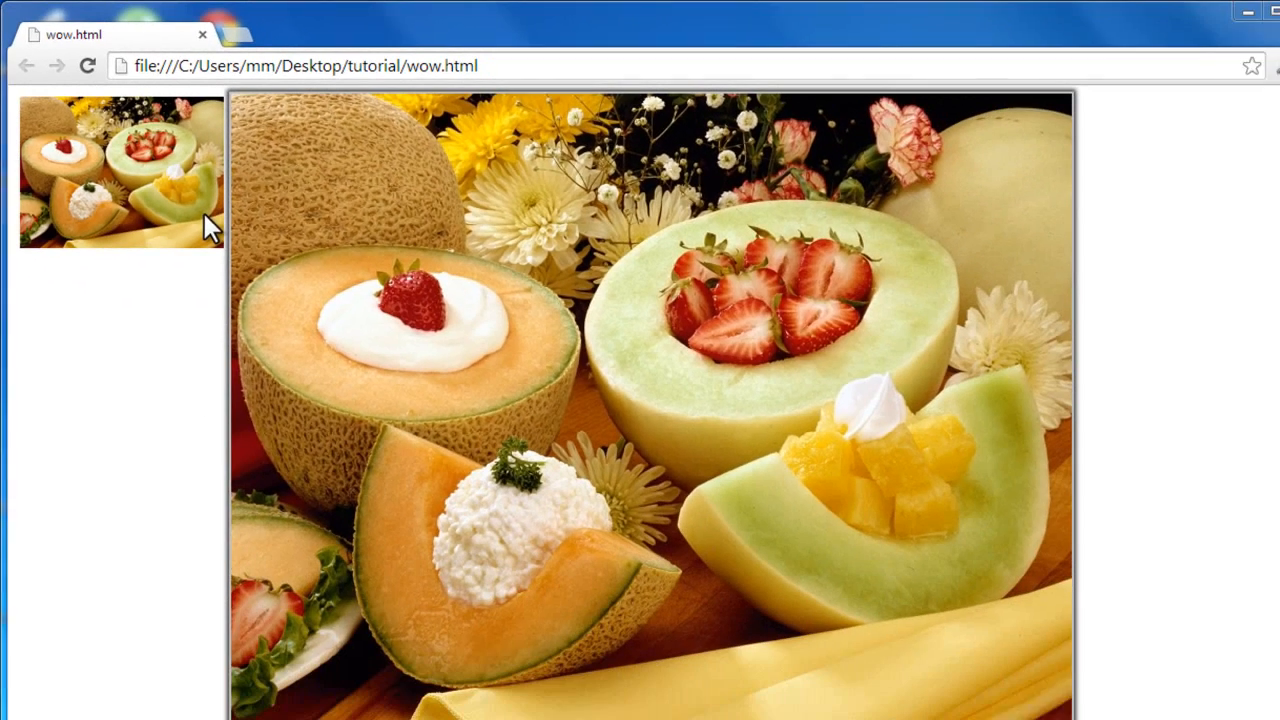
pyautogui.click(1215, 11)
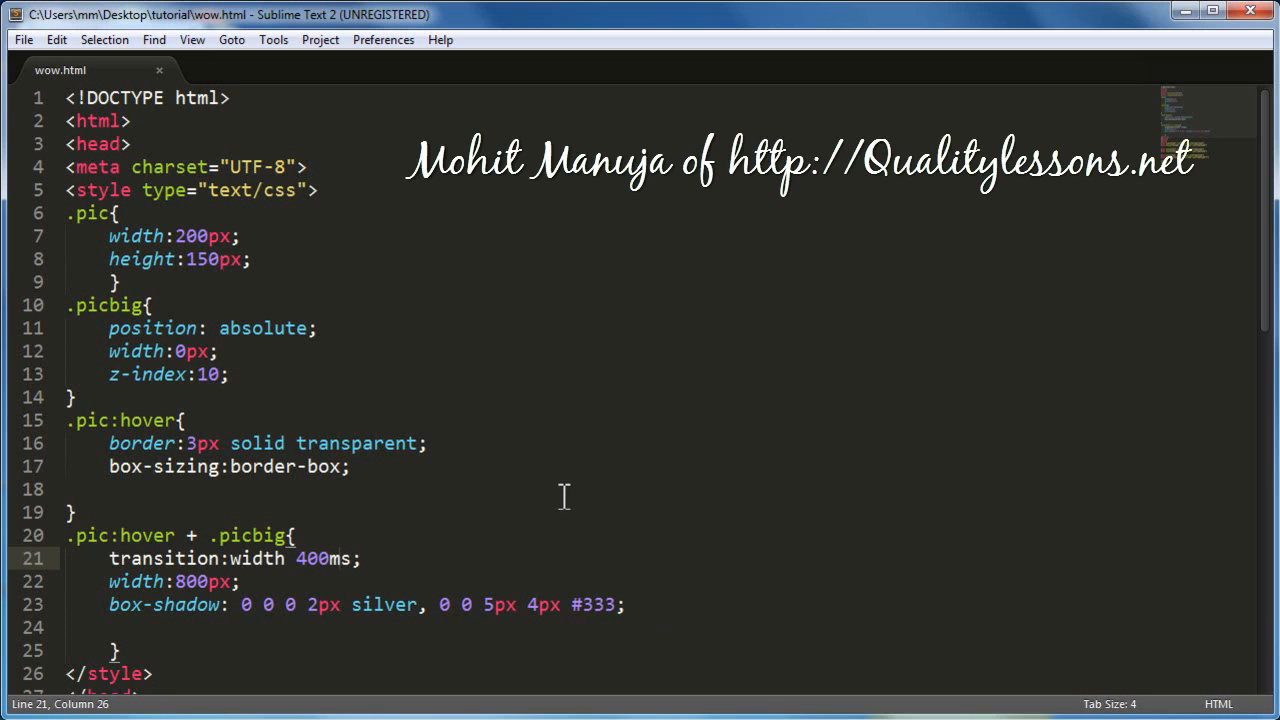
pyautogui.moveTo(313, 489)
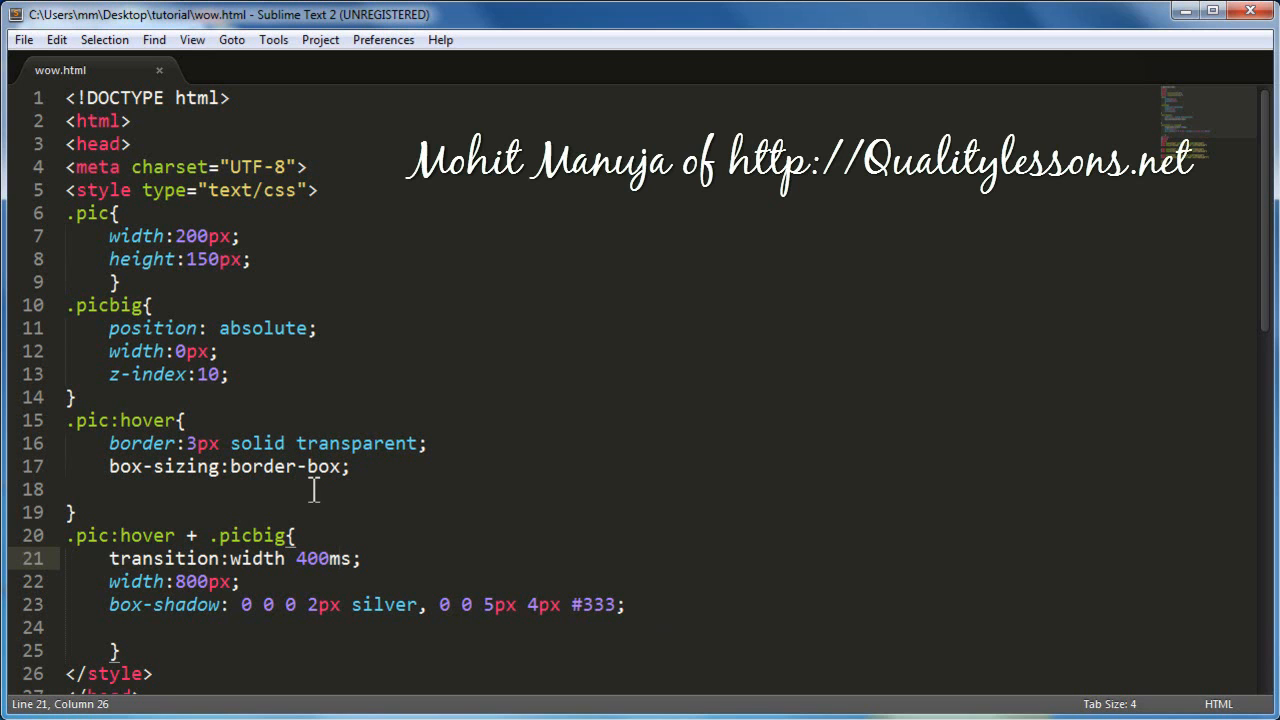
pyautogui.doubleClick(124, 467)
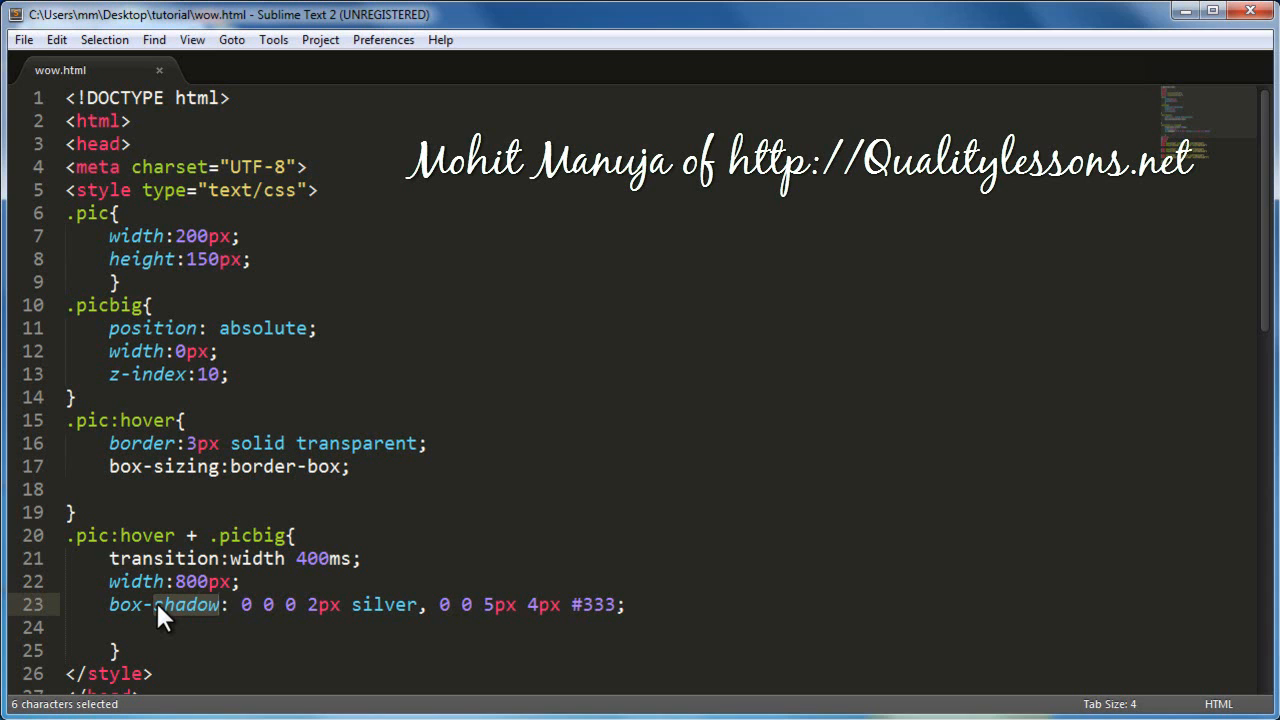
pyautogui.moveTo(302, 400)
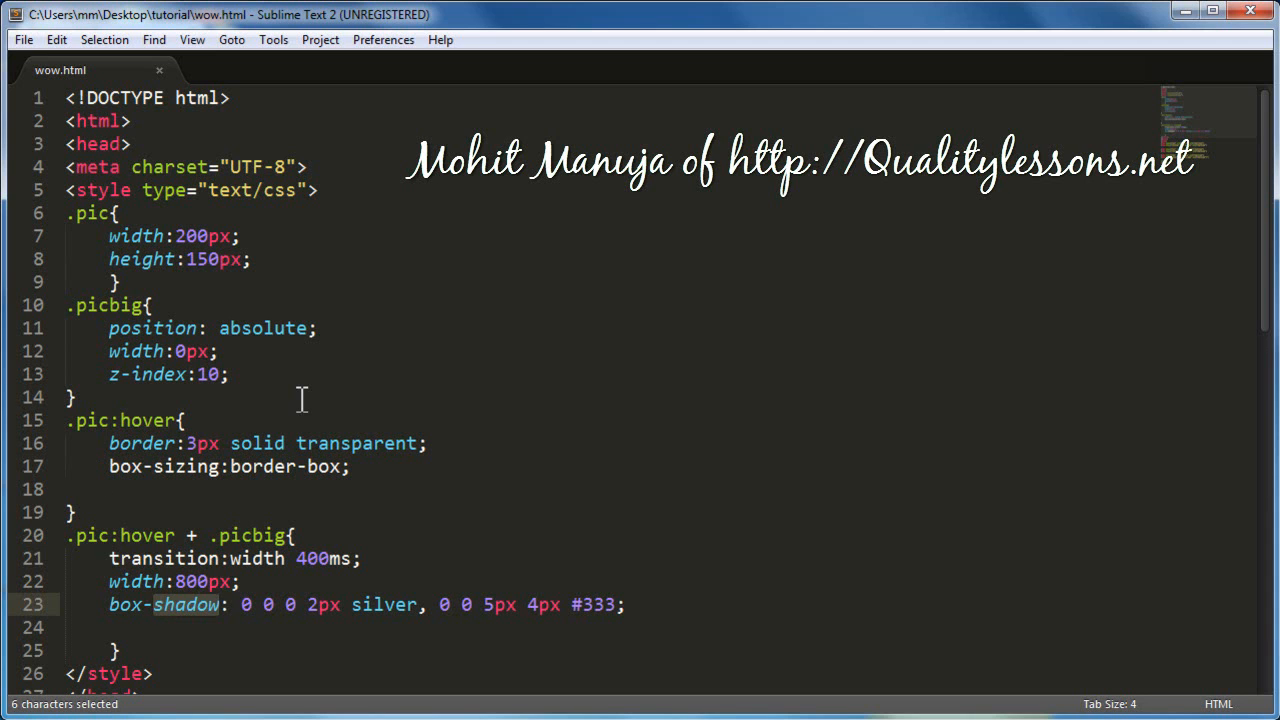
pyautogui.scroll(-3)
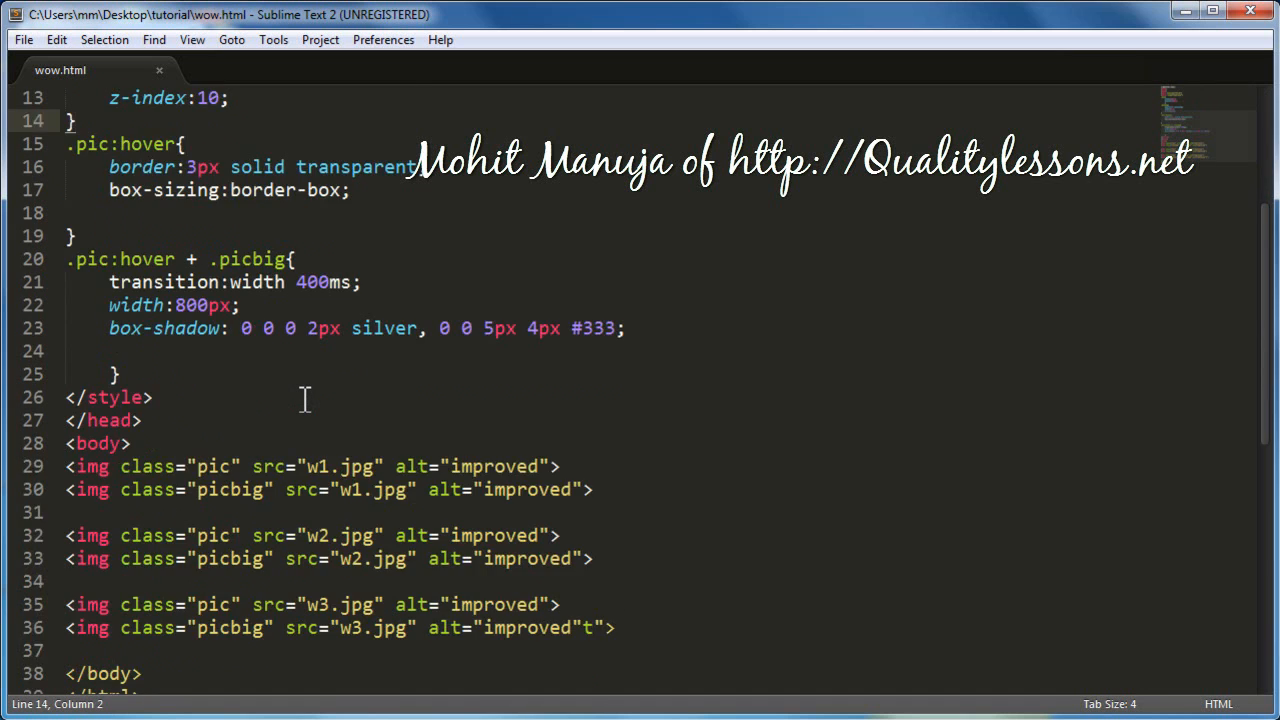
pyautogui.scroll(-3)
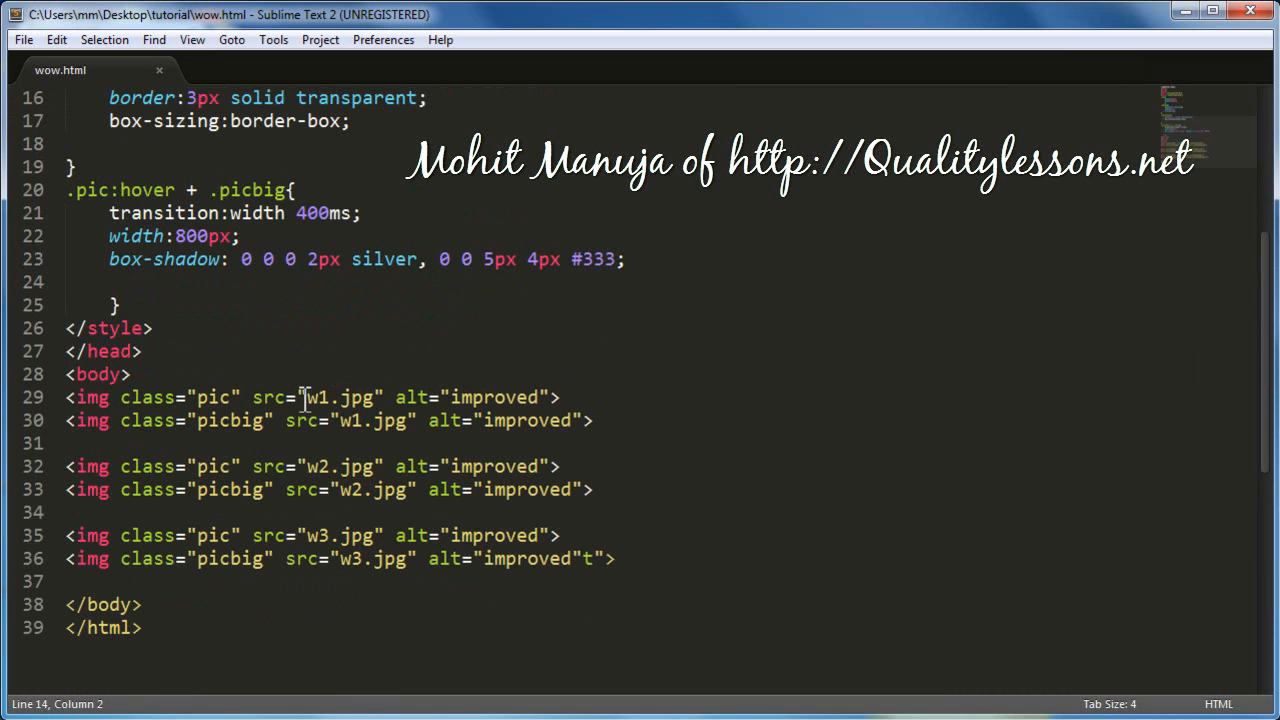
pyautogui.moveTo(343, 447)
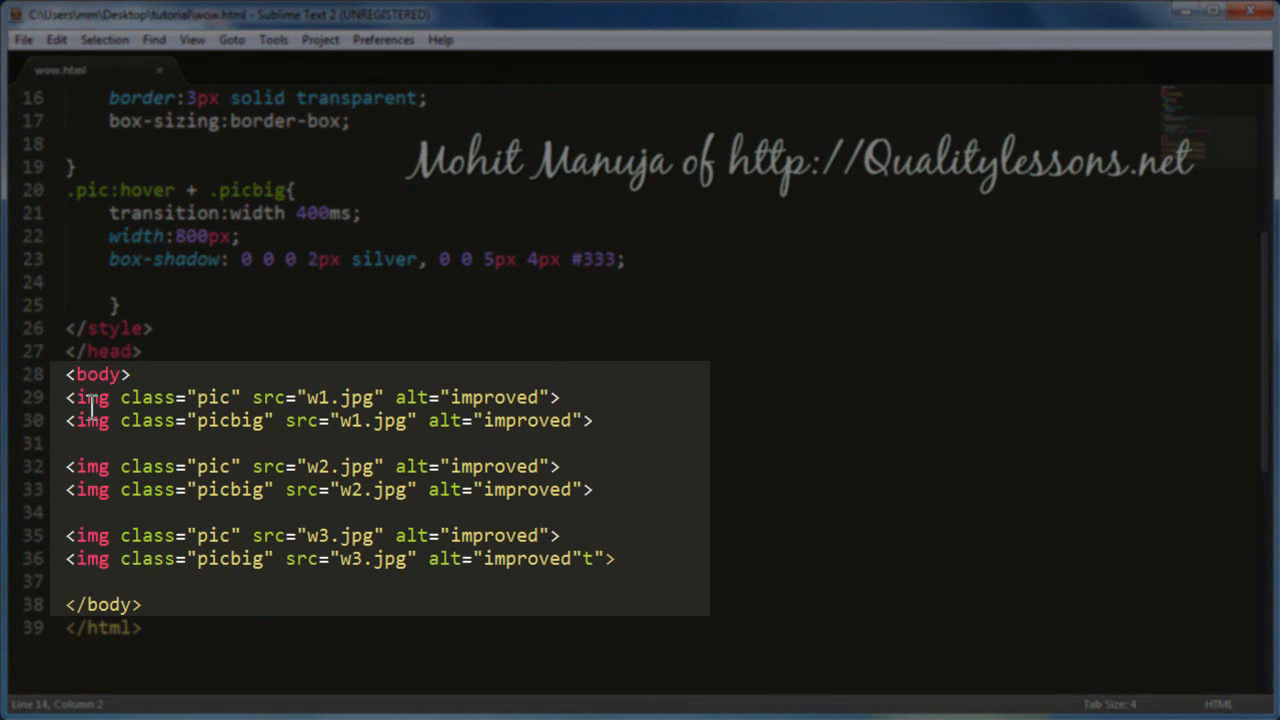
pyautogui.doubleClick(91, 397)
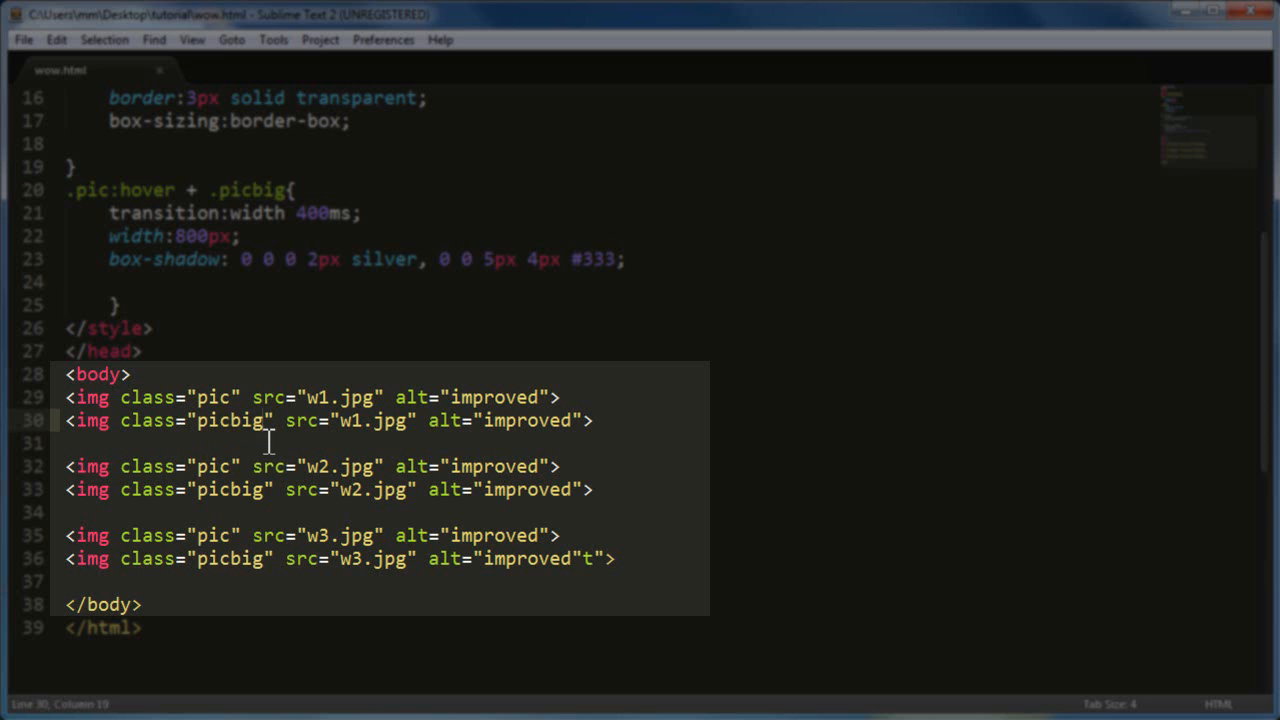
pyautogui.write('g')
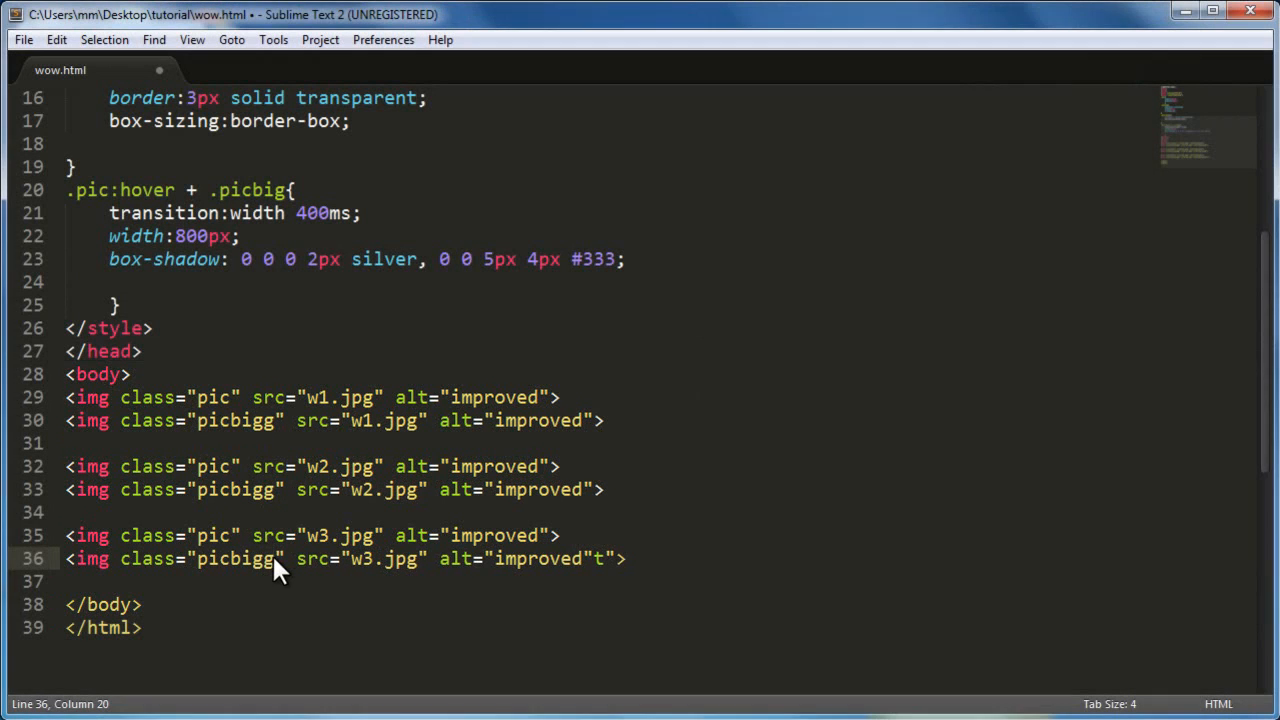
pyautogui.click(23, 39)
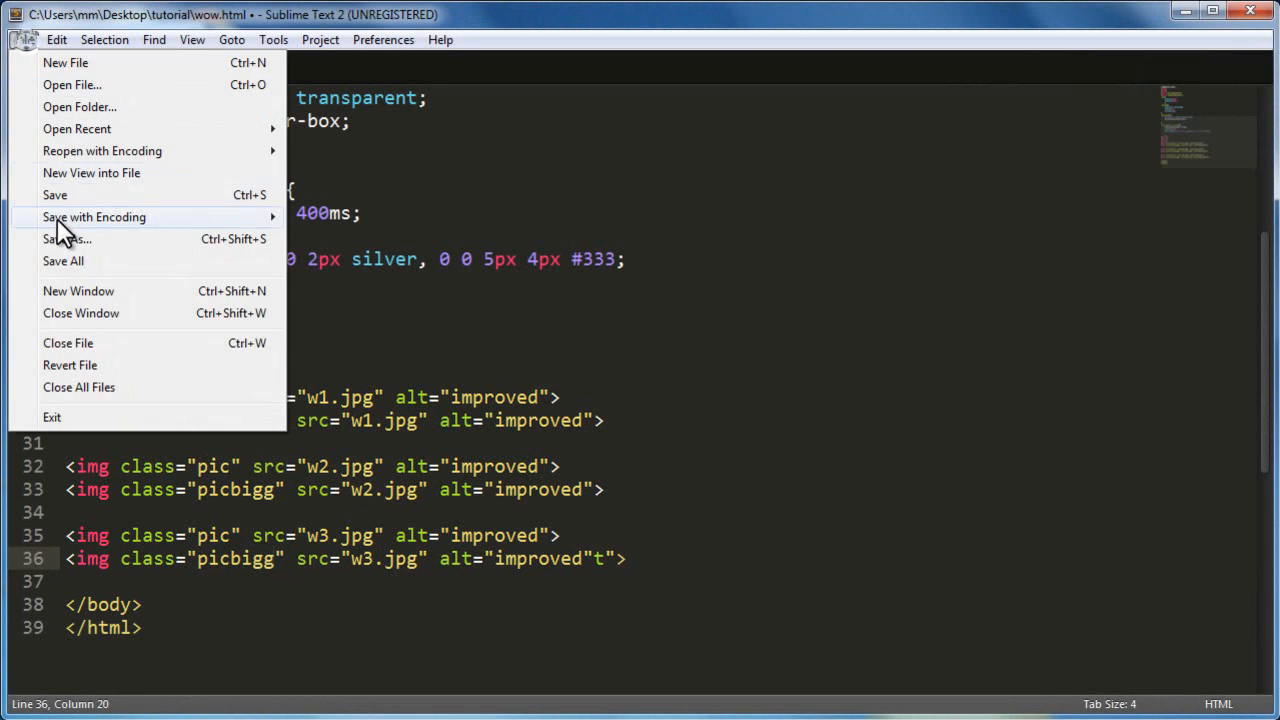
pyautogui.click(55, 194)
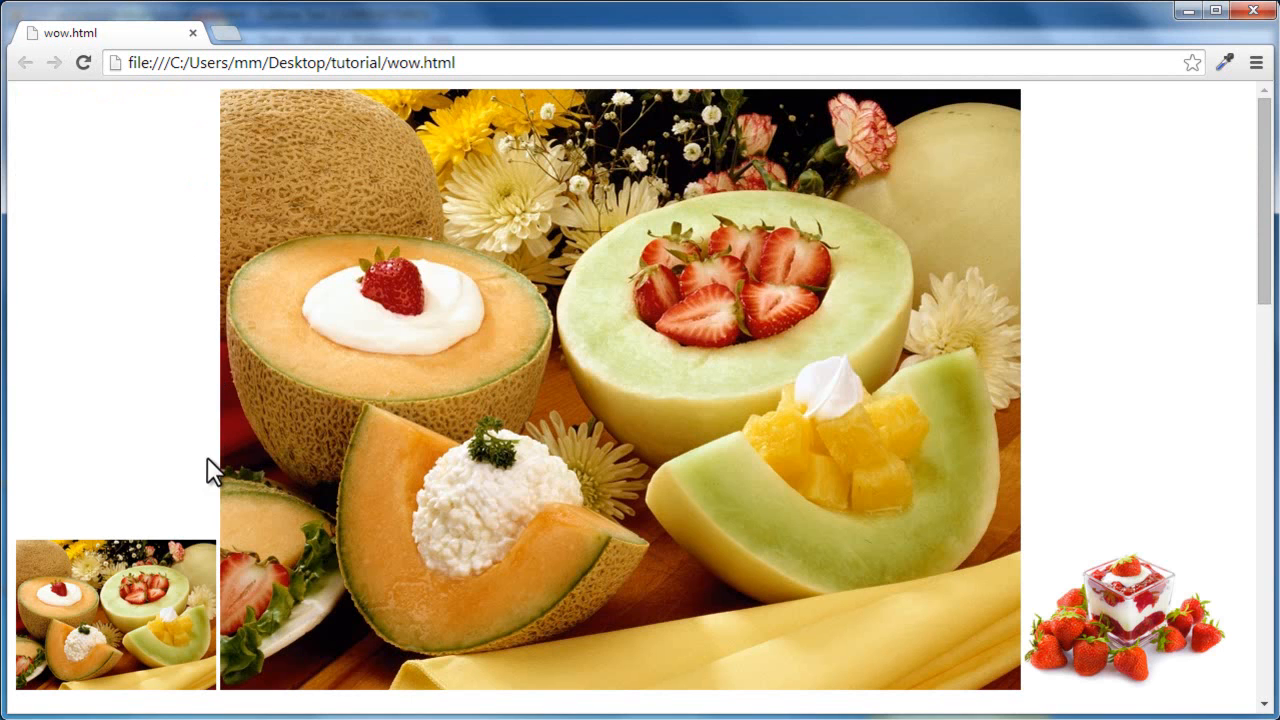
pyautogui.moveTo(118, 607)
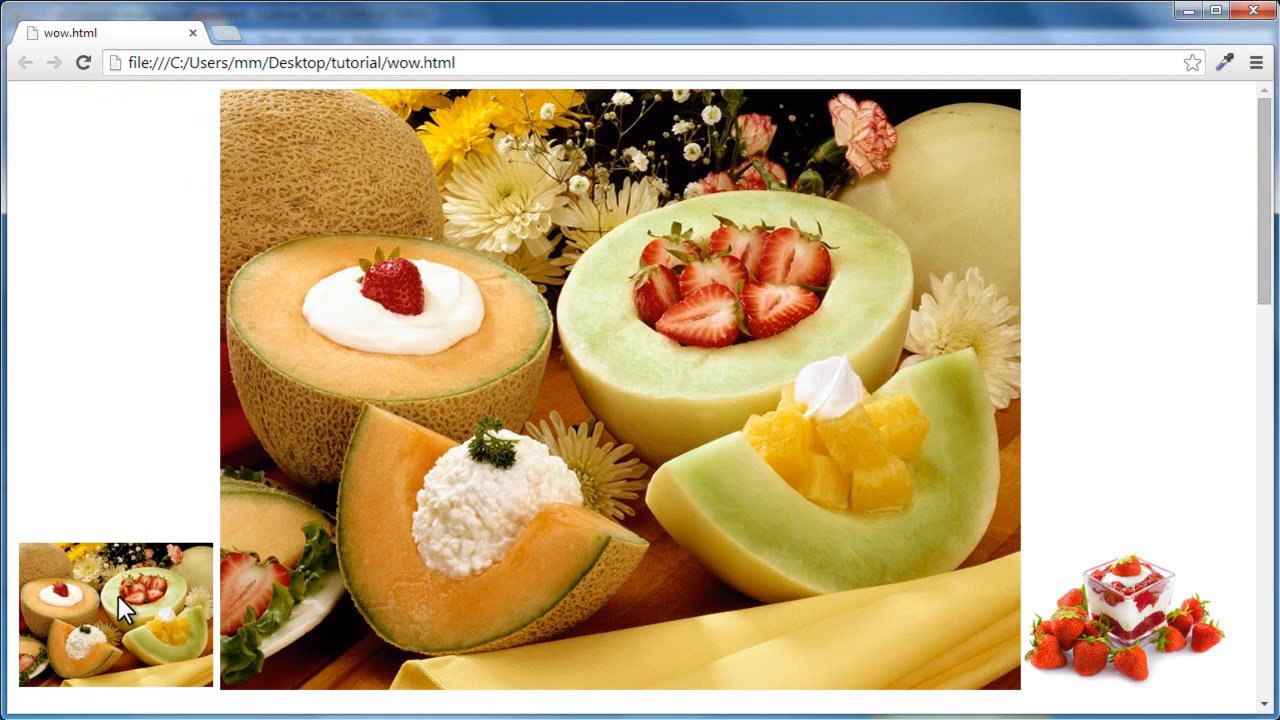
pyautogui.moveTo(515, 390)
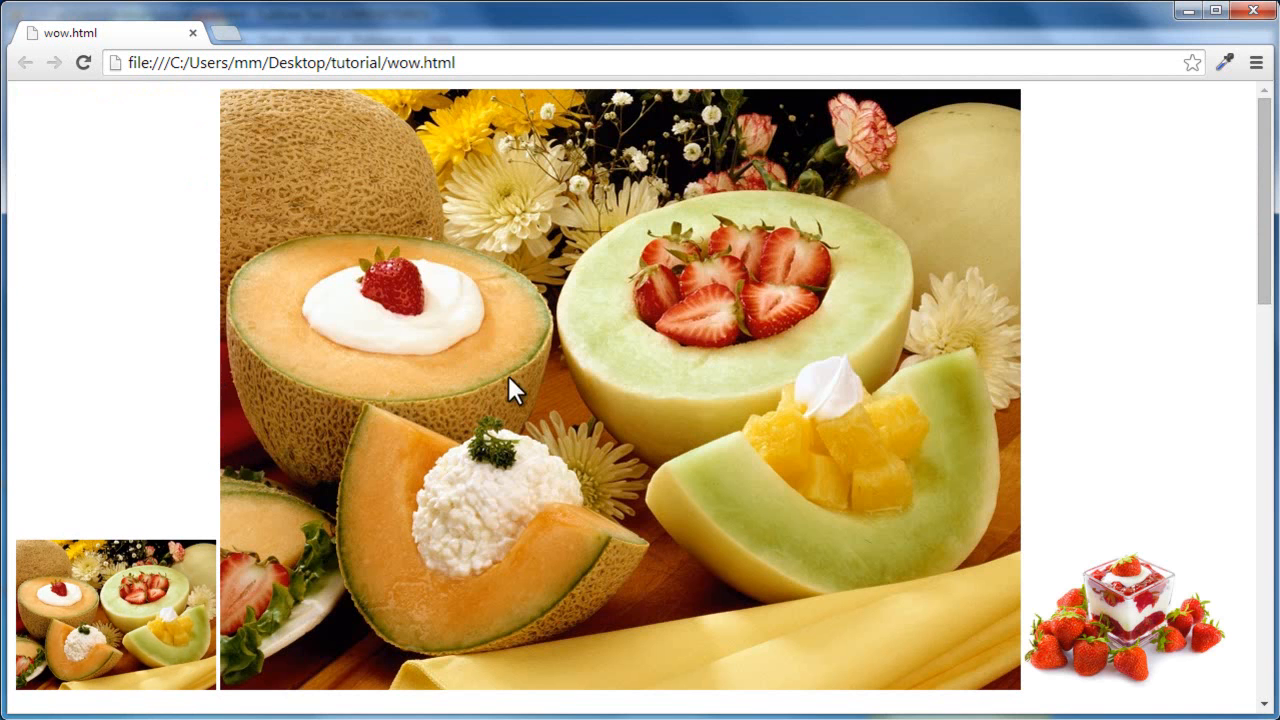
# Step: Scroll down the preview to see the large melon, strawberry and orange images
pyautogui.scroll(-3)
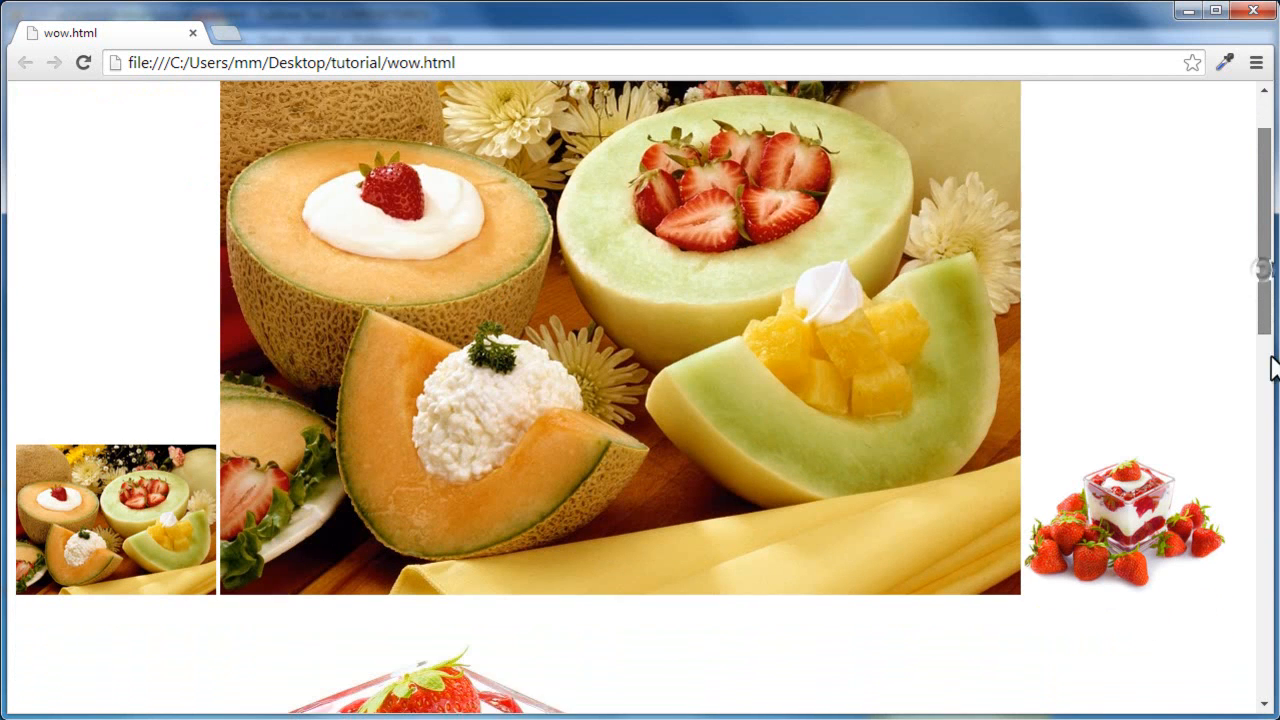
pyautogui.scroll(-3)
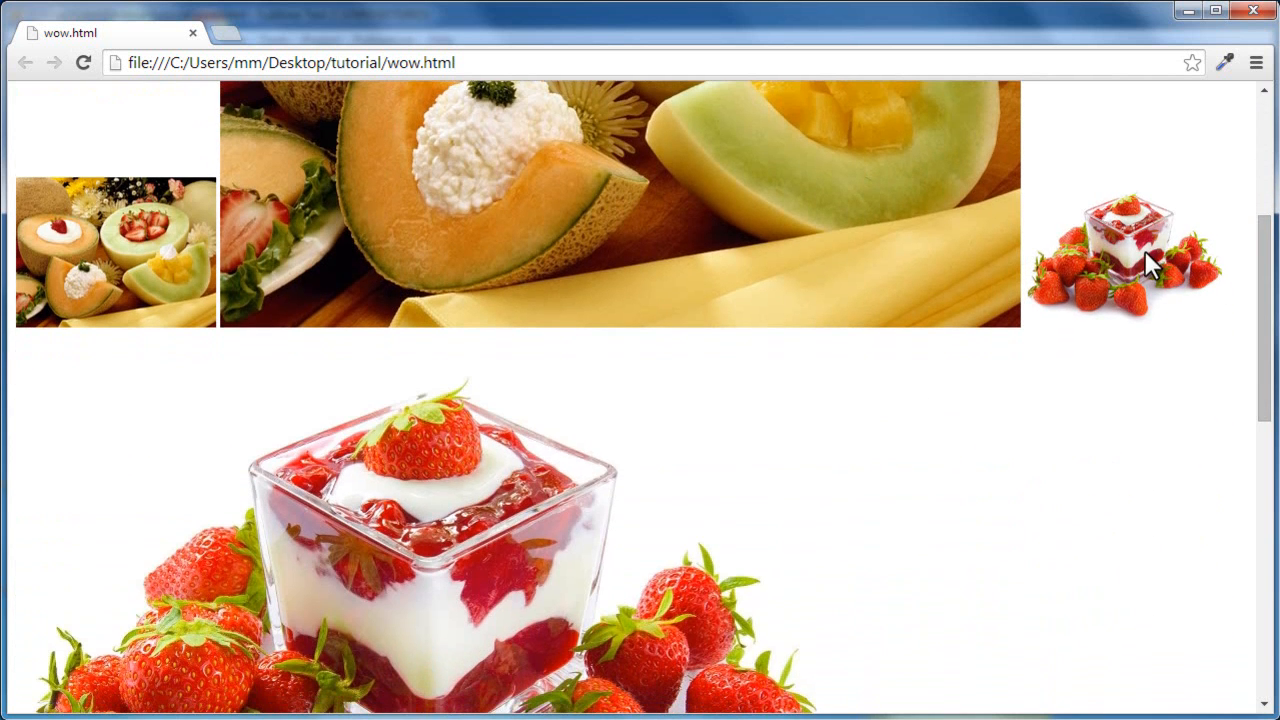
pyautogui.moveTo(1224, 419)
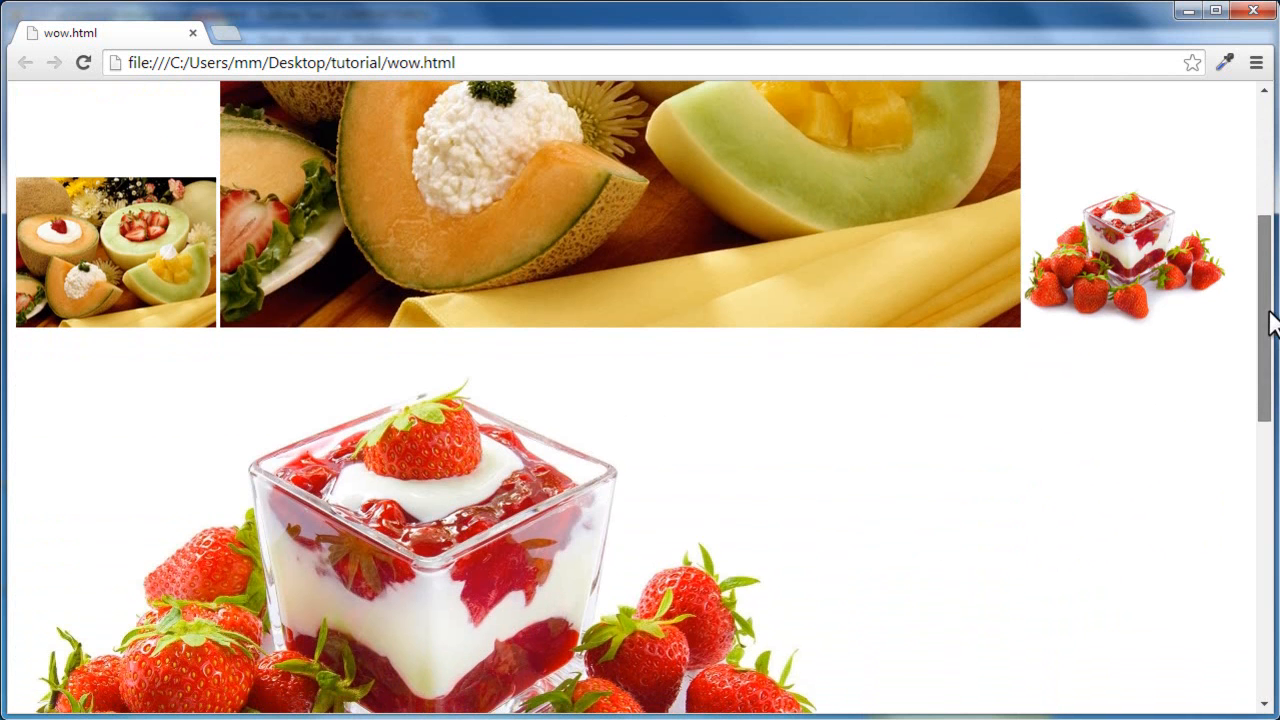
pyautogui.scroll(-3)
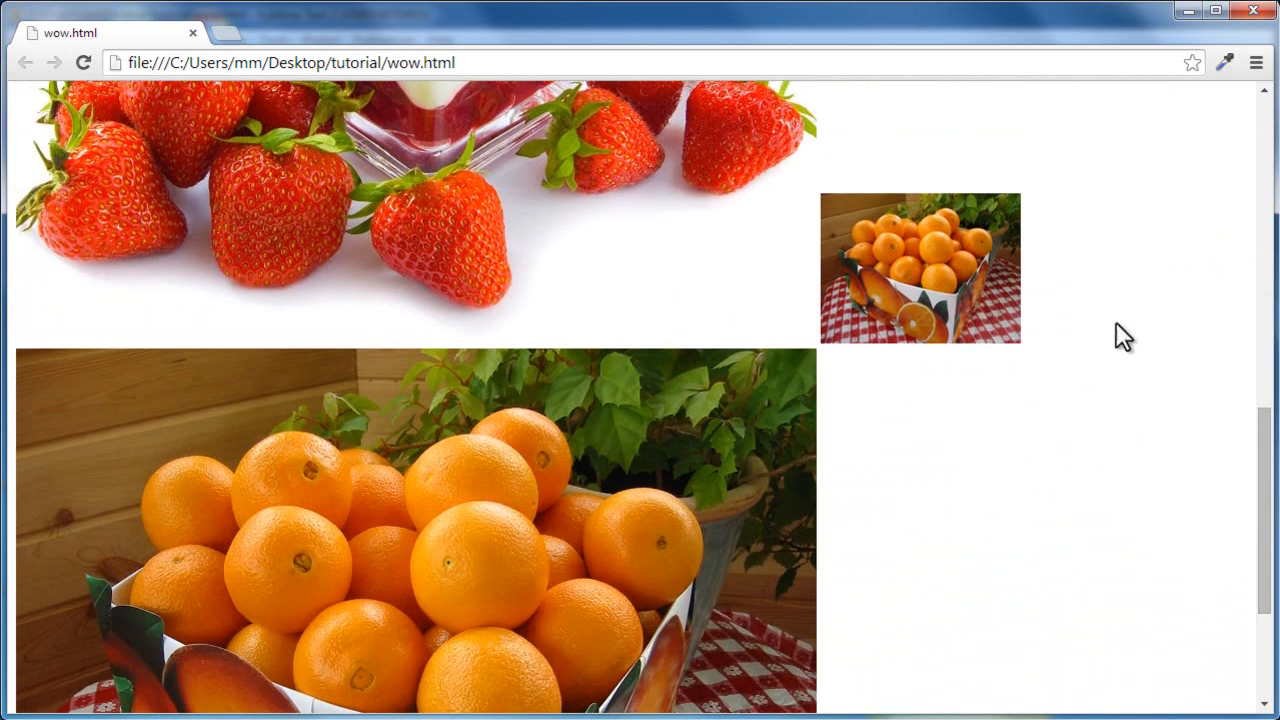
pyautogui.moveTo(615, 485)
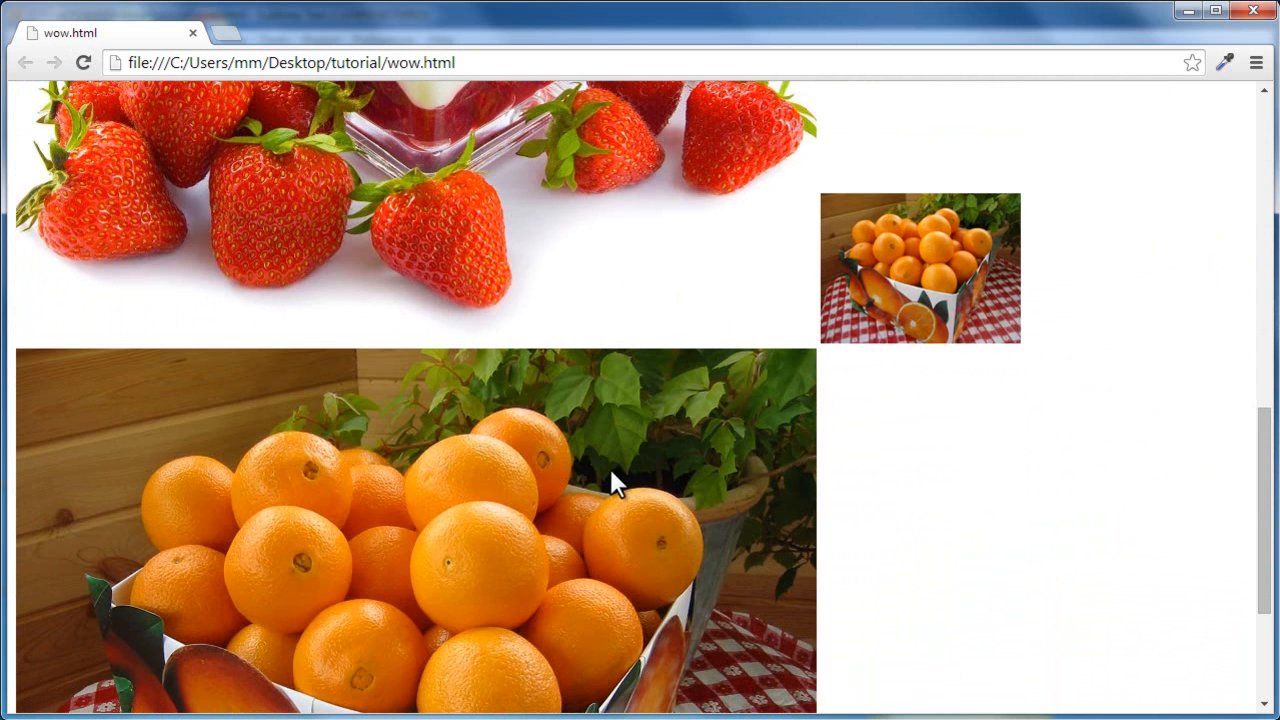
pyautogui.moveTo(550, 517)
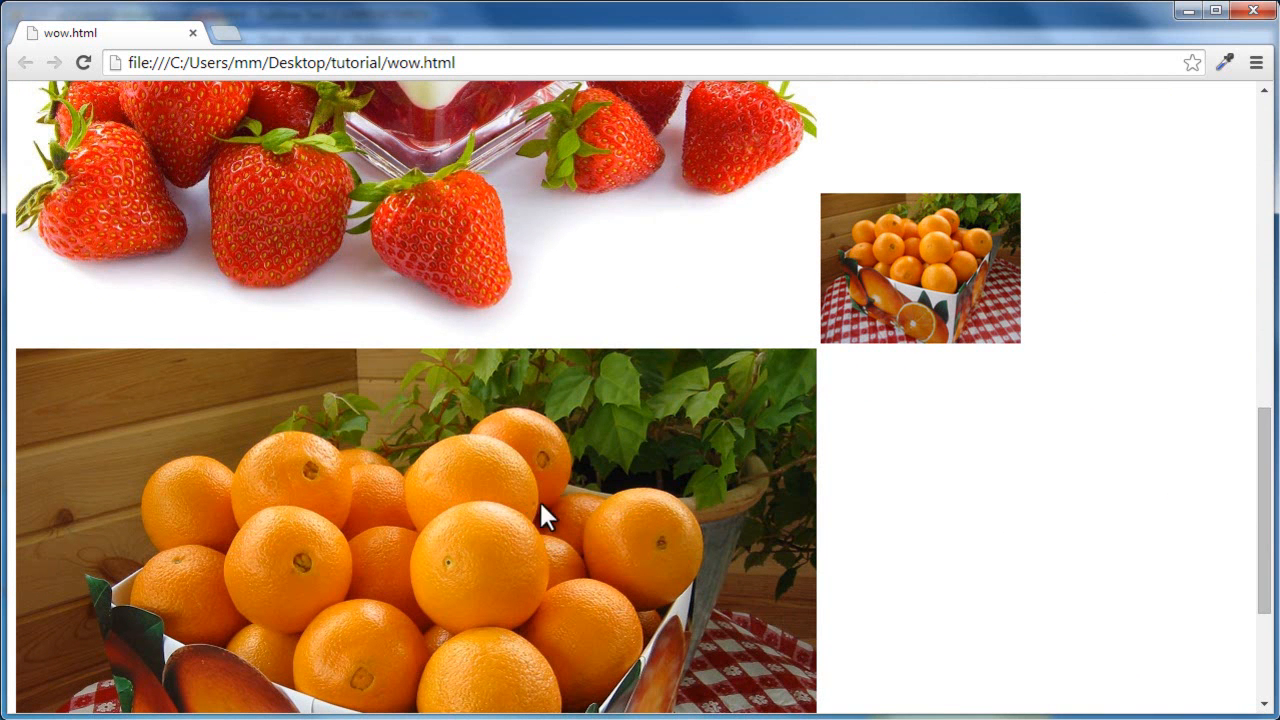
pyautogui.scroll(-3)
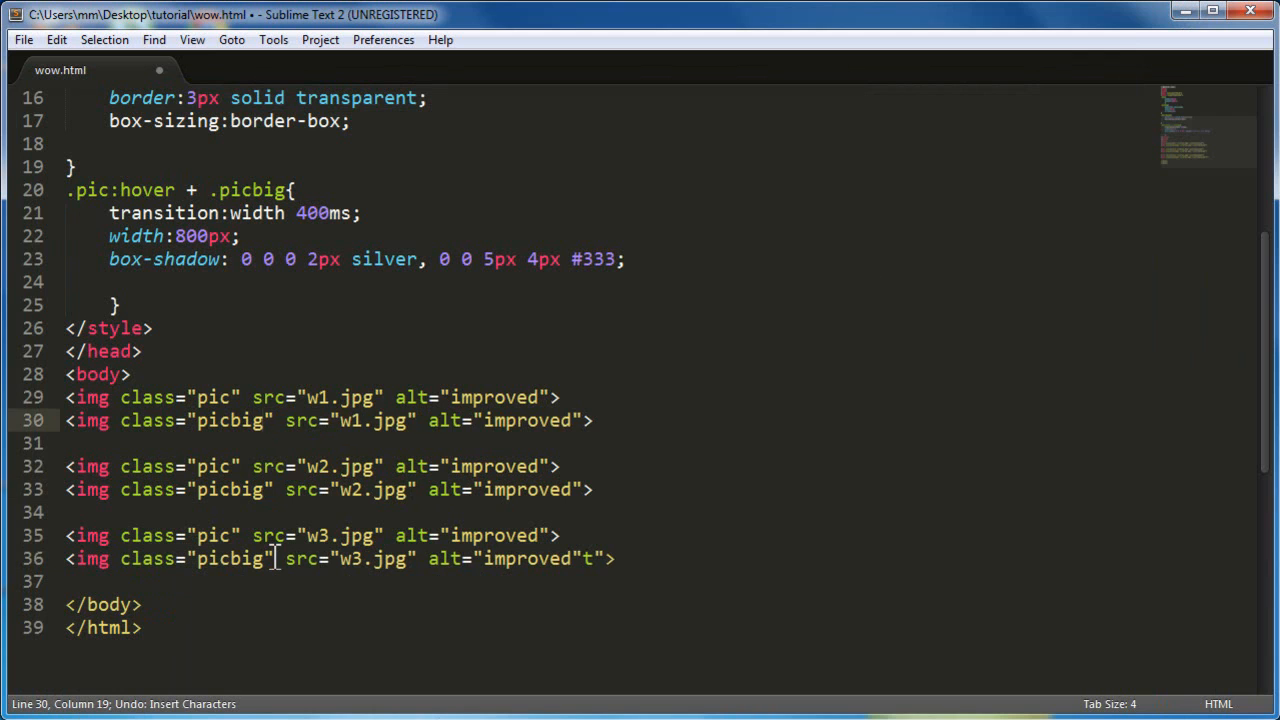
pyautogui.doubleClick(230, 420)
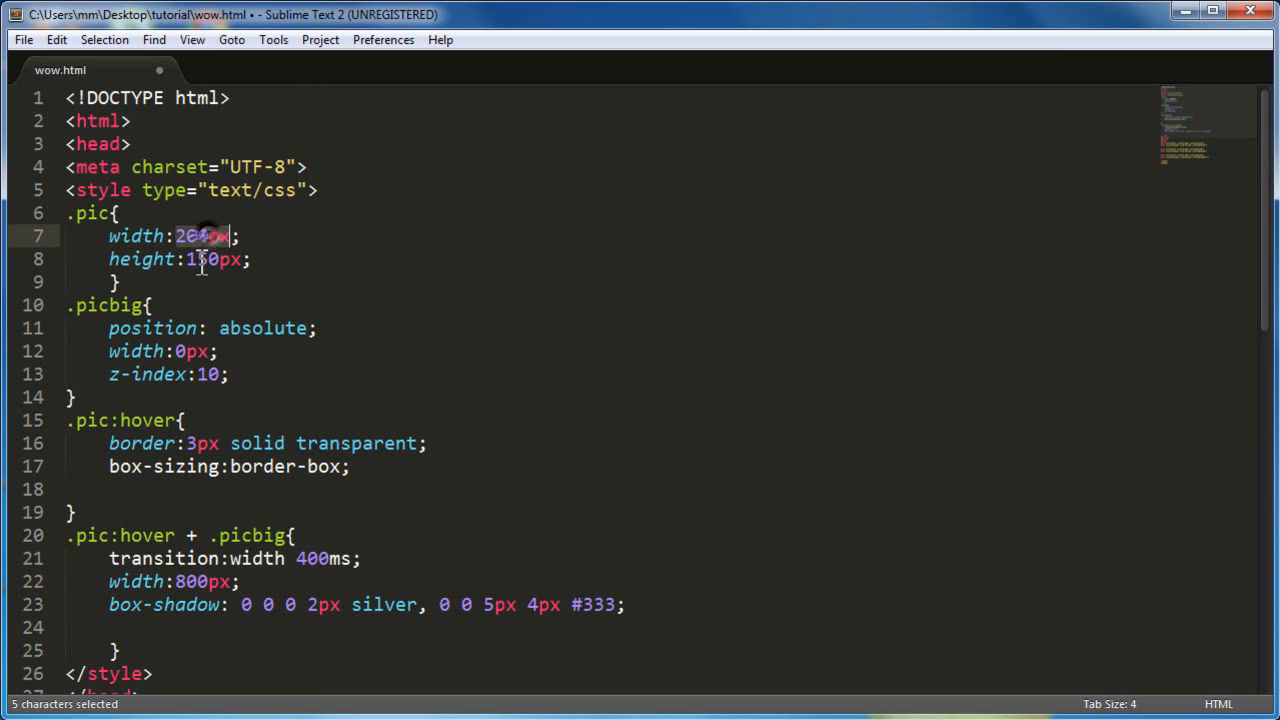
# Step: Open the tutorial folder and view w3, w1 and w2 details, each 800 x 600
pyautogui.click(210, 259)
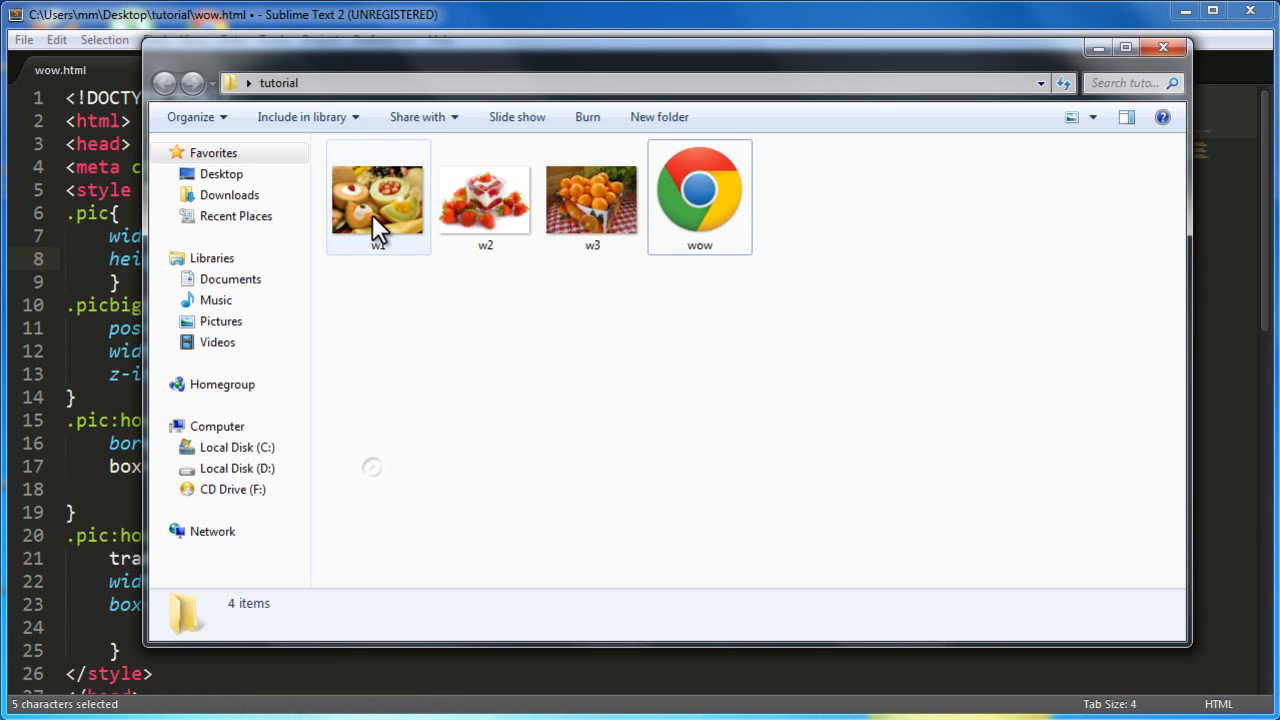
pyautogui.click(592, 197)
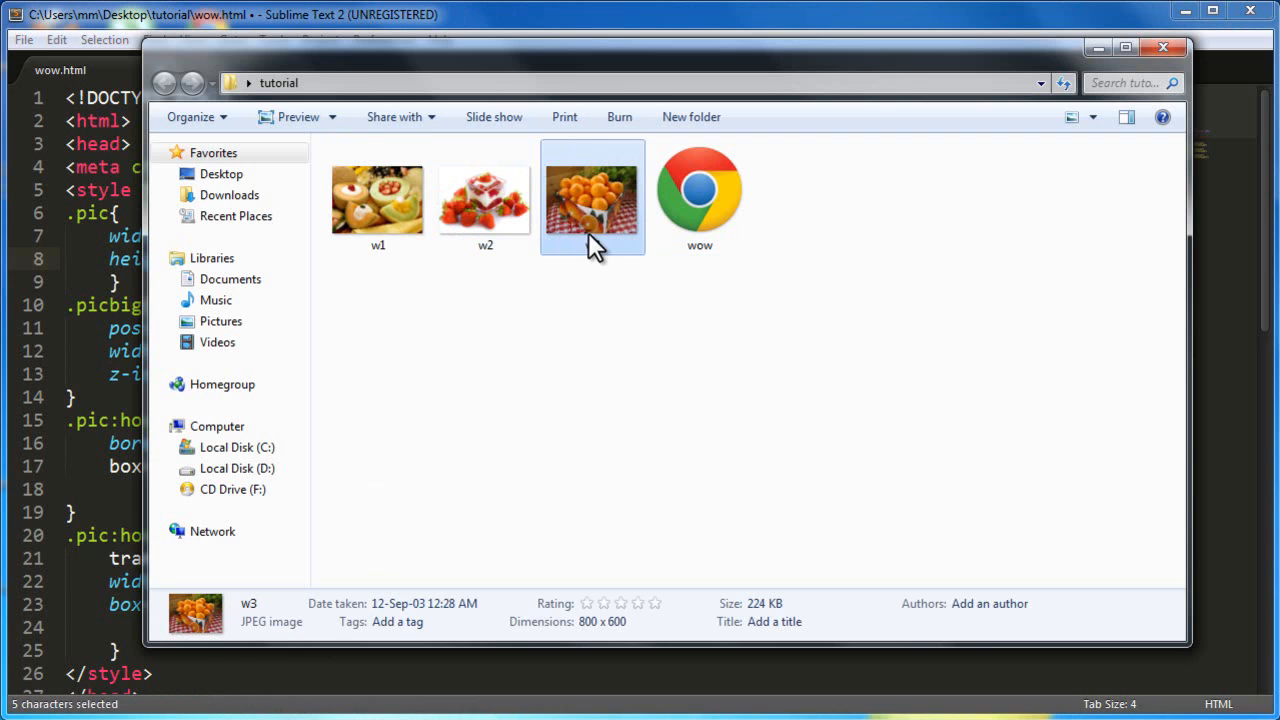
pyautogui.click(378, 197)
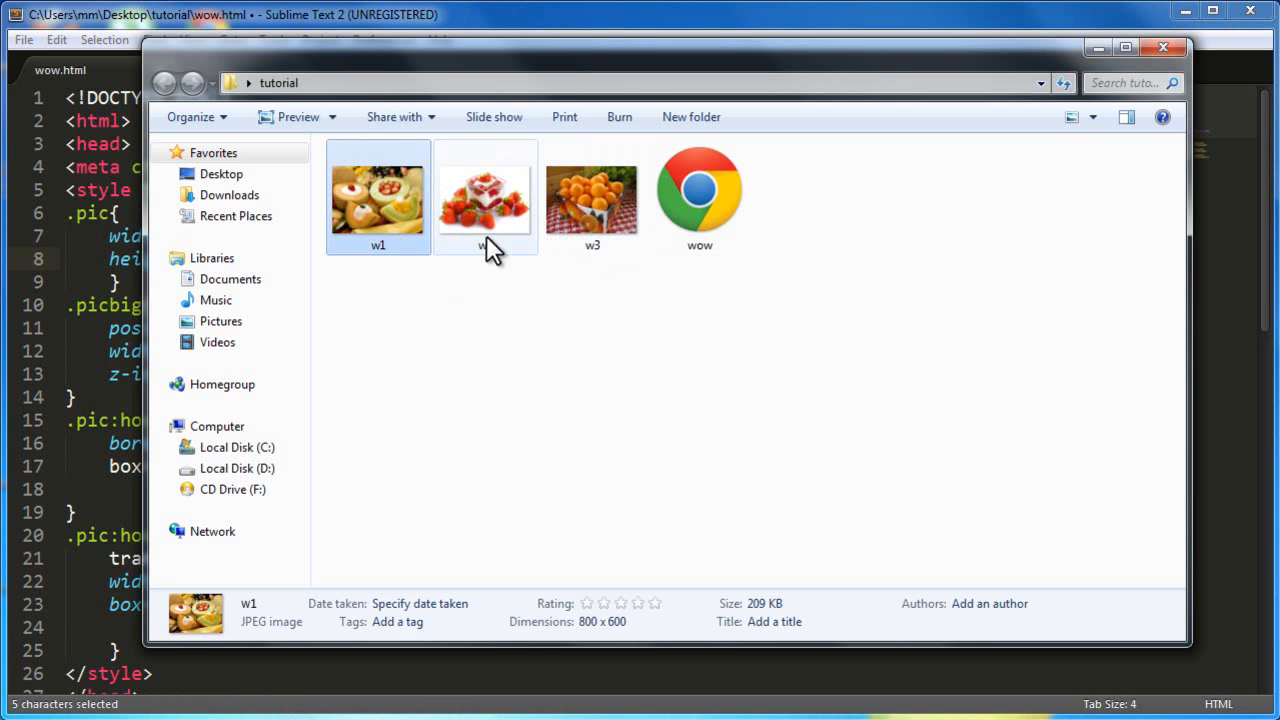
pyautogui.click(485, 200)
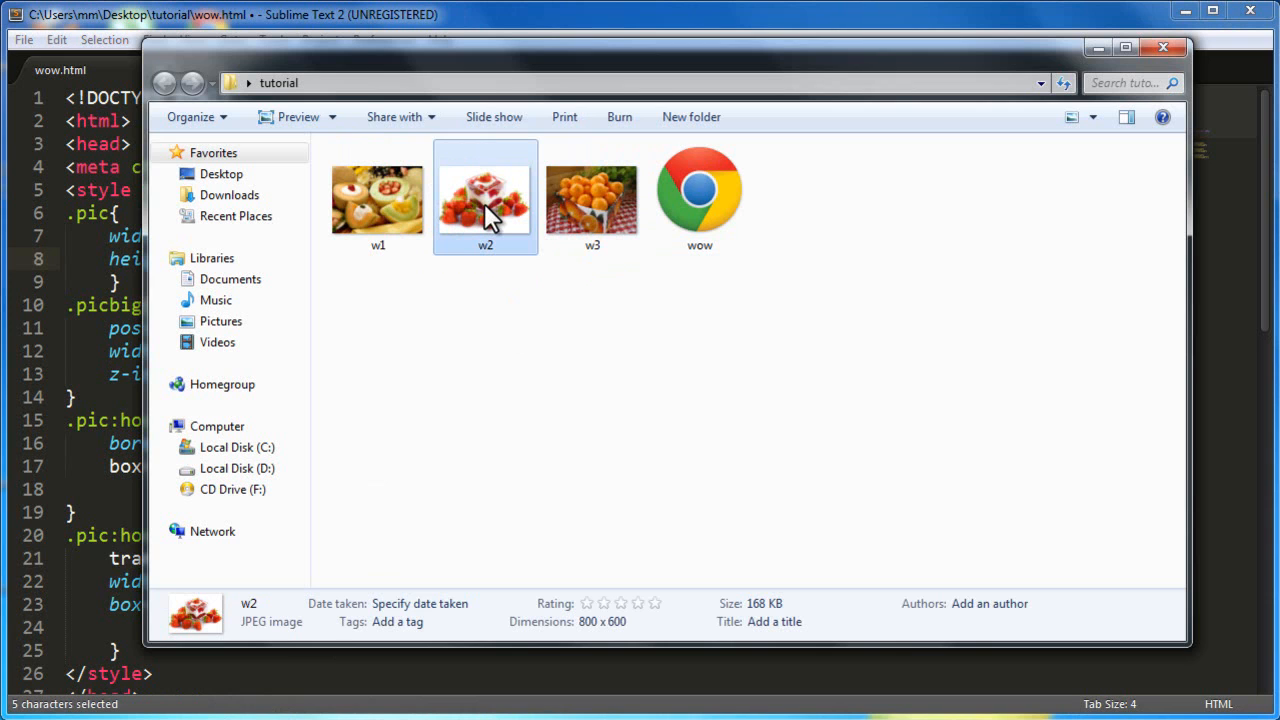
pyautogui.click(592, 200)
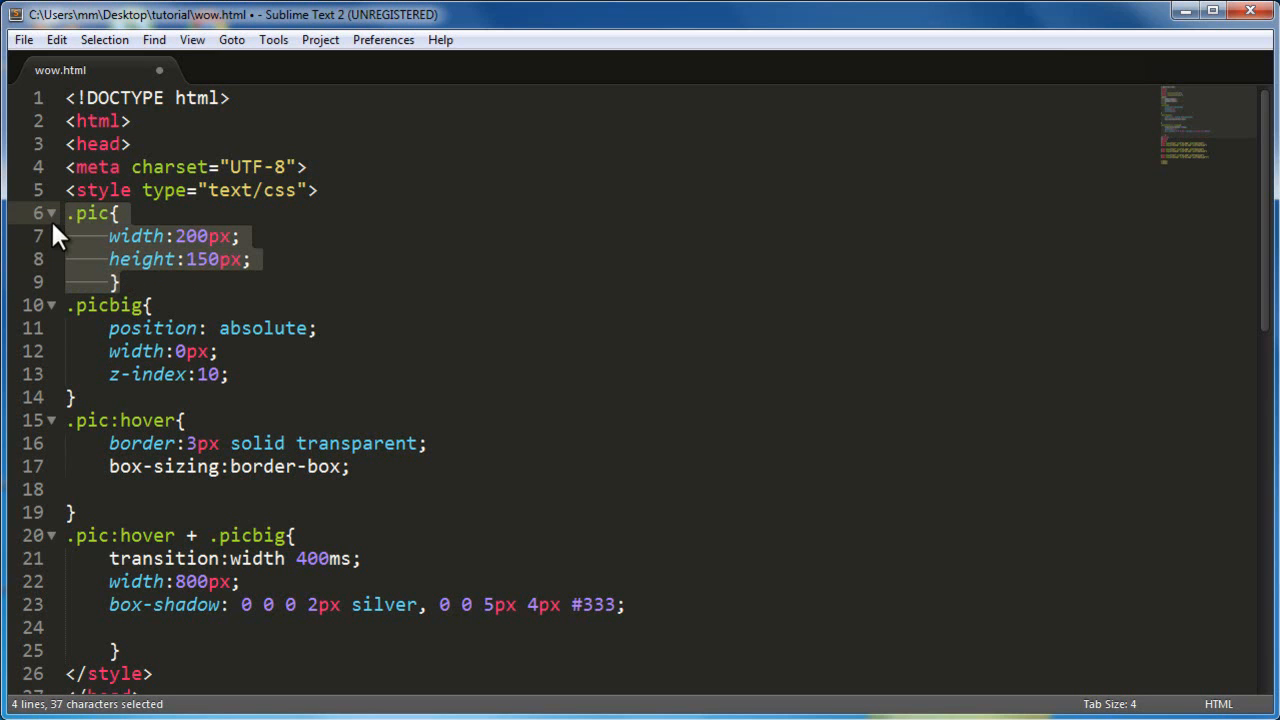
pyautogui.click(90, 397)
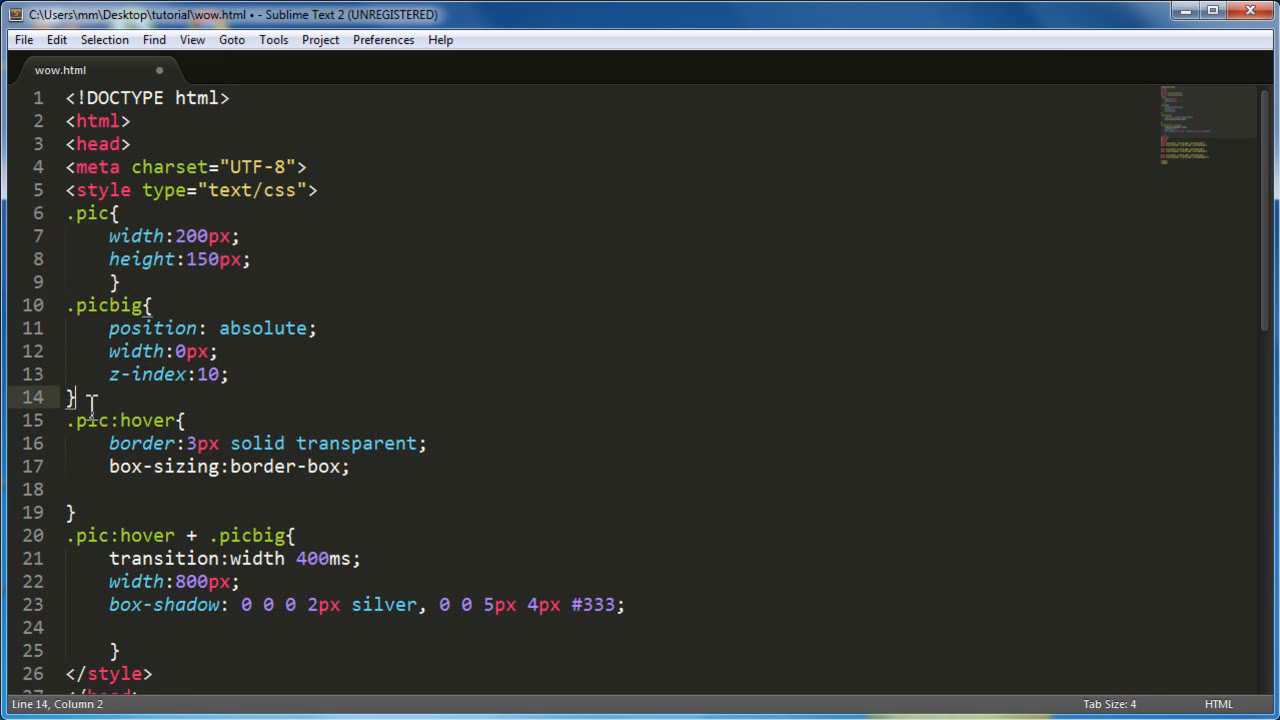
pyautogui.click(140, 351)
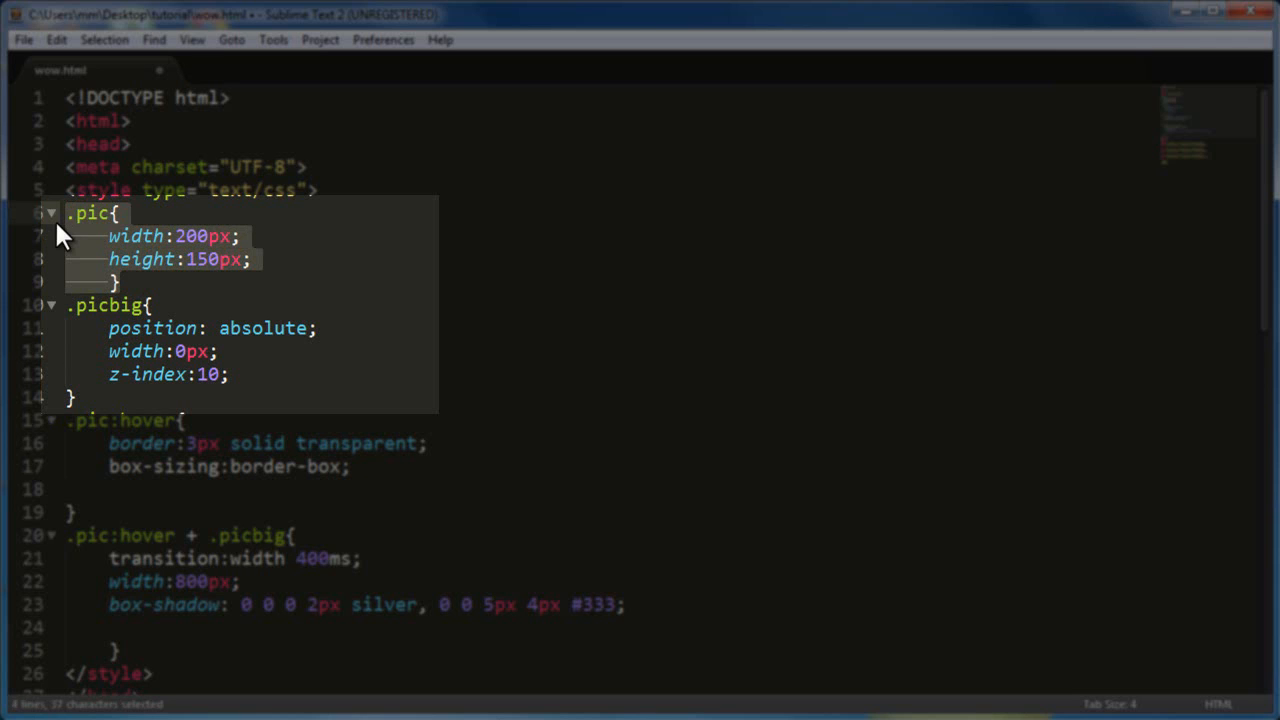
pyautogui.click(78, 397)
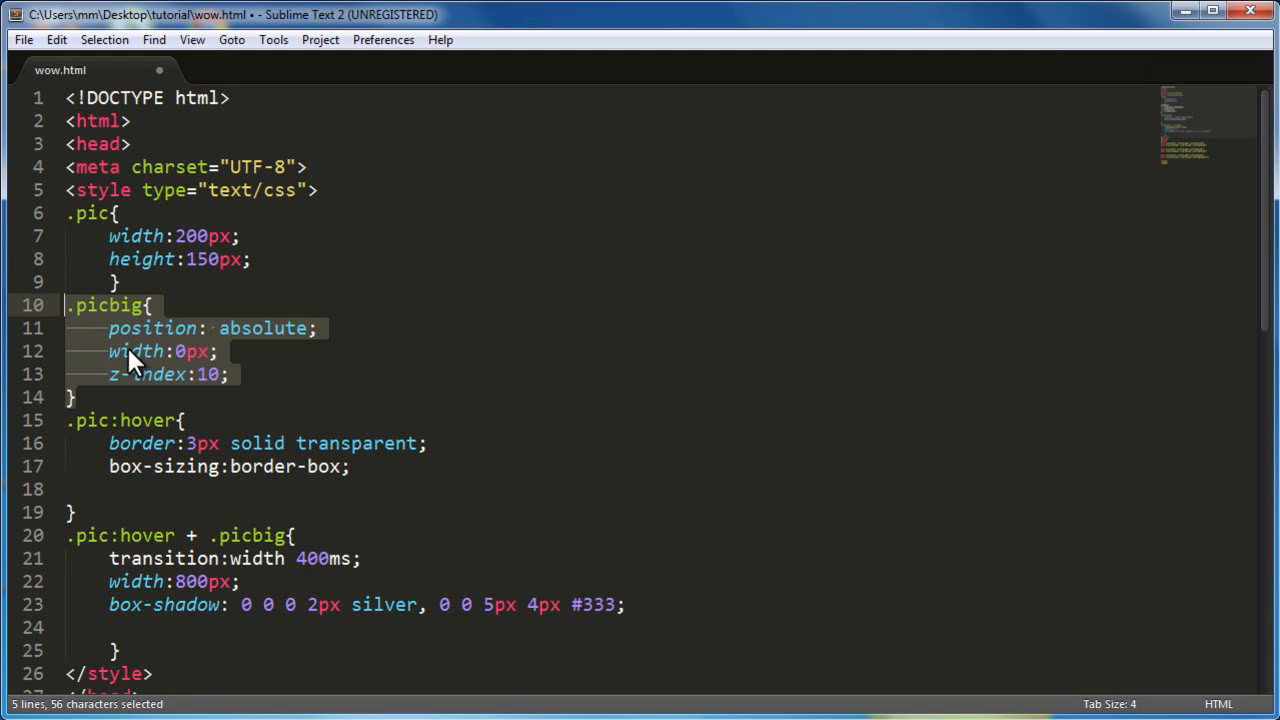
pyautogui.moveTo(180, 361)
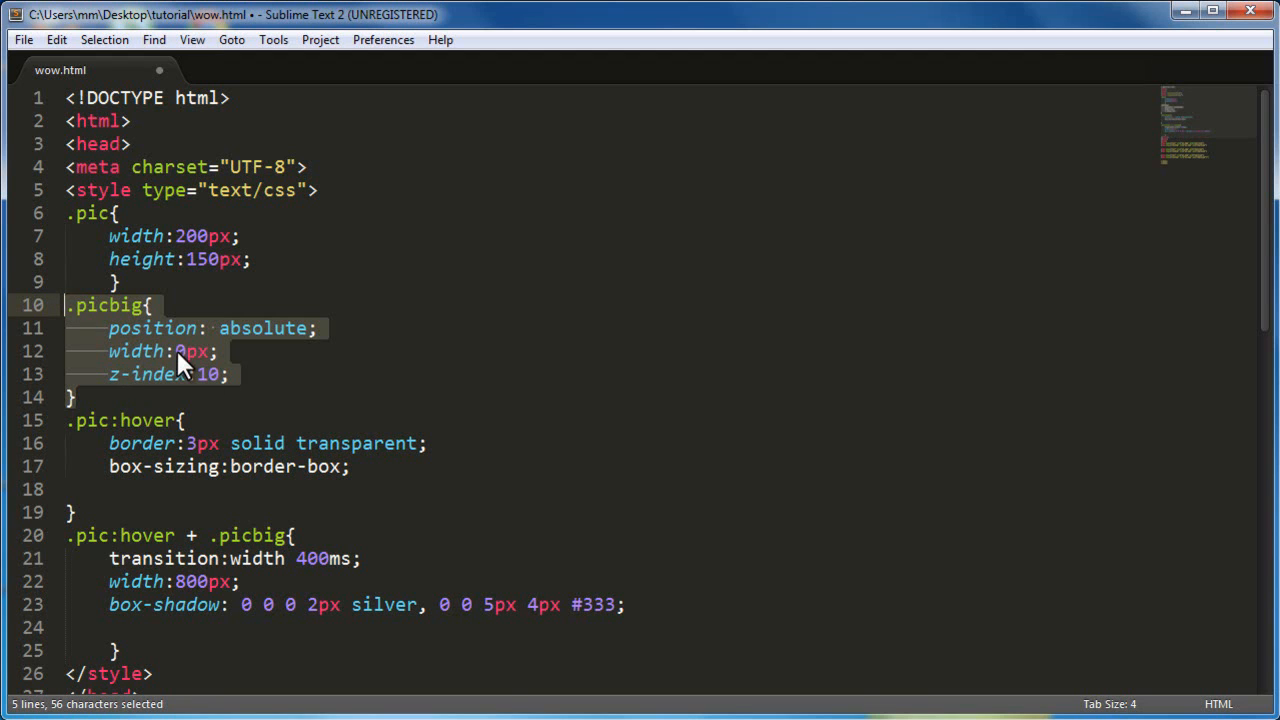
pyautogui.moveTo(170, 380)
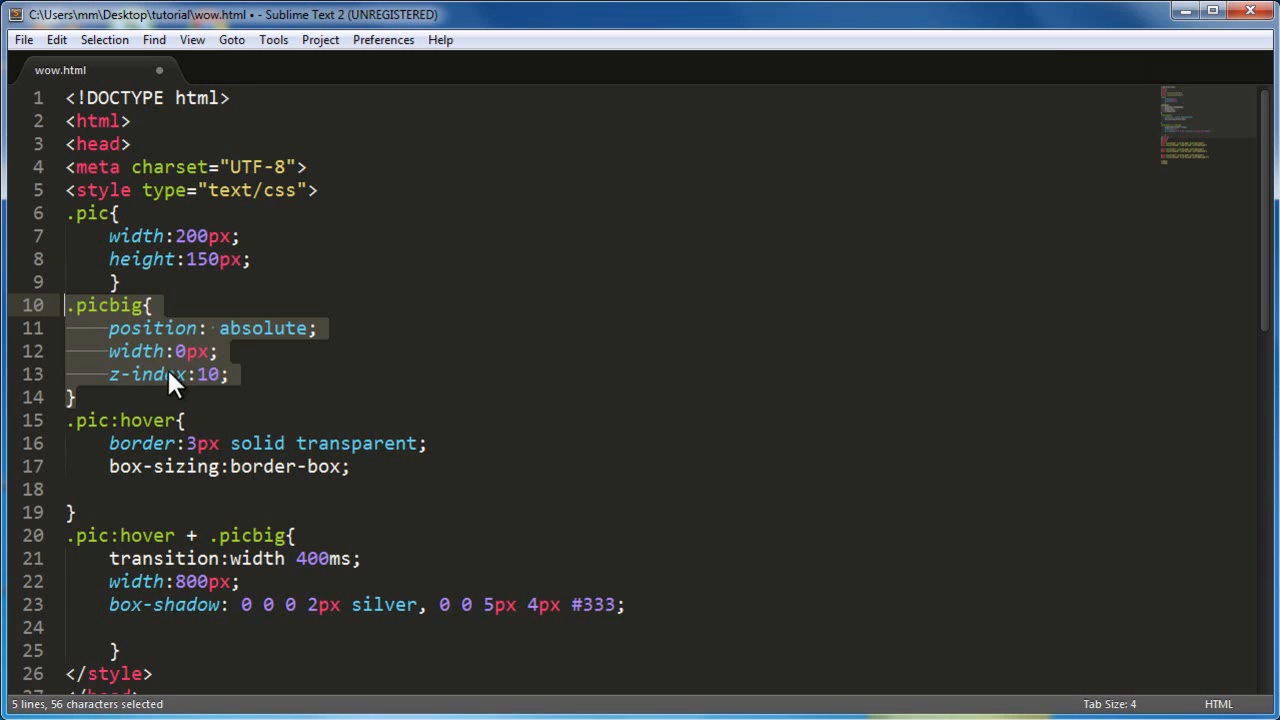
pyautogui.click(172, 374)
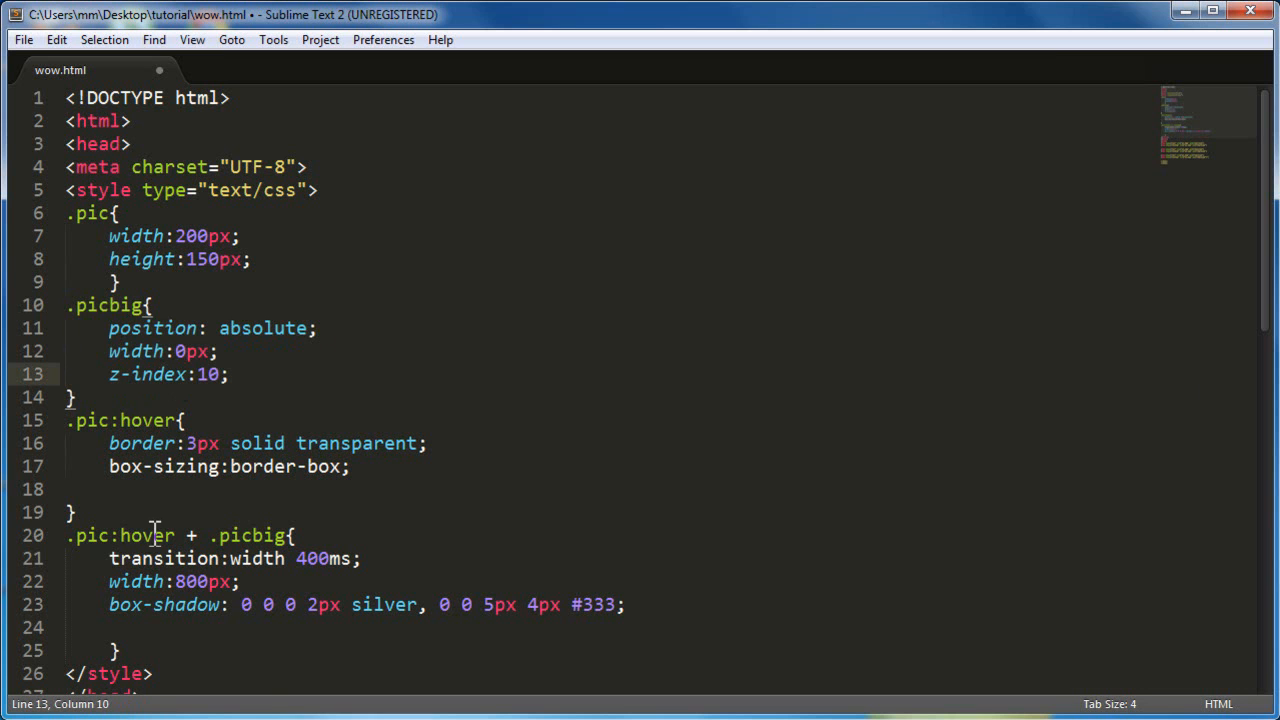
pyautogui.scroll(-3)
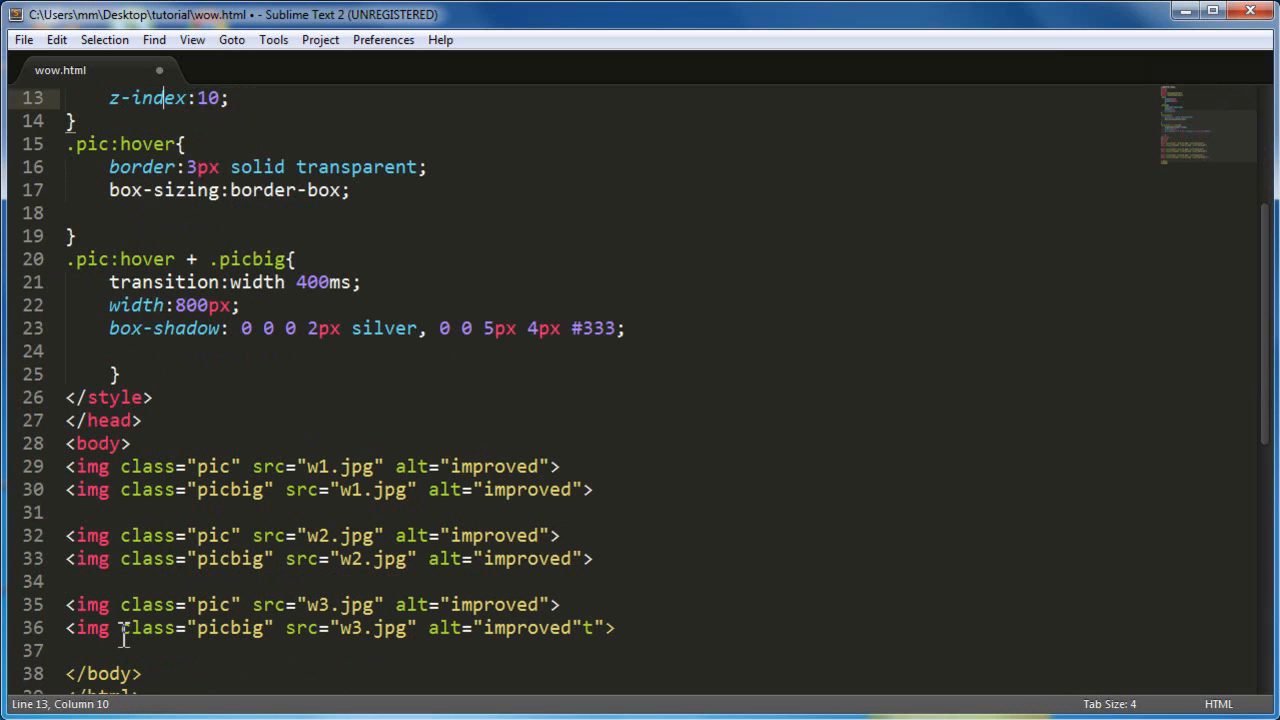
pyautogui.click(98, 489)
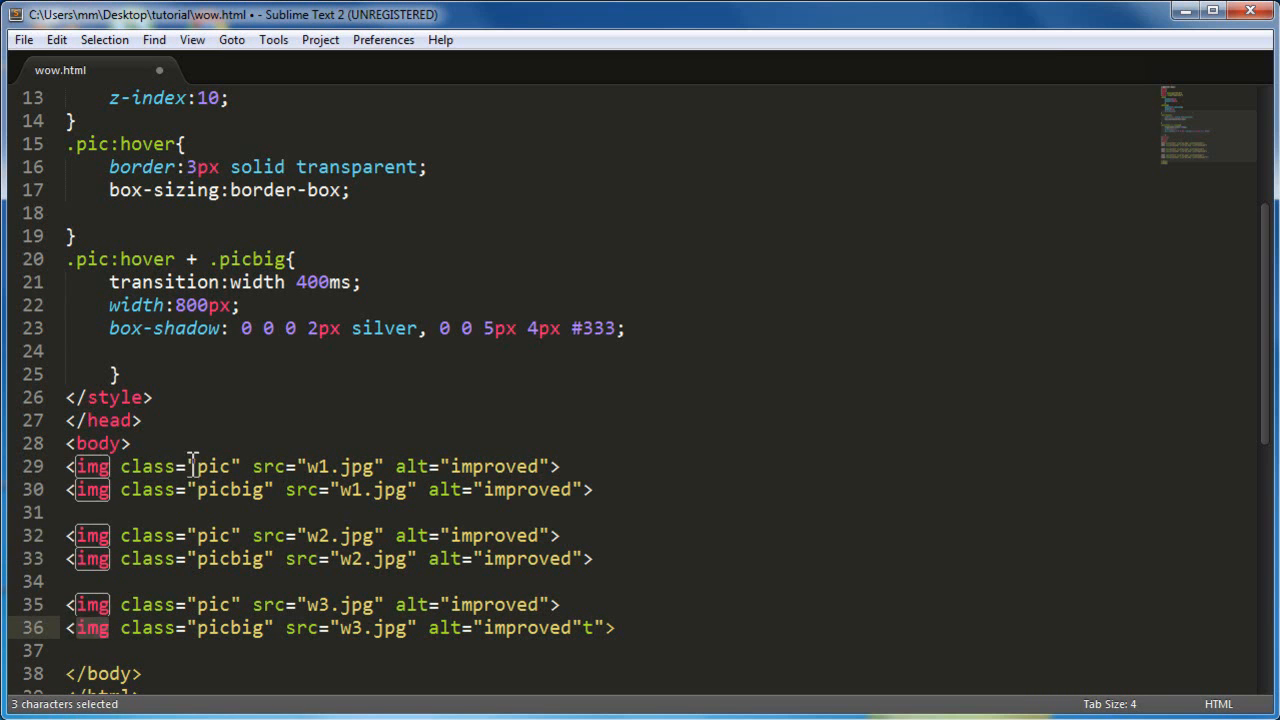
pyautogui.scroll(3)
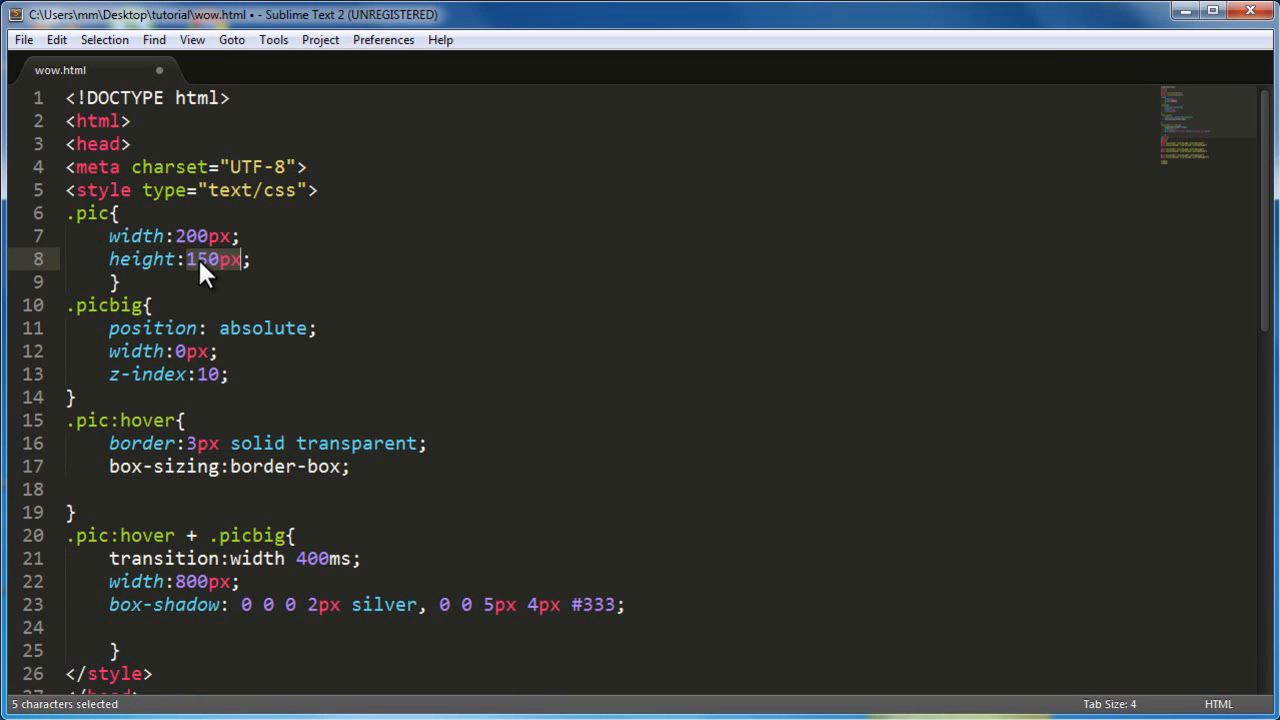
pyautogui.scroll(-3)
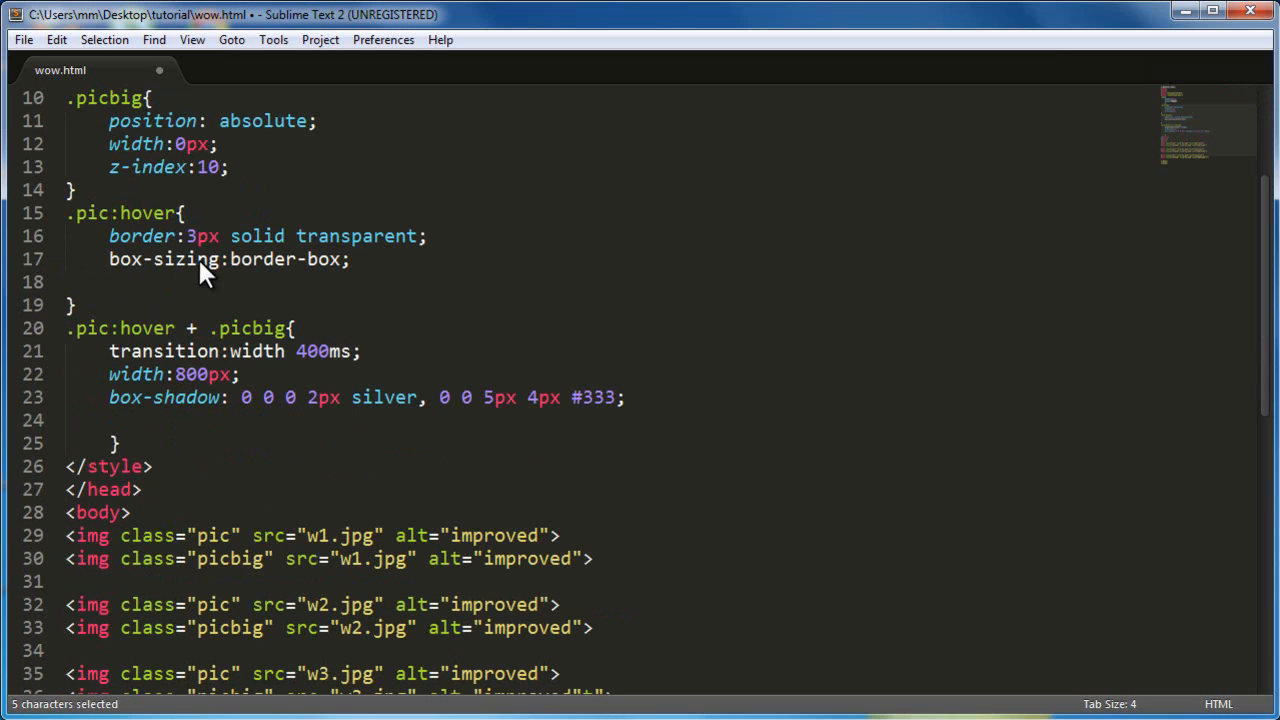
pyautogui.click(225, 535)
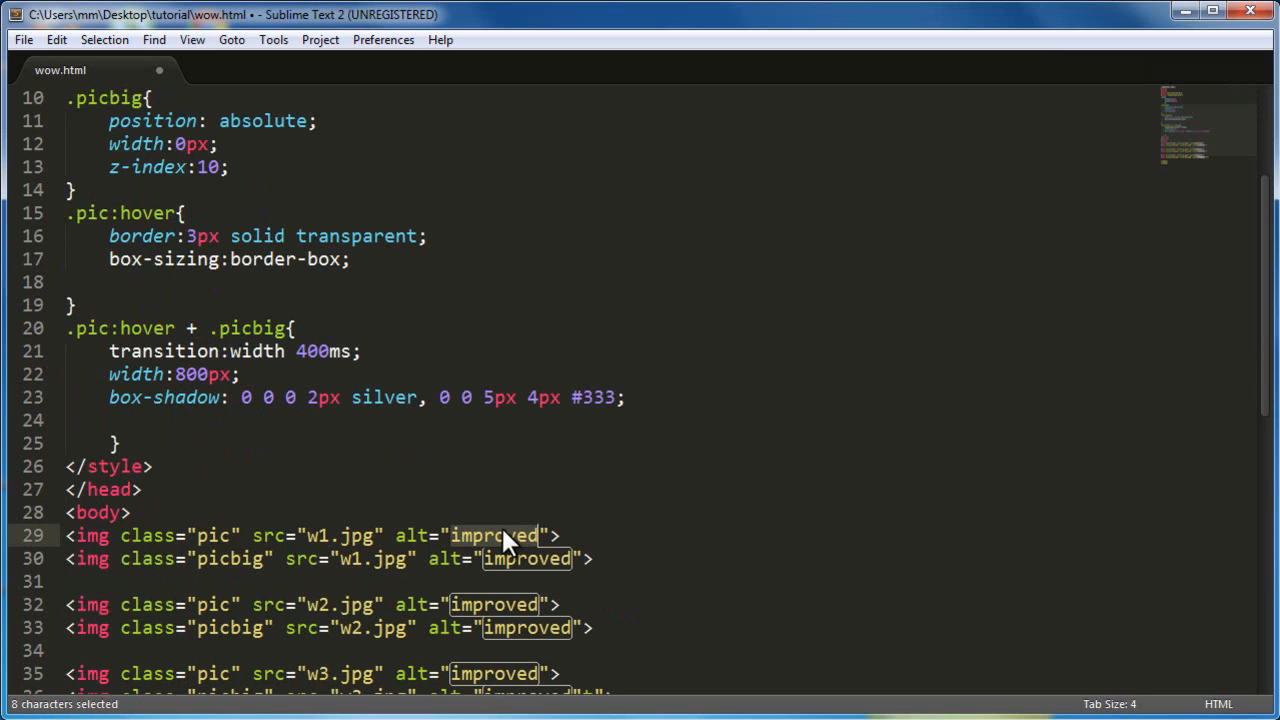
pyautogui.scroll(3)
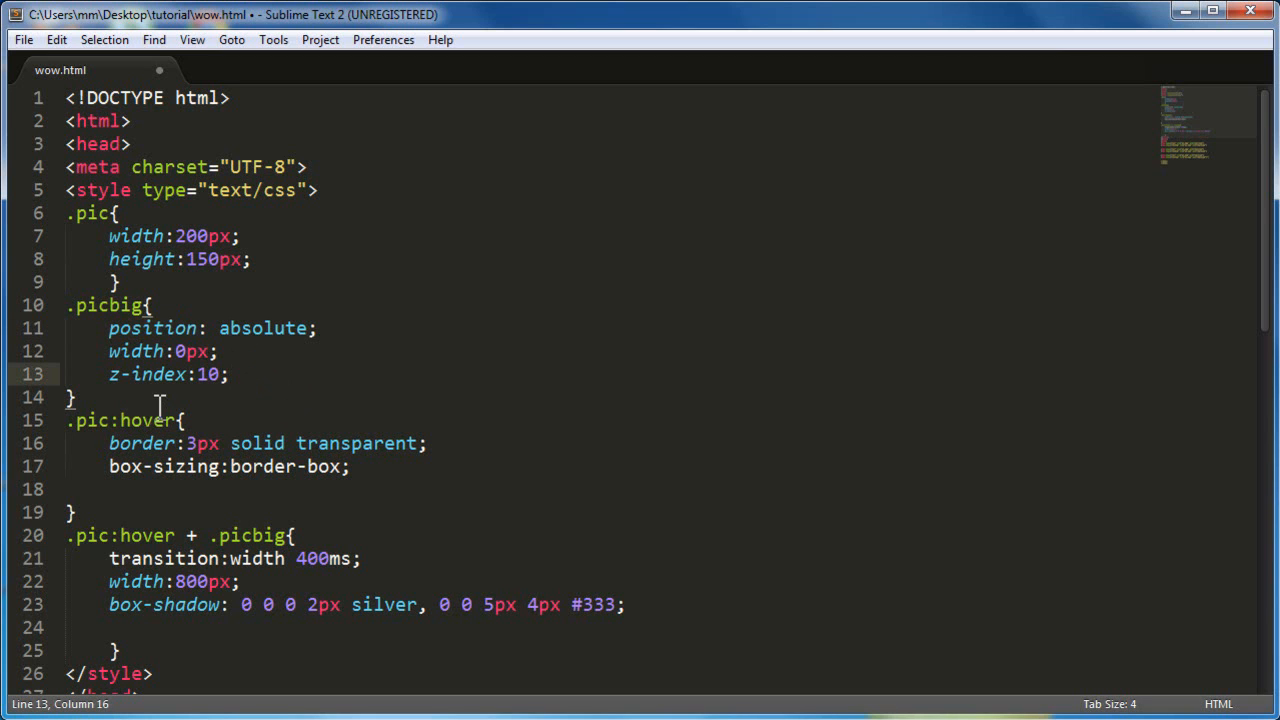
pyautogui.moveTo(108, 374); pyautogui.dragTo(218, 374)
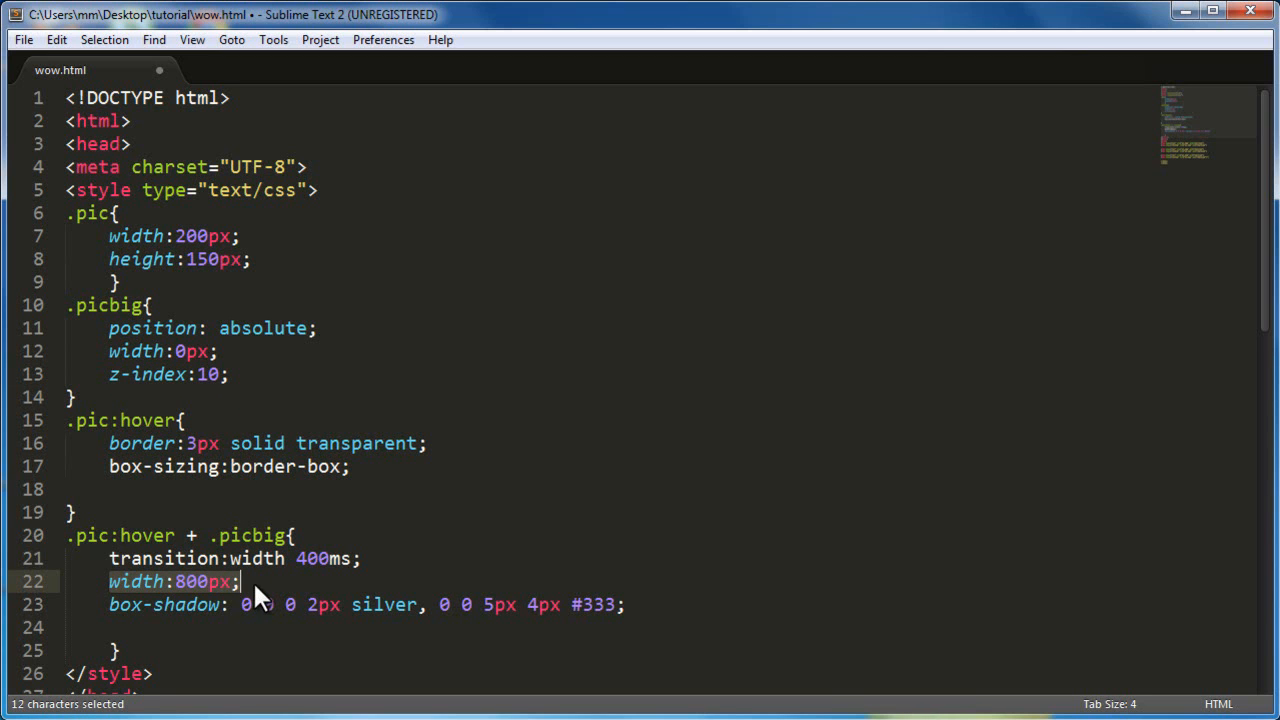
pyautogui.moveTo(113, 380)
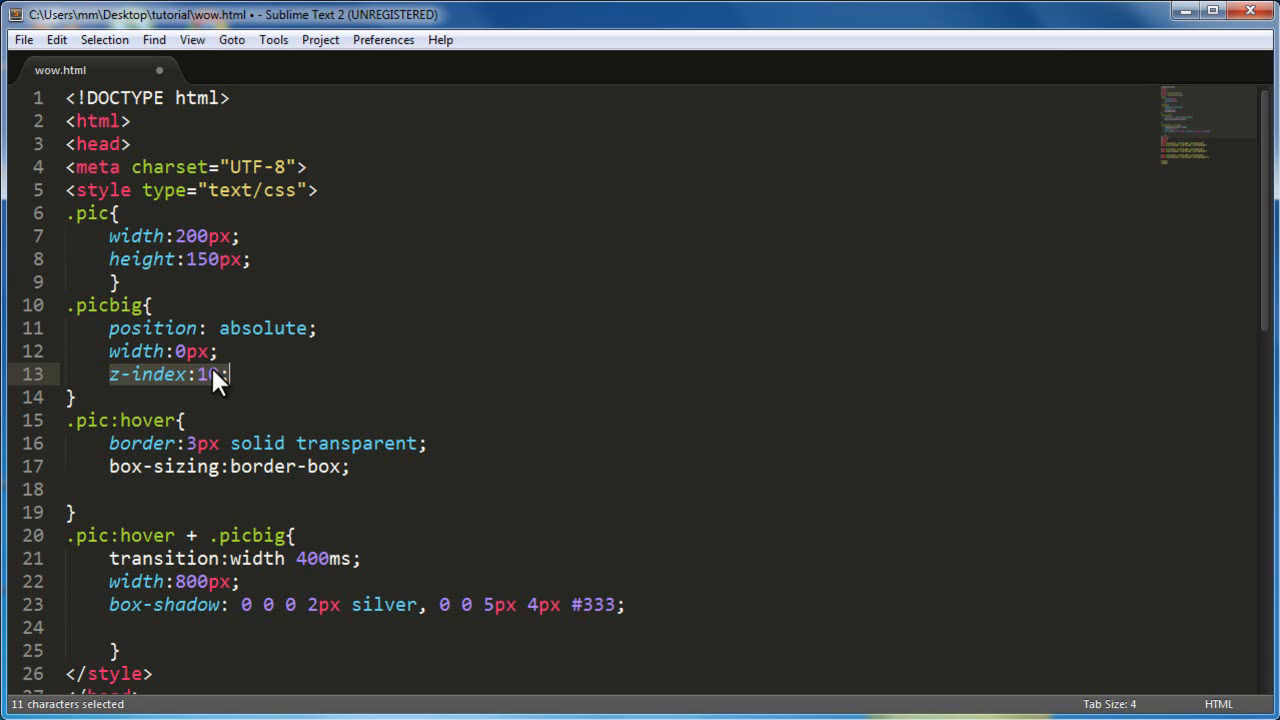
# Step: Highlight the pic class in the styles, then reload wow.html in Chrome
pyautogui.click(100, 420)
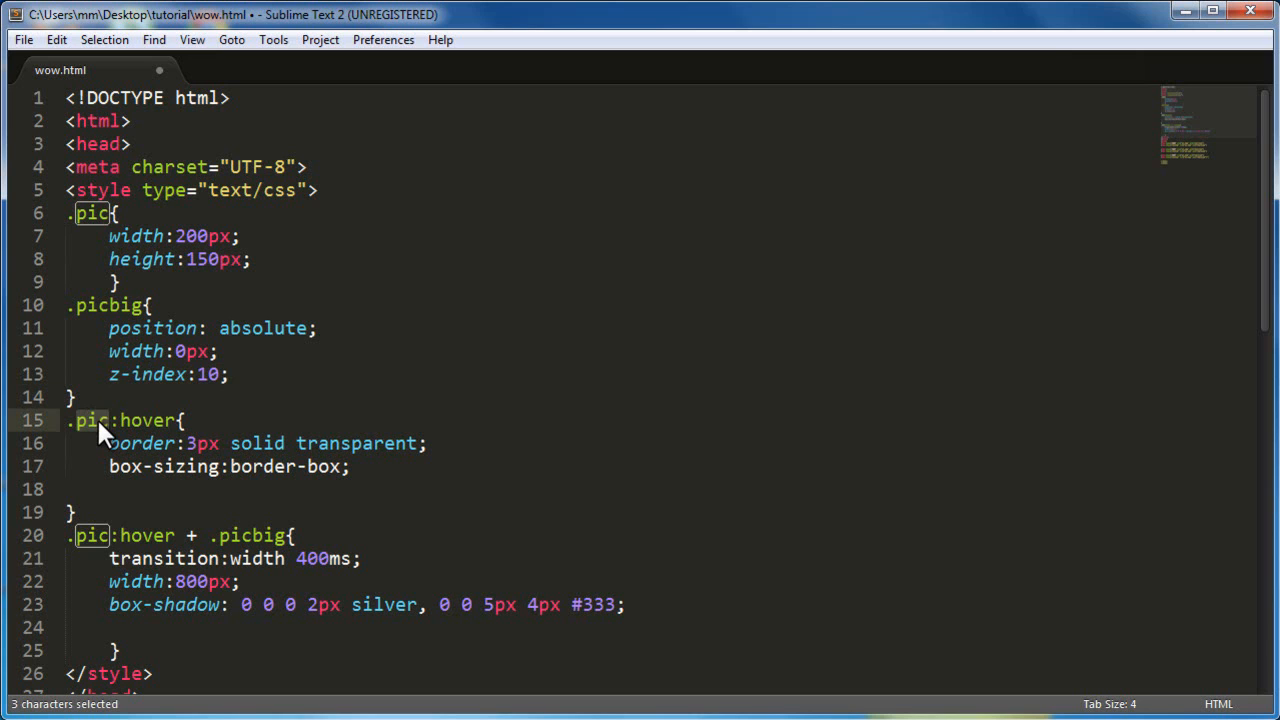
pyautogui.doubleClick(148, 420)
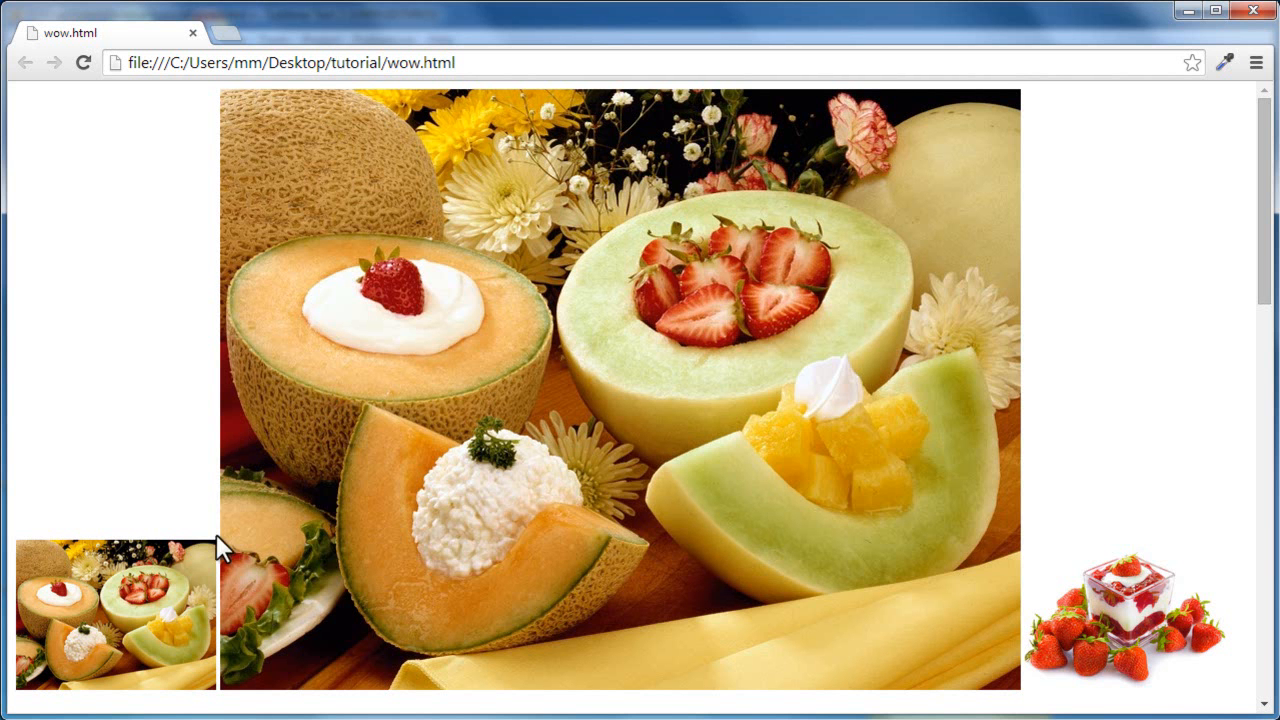
pyautogui.moveTo(205, 333)
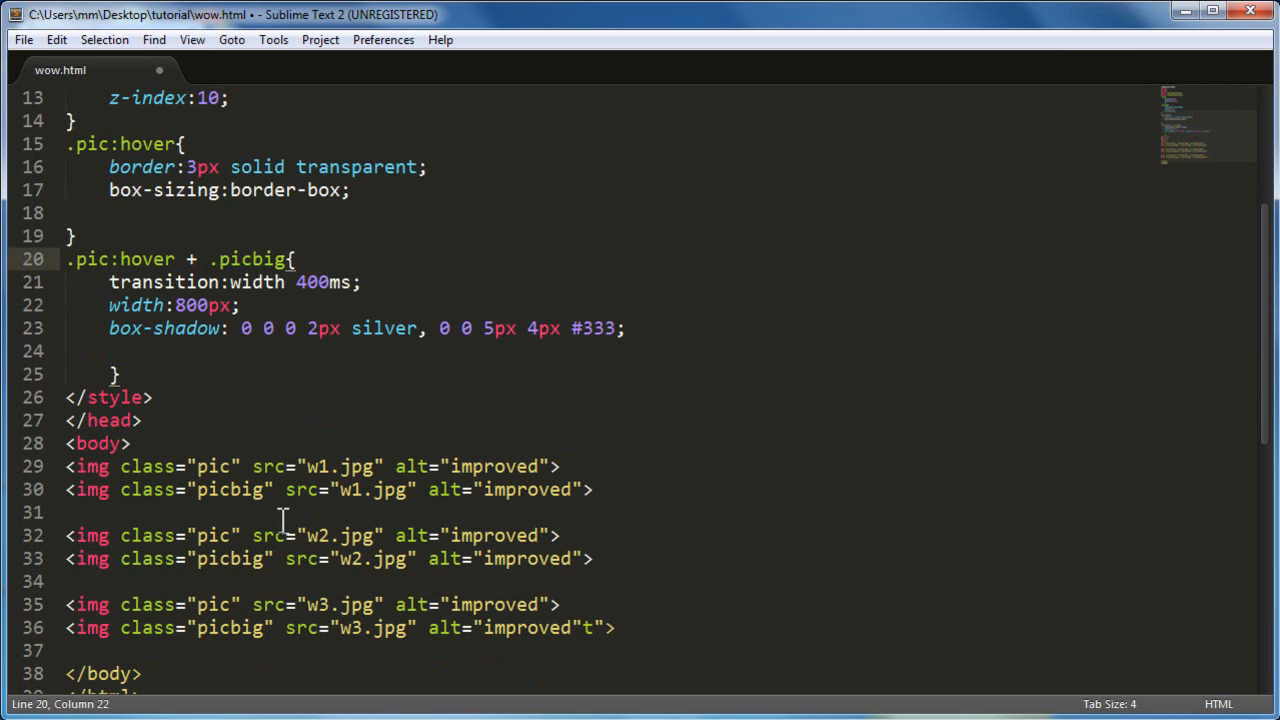
pyautogui.click(23, 39)
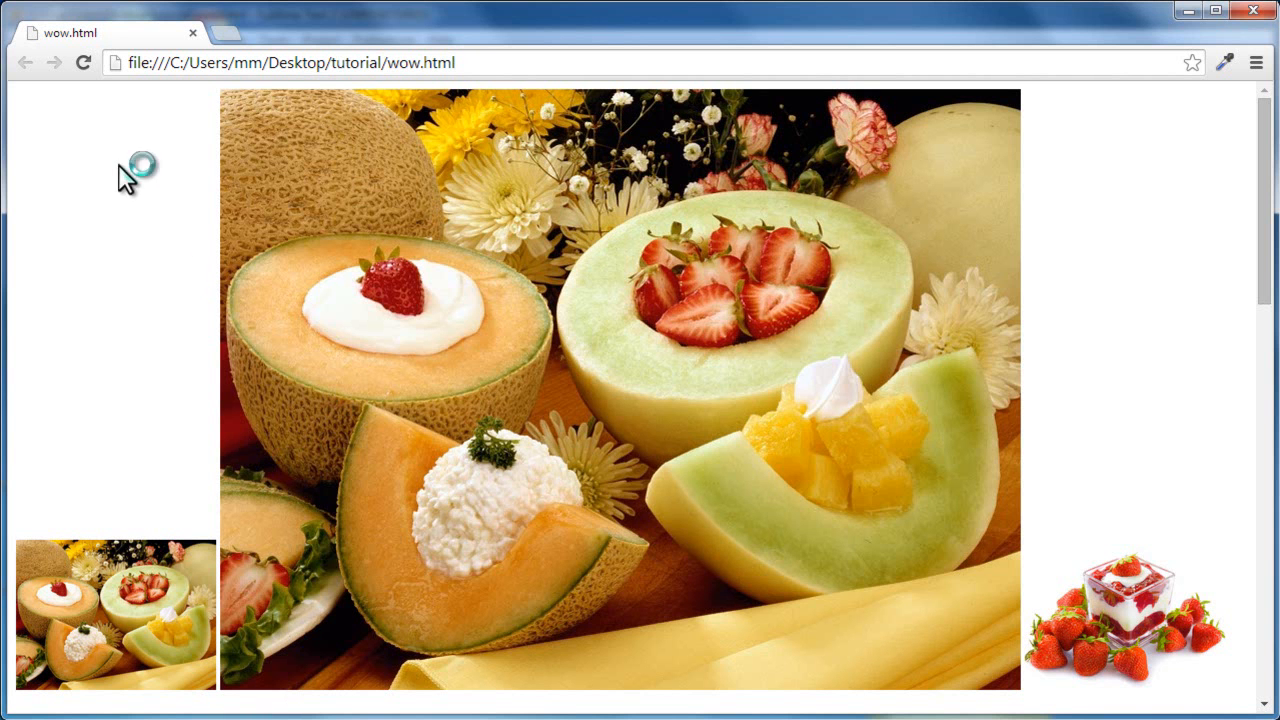
pyautogui.click(84, 62)
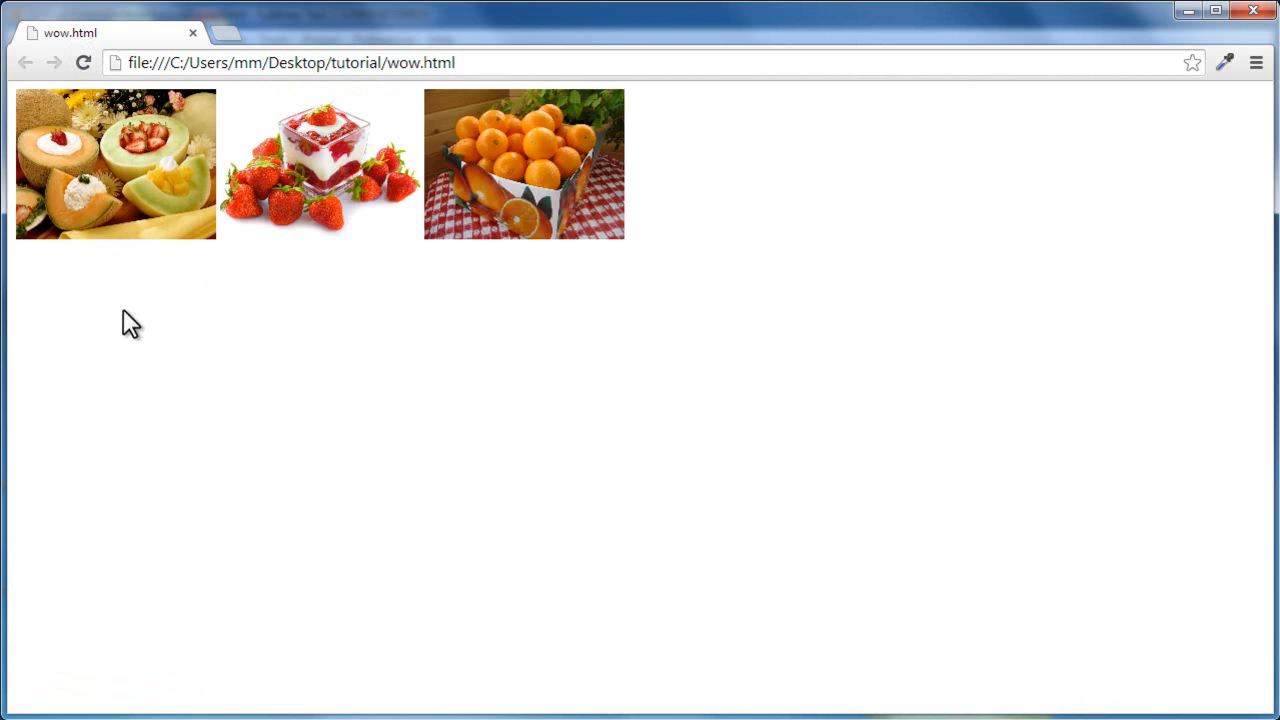
pyautogui.moveTo(947, 285)
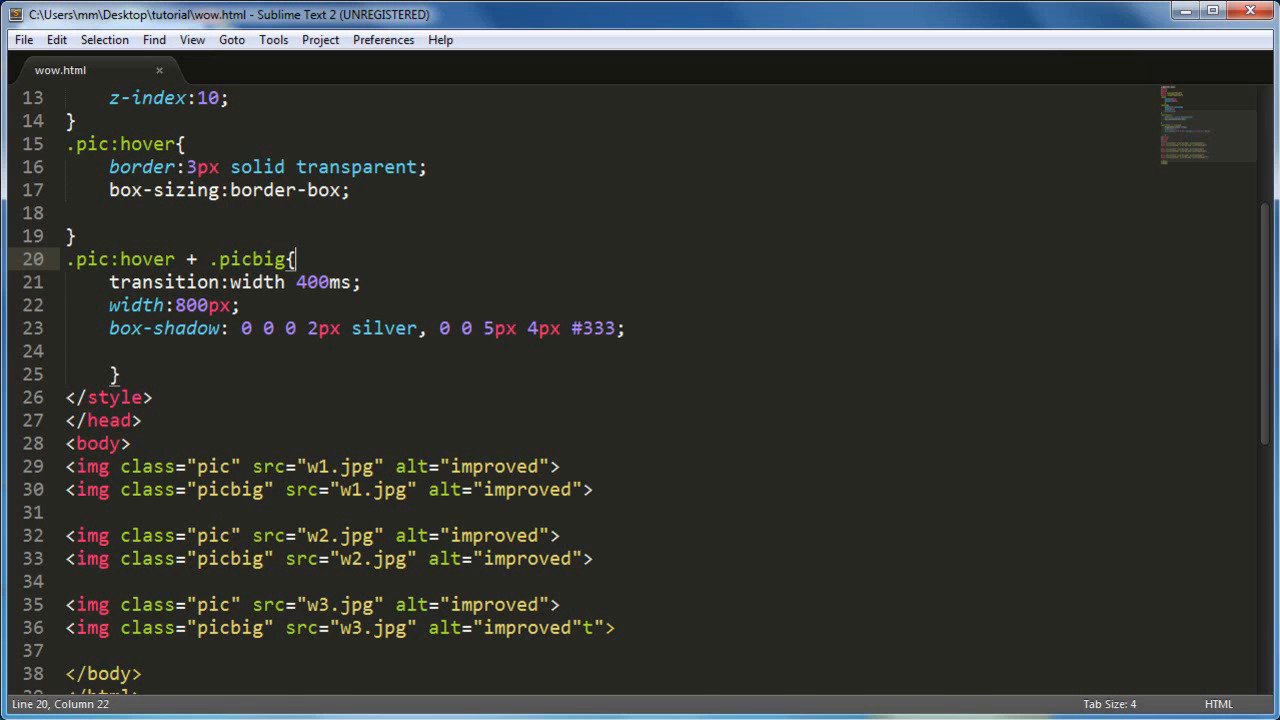
# Step: Scroll up to the top of wow.html's stylesheet
pyautogui.scroll(3)
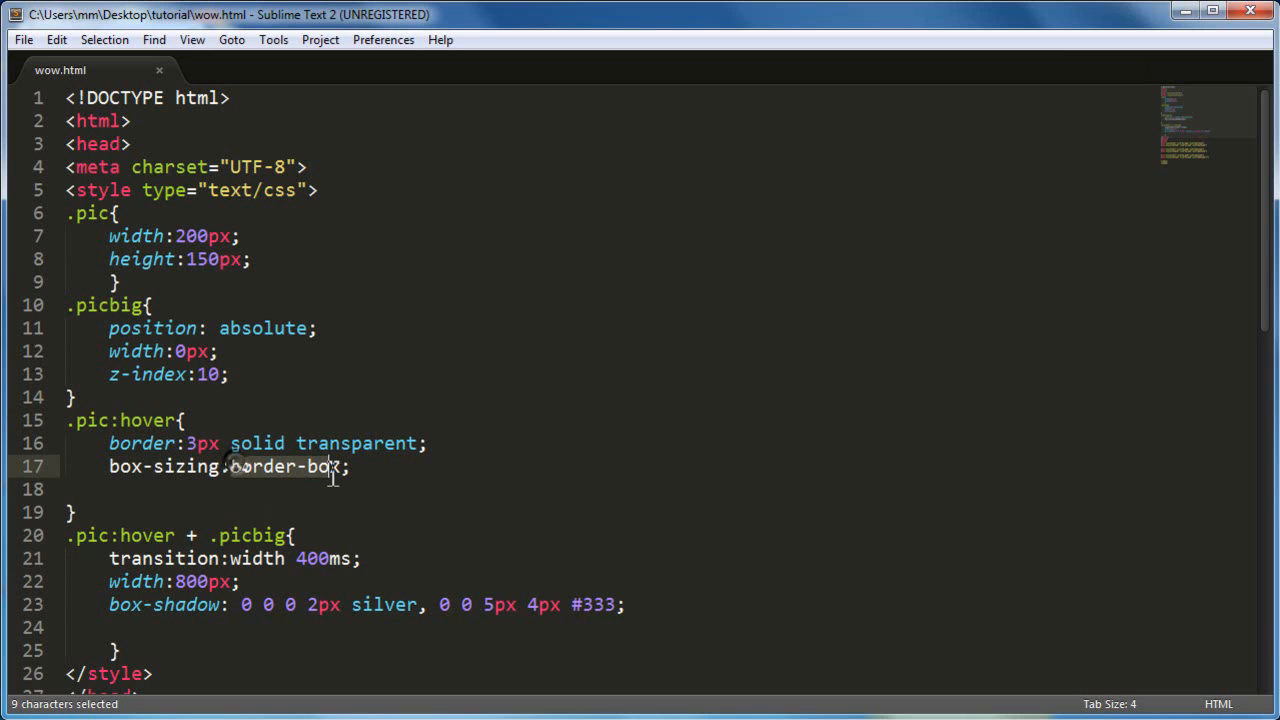
pyautogui.moveTo(333, 487)
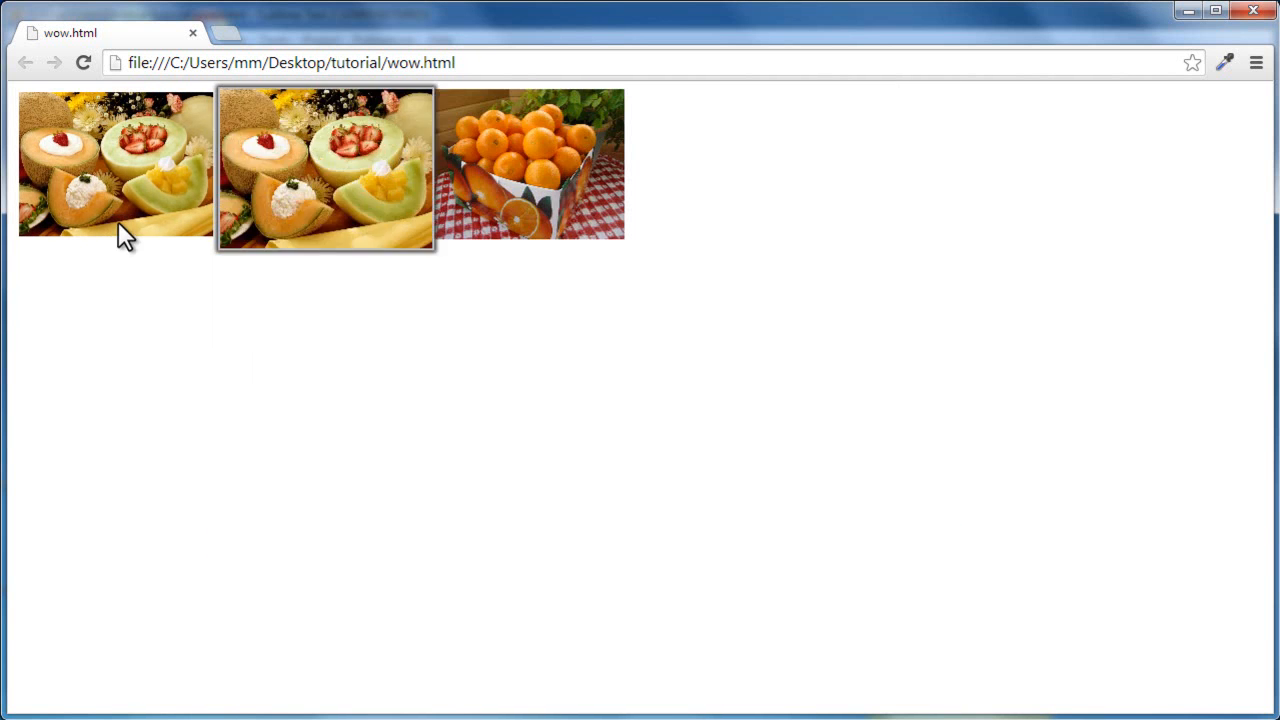
# Step: Hover the melon, oranges and strawberry thumbnails to view each enlarged shadowed image
pyautogui.click(323, 165)
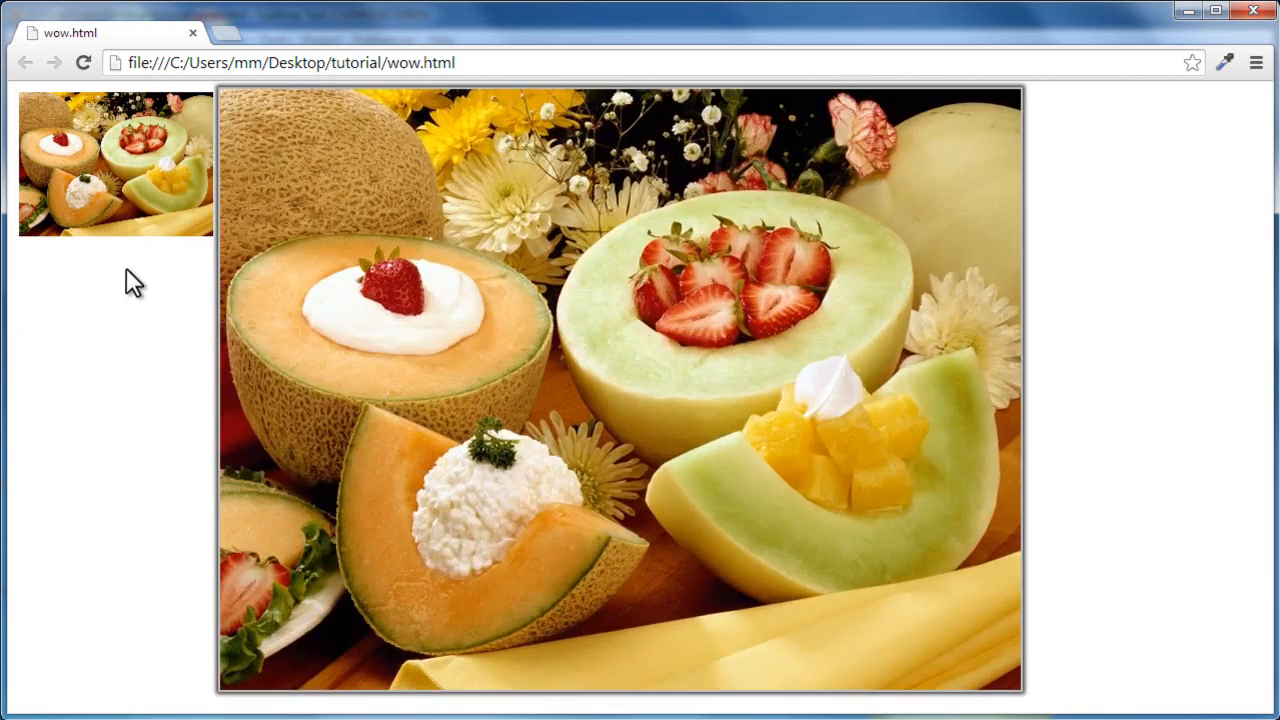
pyautogui.click(320, 165)
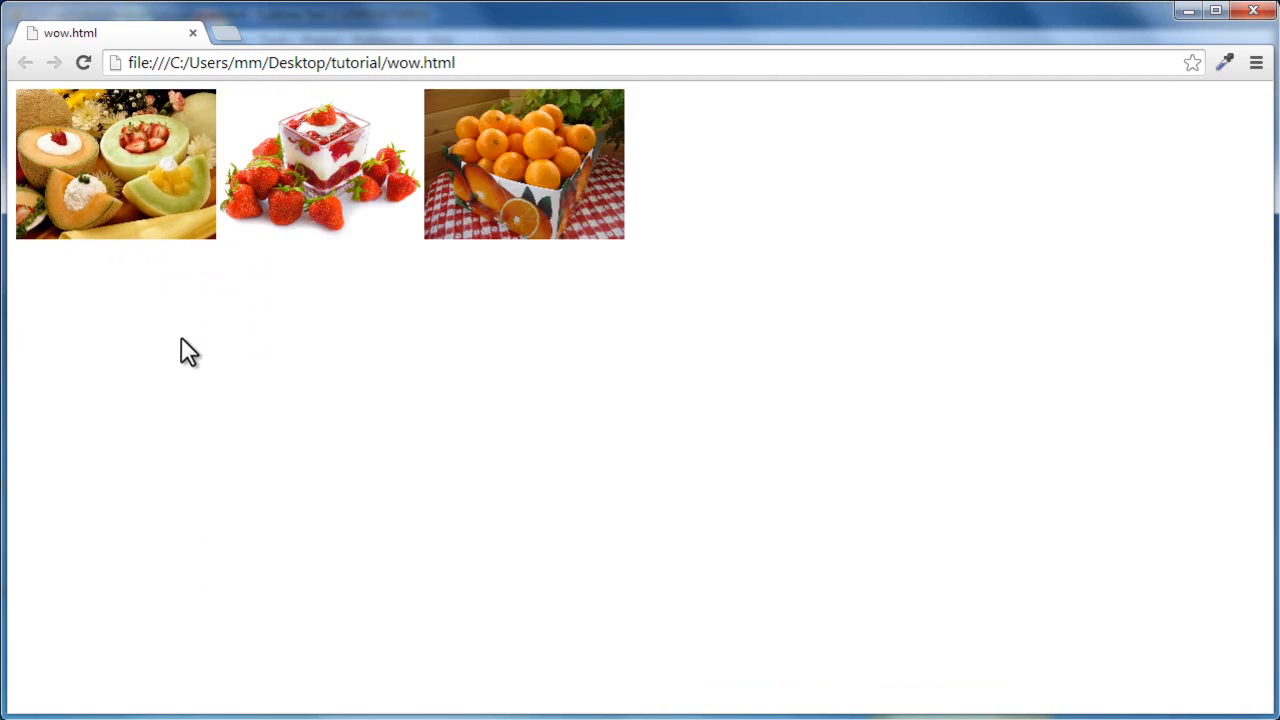
pyautogui.click(524, 164)
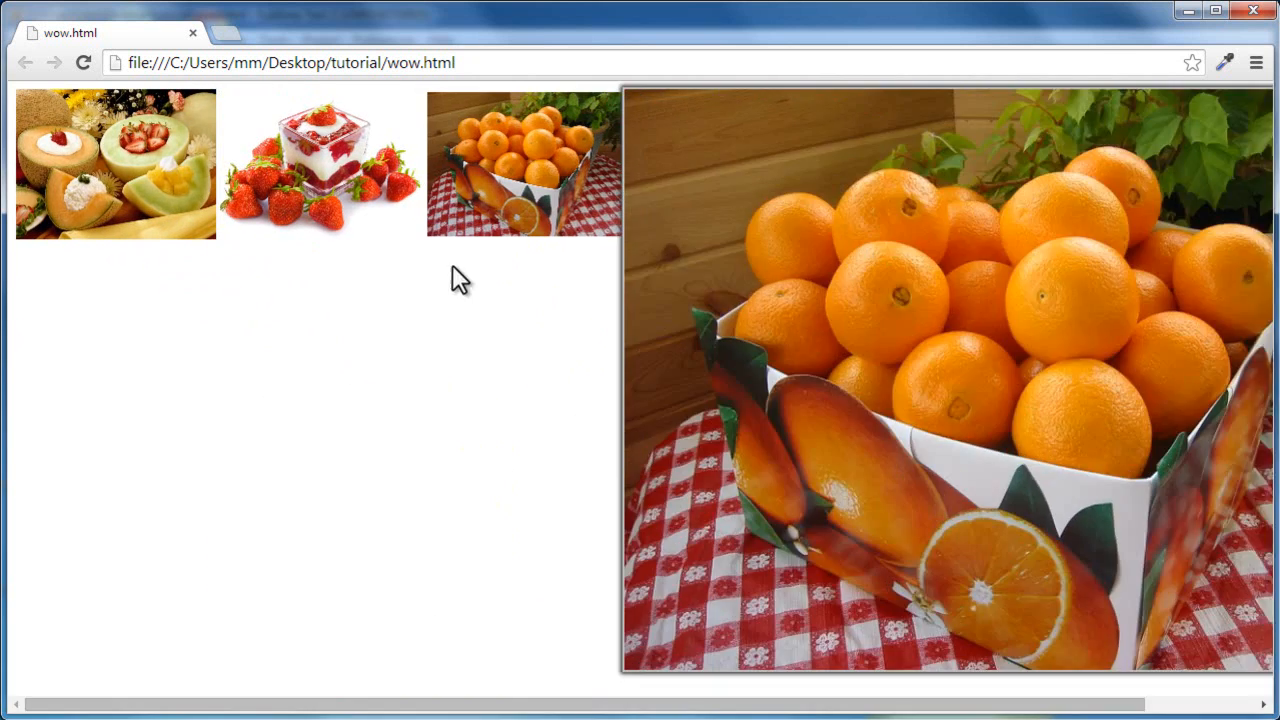
pyautogui.click(320, 162)
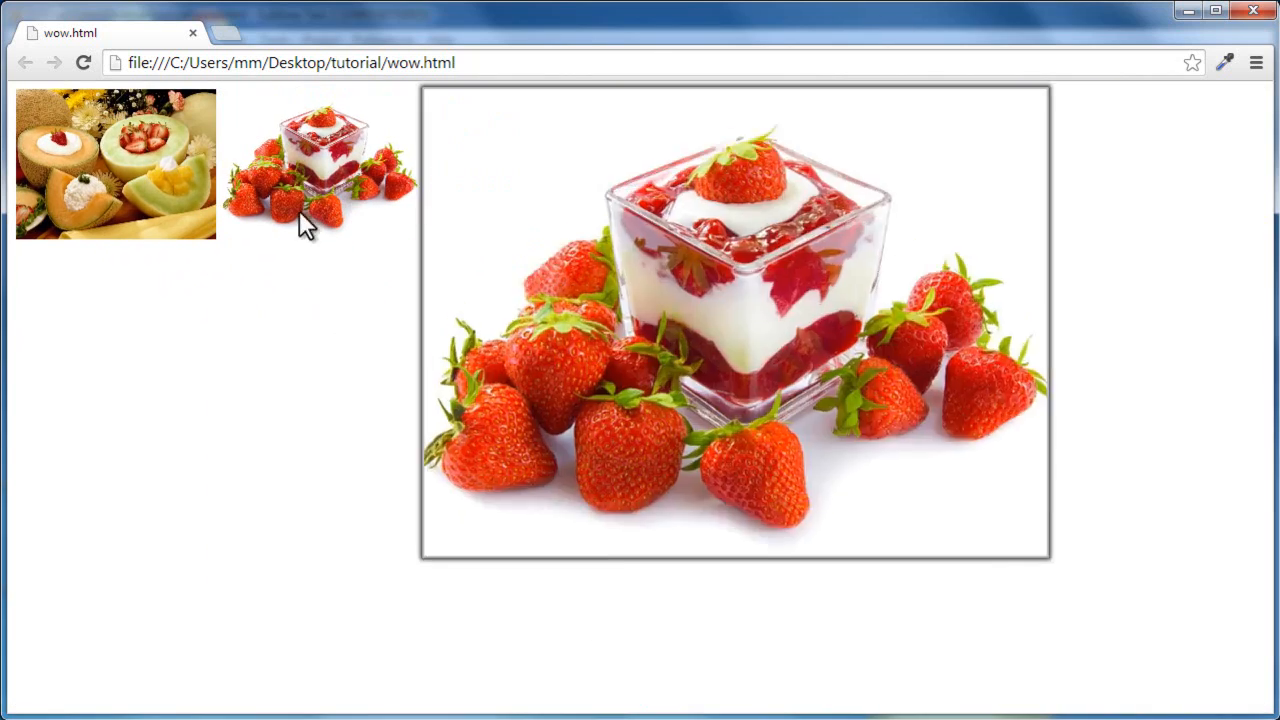
pyautogui.moveTo(300, 195)
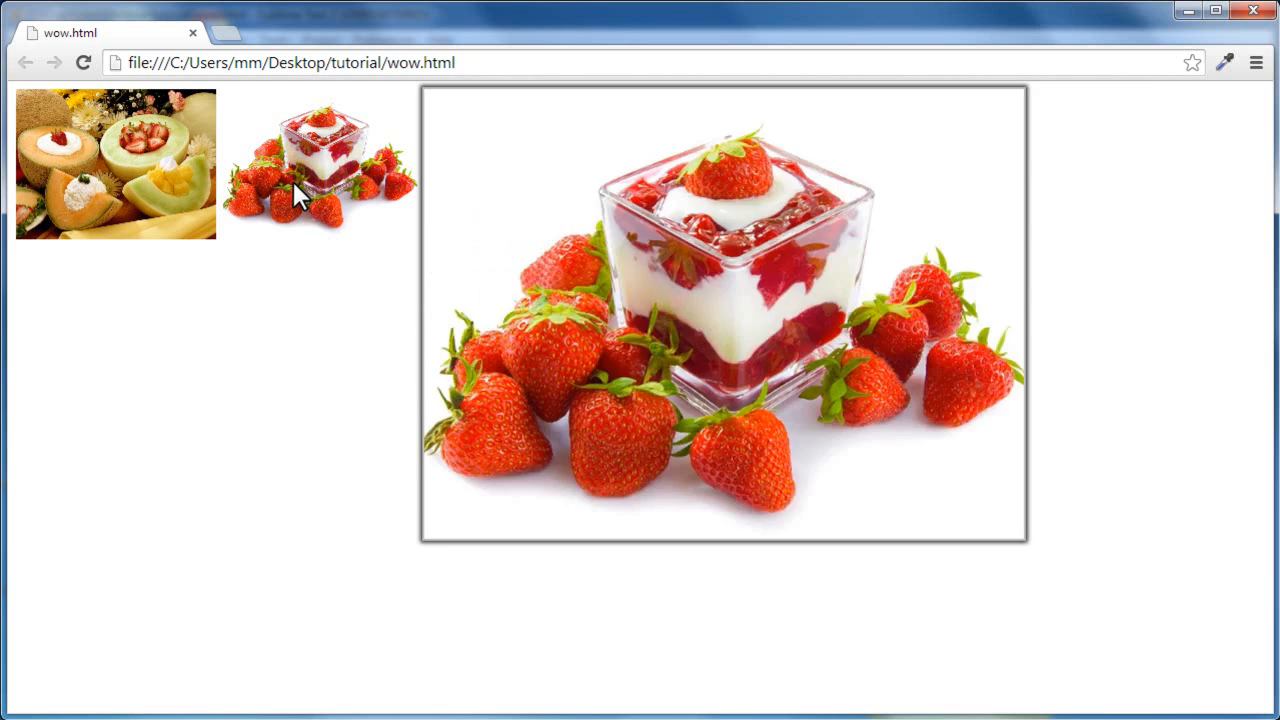
pyautogui.click(115, 163)
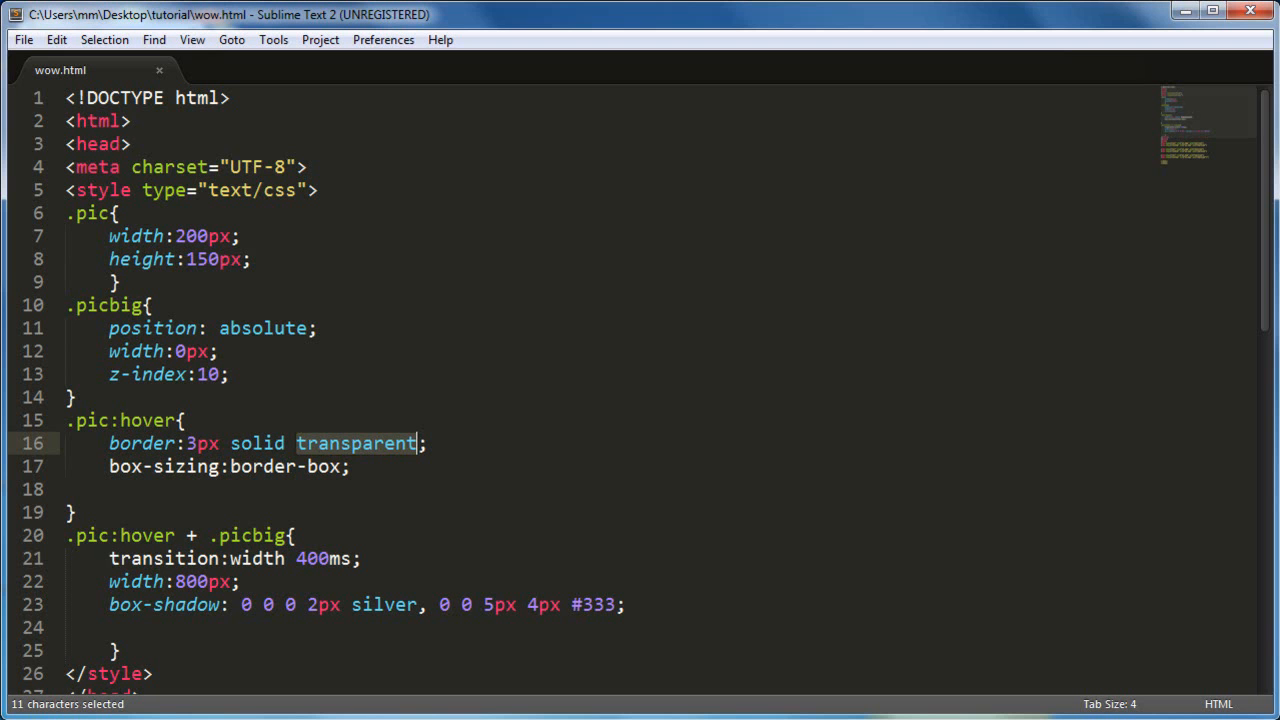
pyautogui.moveTo(370, 507)
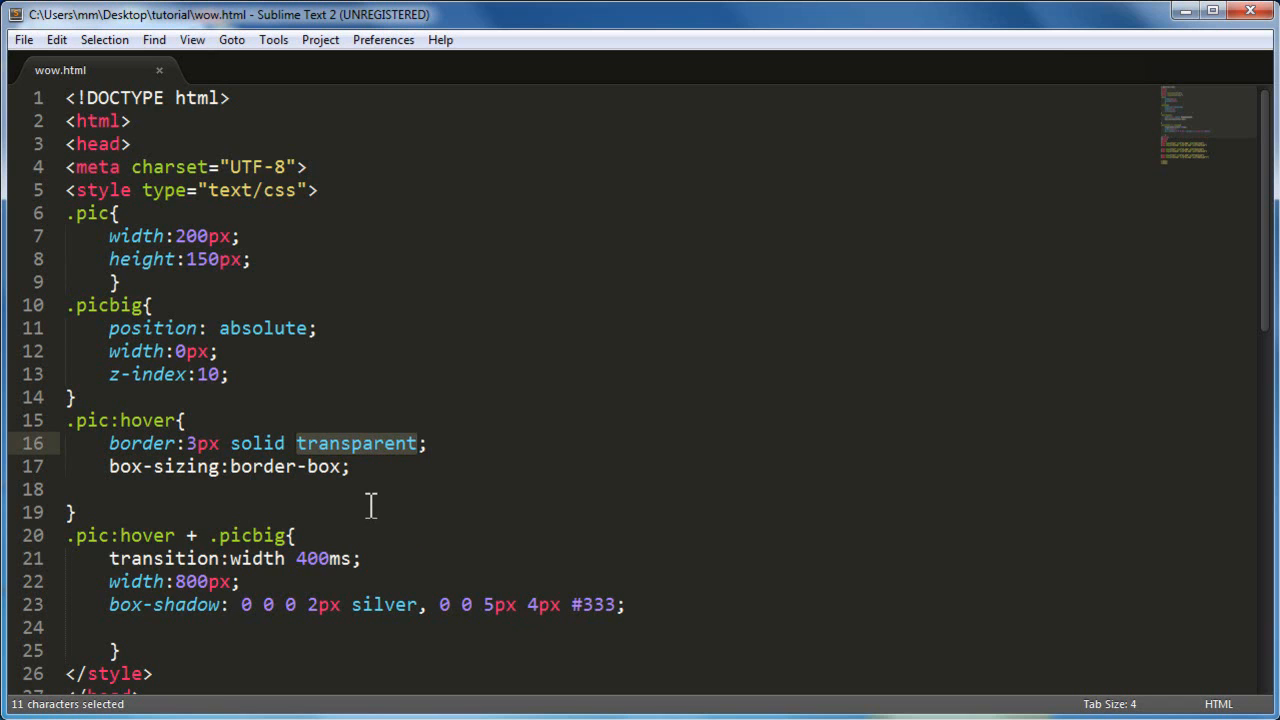
pyautogui.scroll(-3)
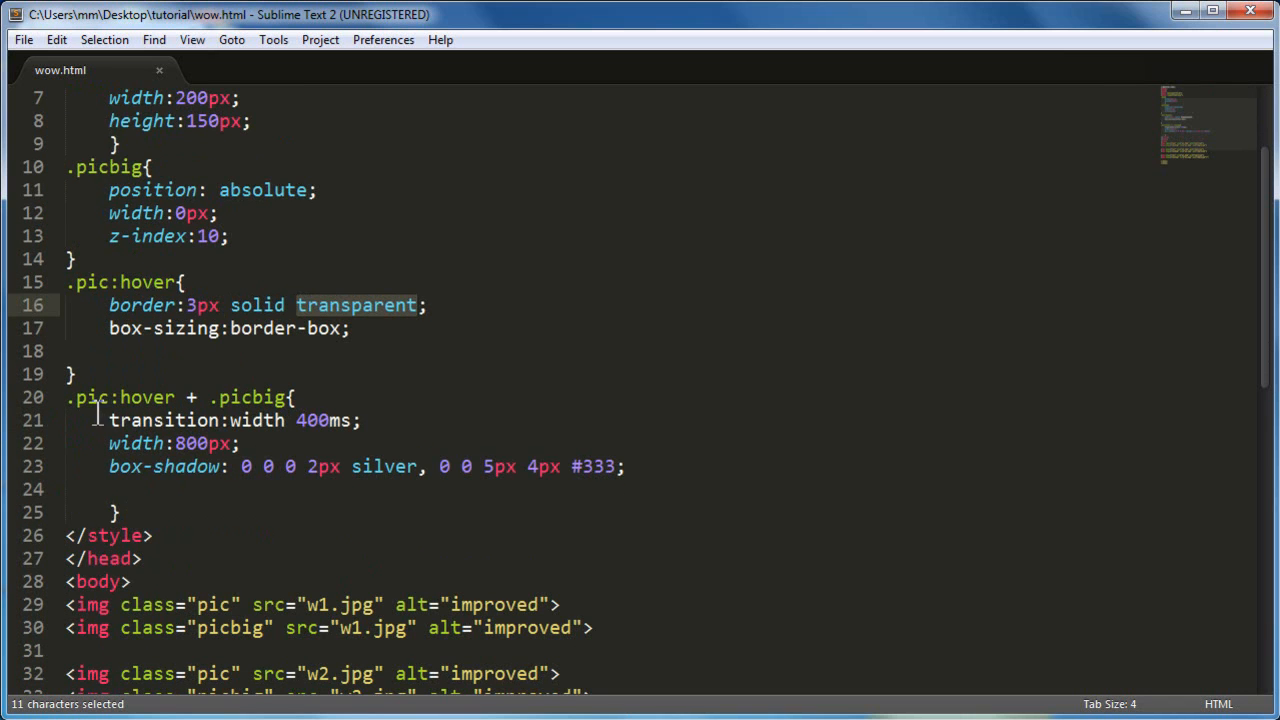
pyautogui.moveTo(66, 397); pyautogui.dragTo(283, 397)
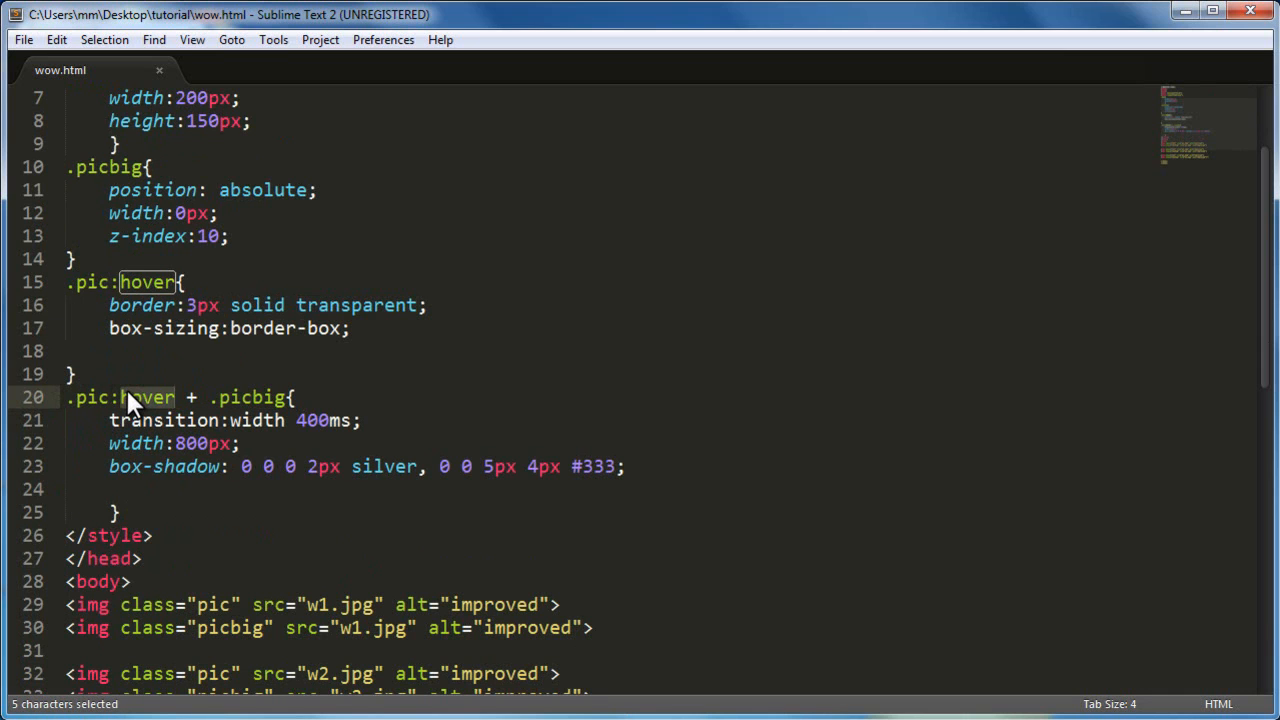
pyautogui.moveTo(140, 610)
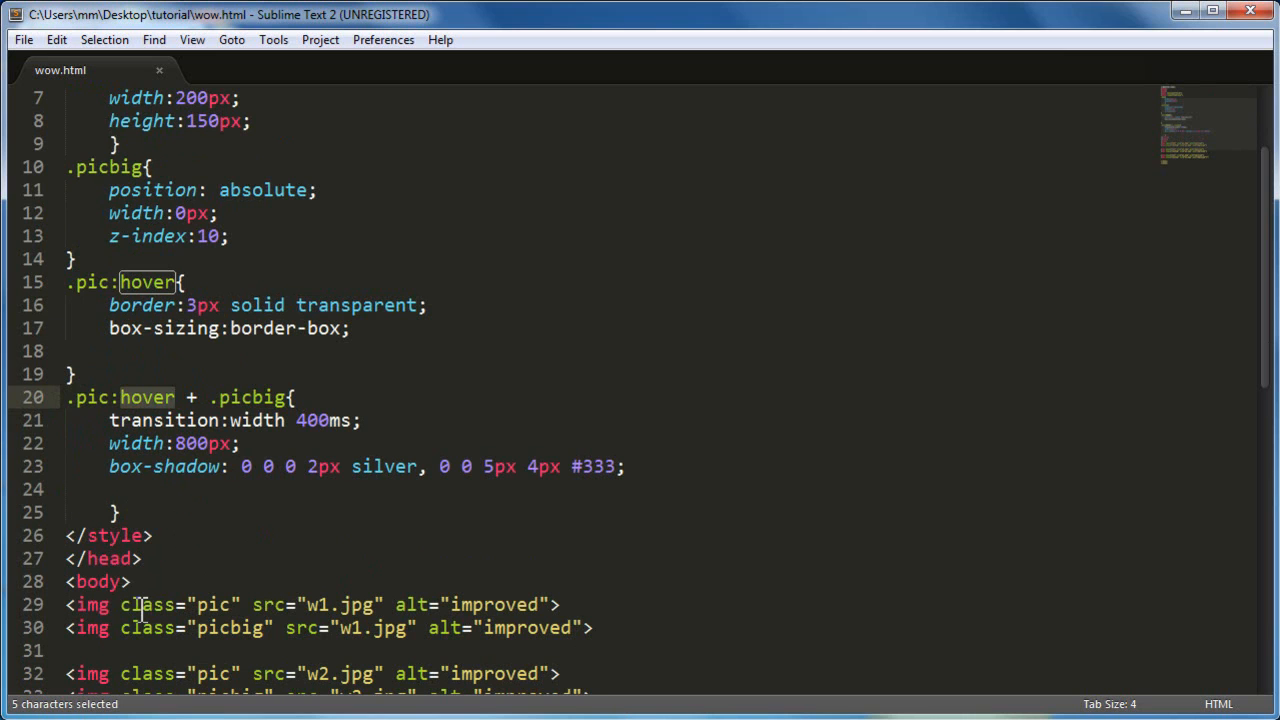
pyautogui.doubleClick(250, 397)
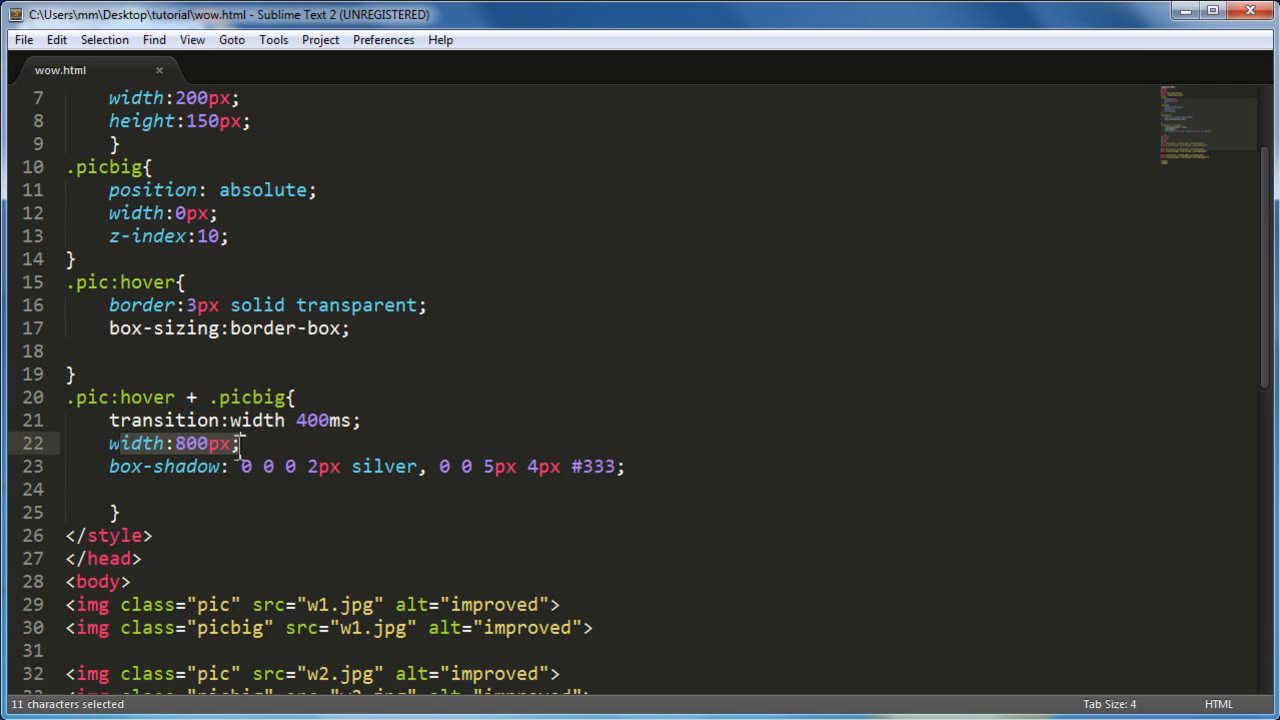
pyautogui.moveTo(242, 458)
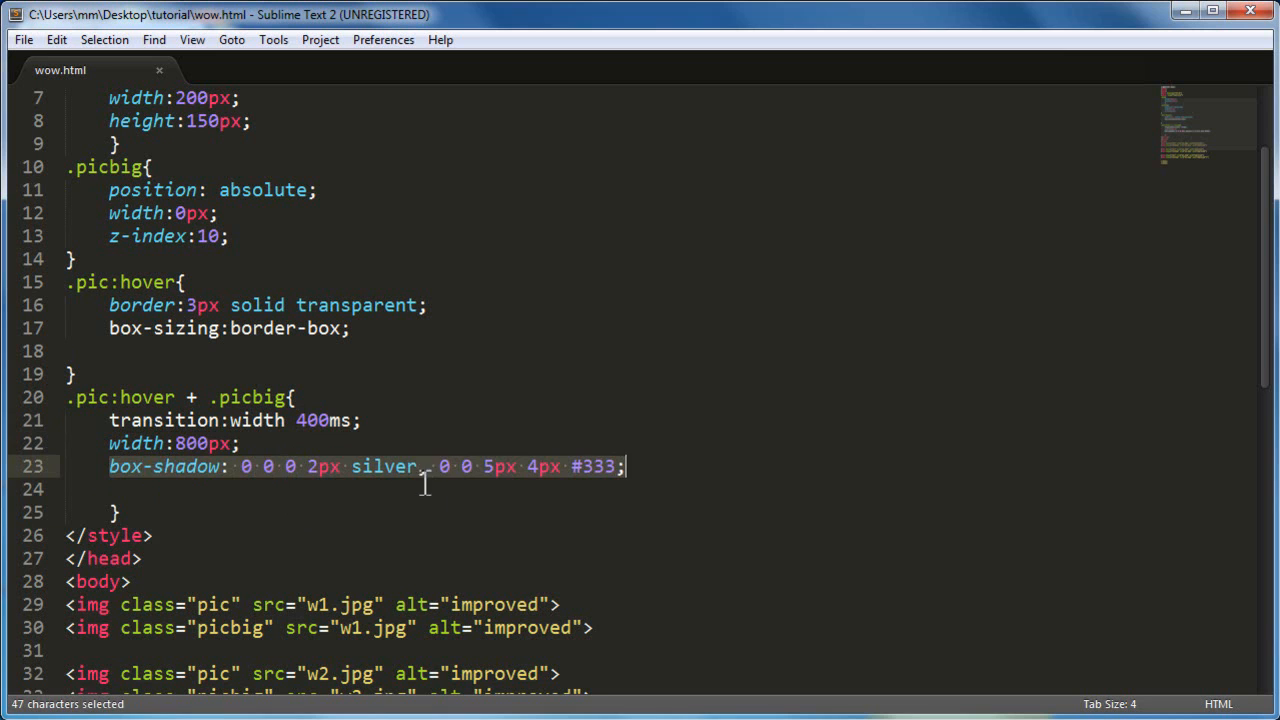
pyautogui.click(425, 466)
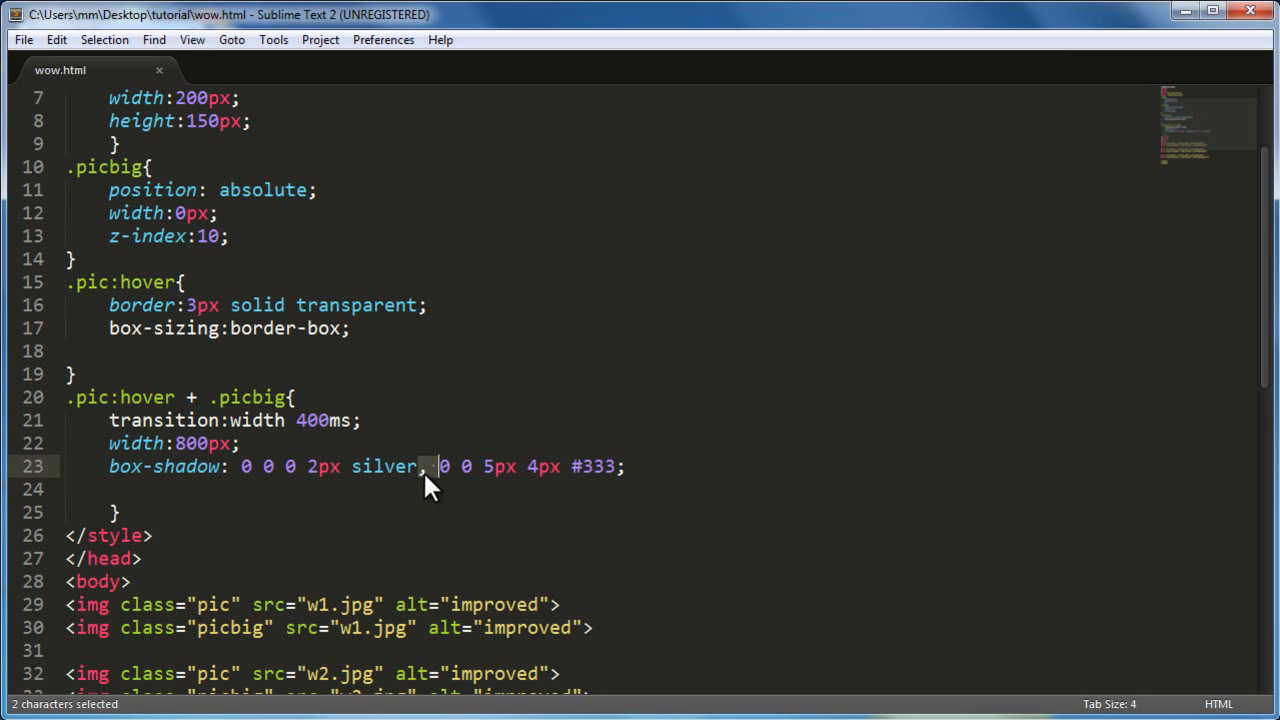
pyautogui.doubleClick(383, 466)
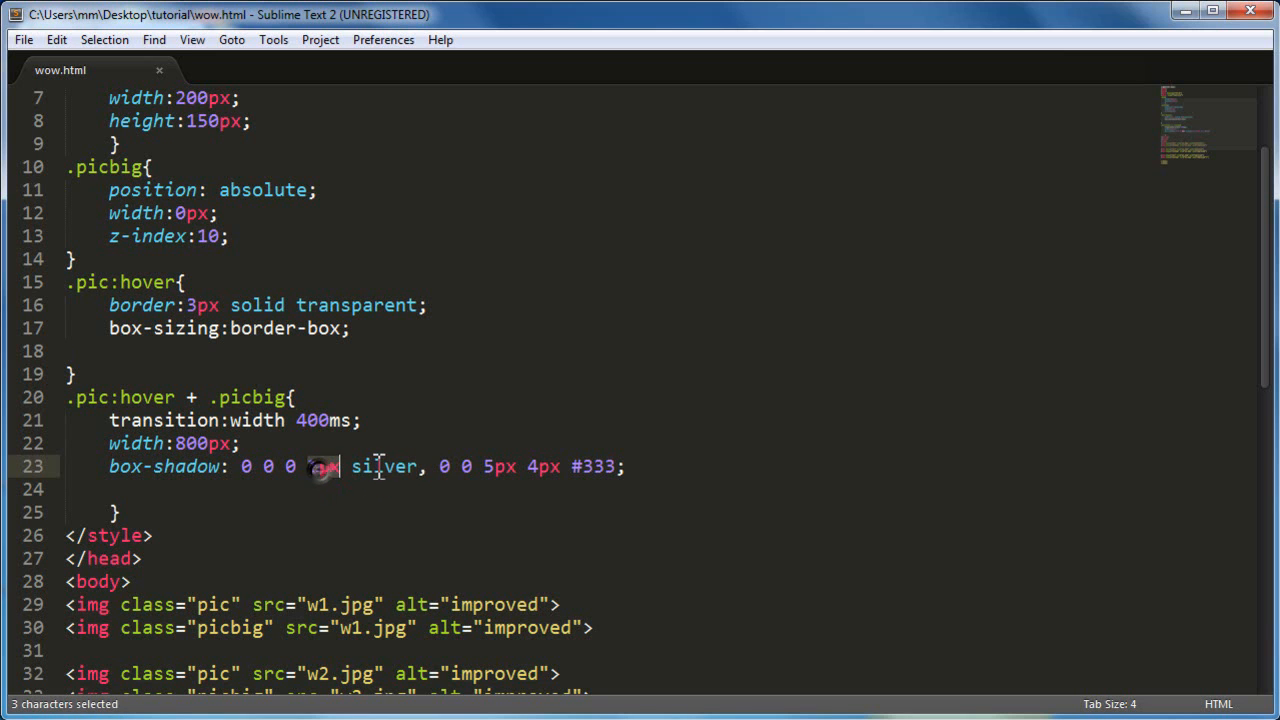
pyautogui.doubleClick(383, 466)
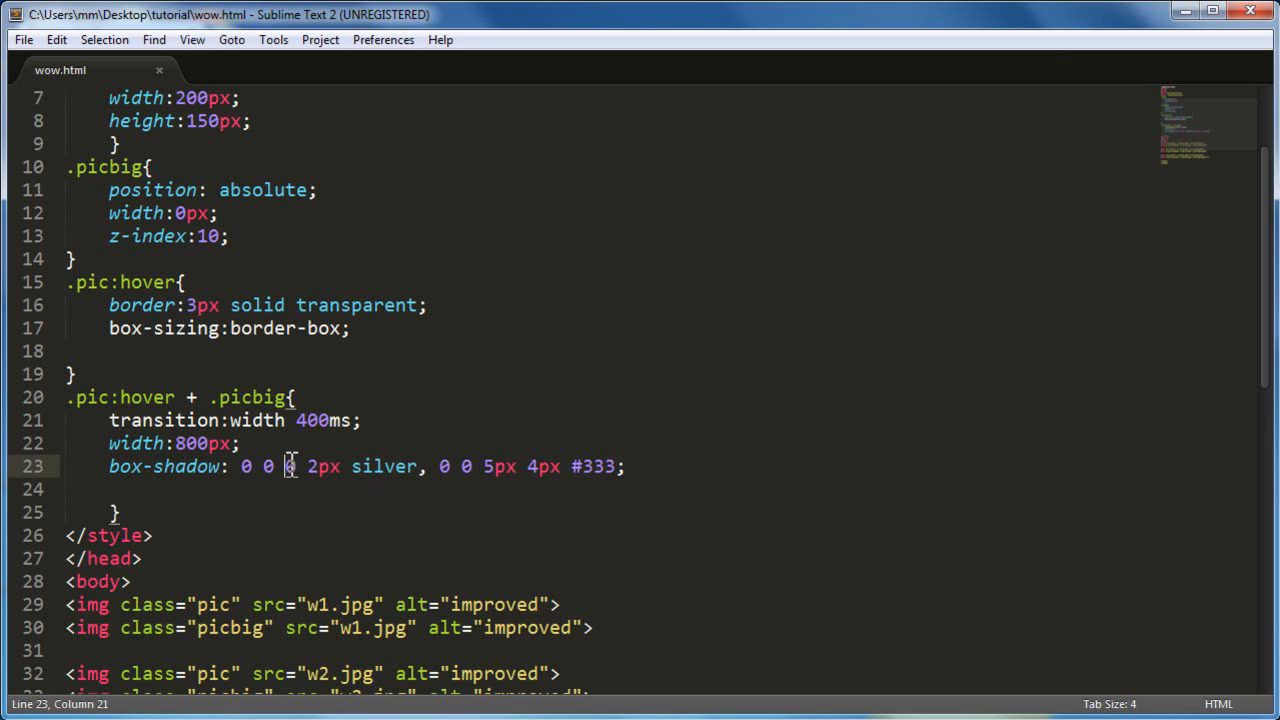
pyautogui.doubleClick(322, 466)
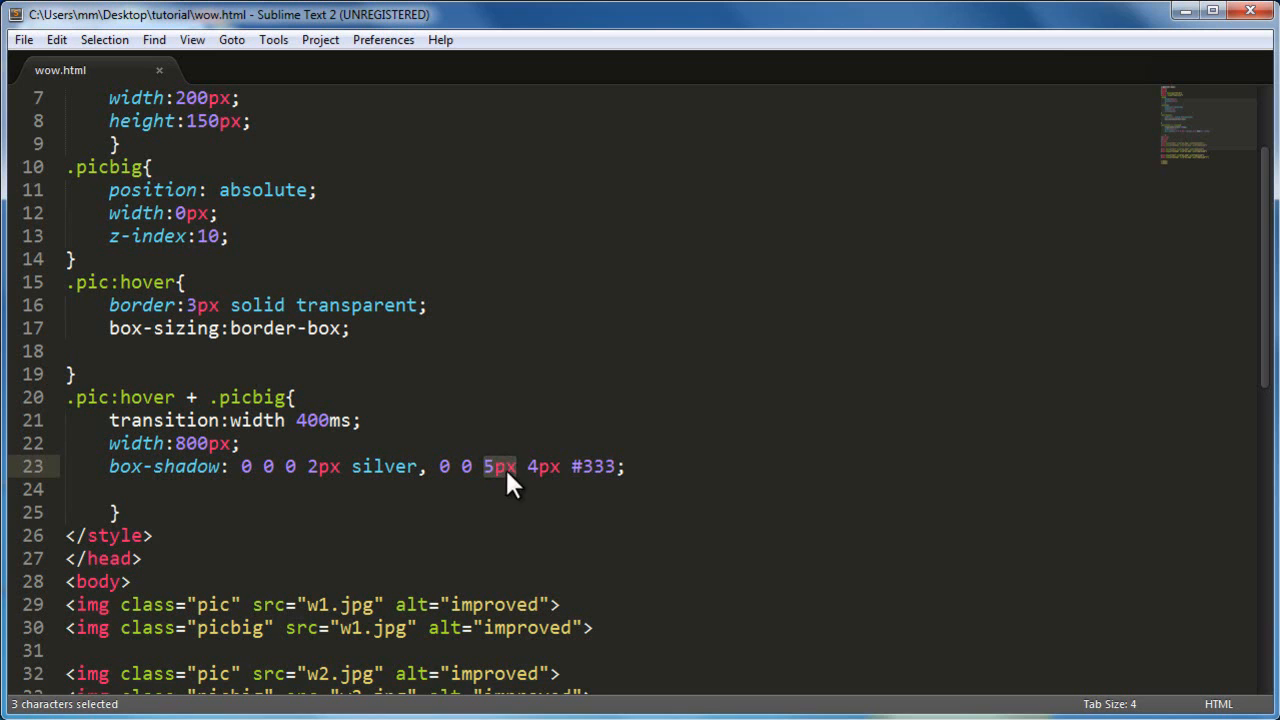
pyautogui.doubleClick(543, 466)
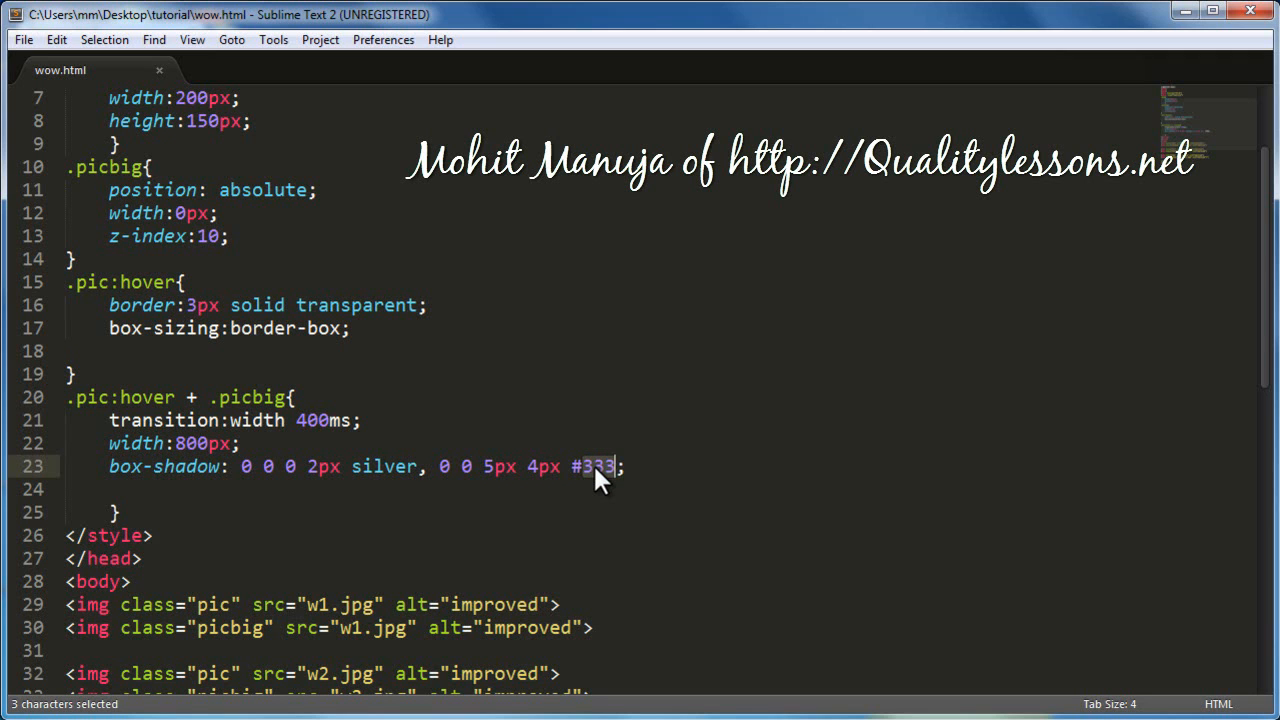
pyautogui.doubleClick(384, 466)
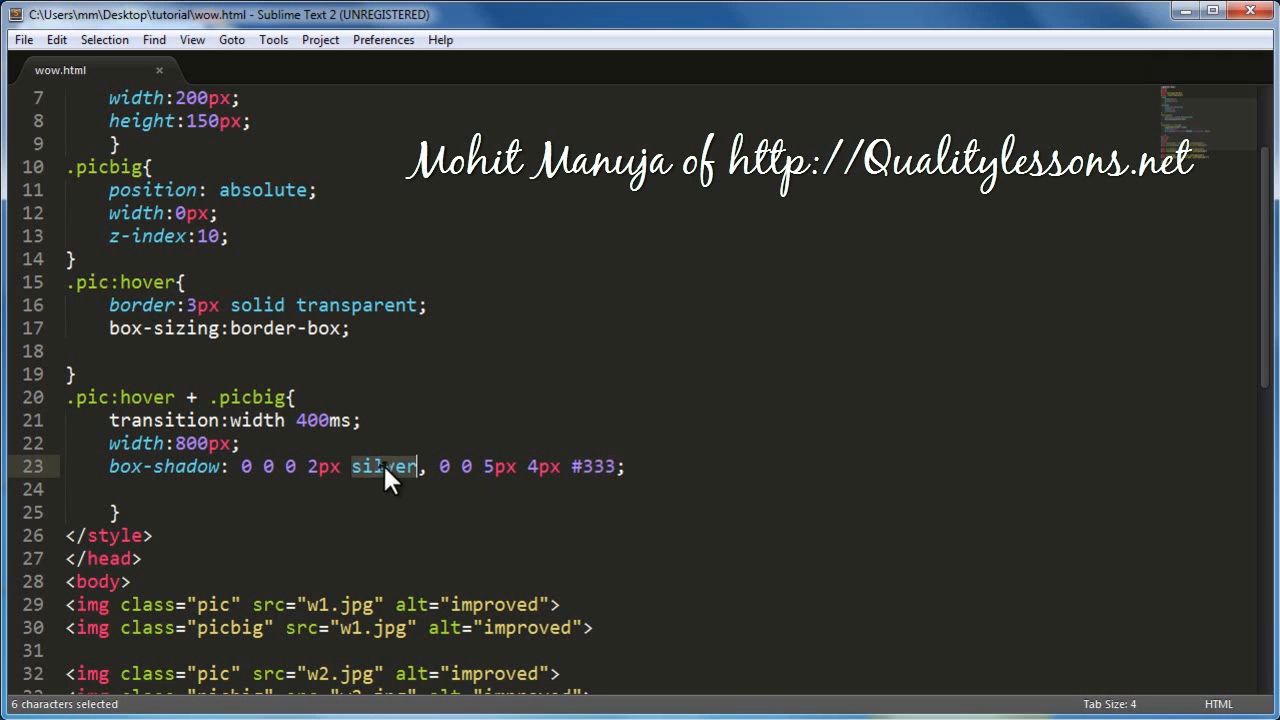
pyautogui.moveTo(360, 480)
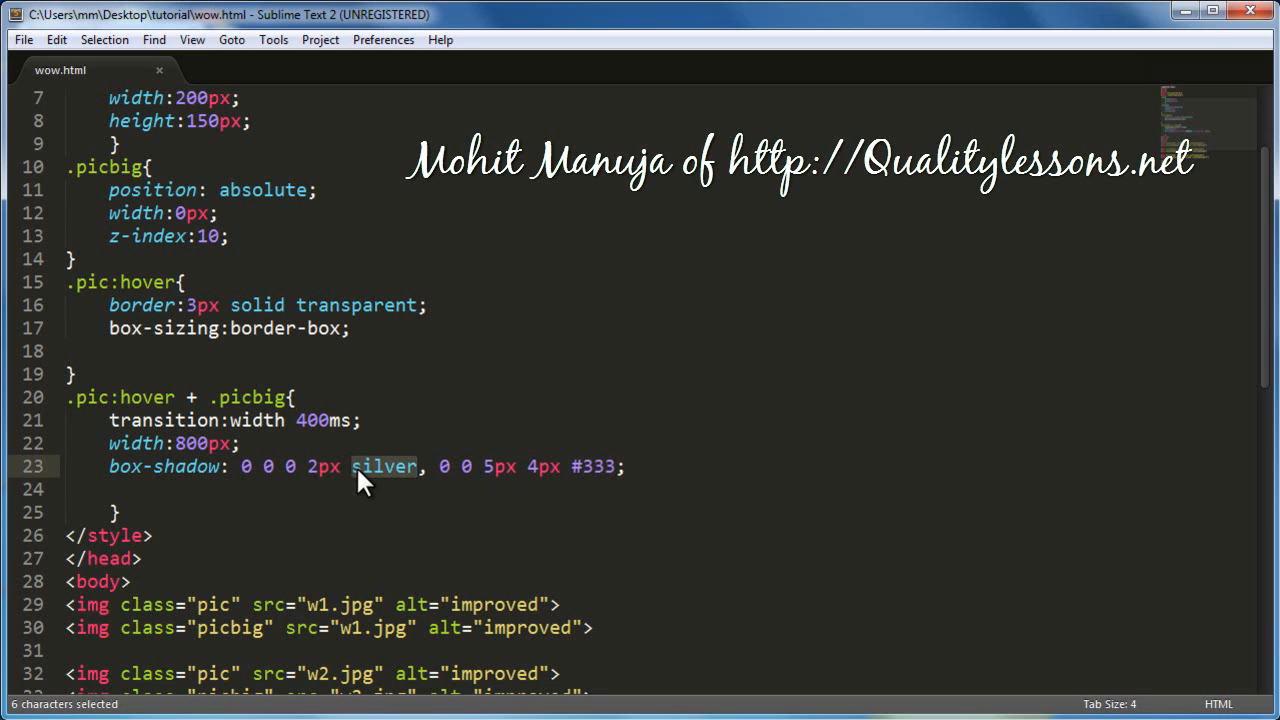
pyautogui.moveTo(93, 610)
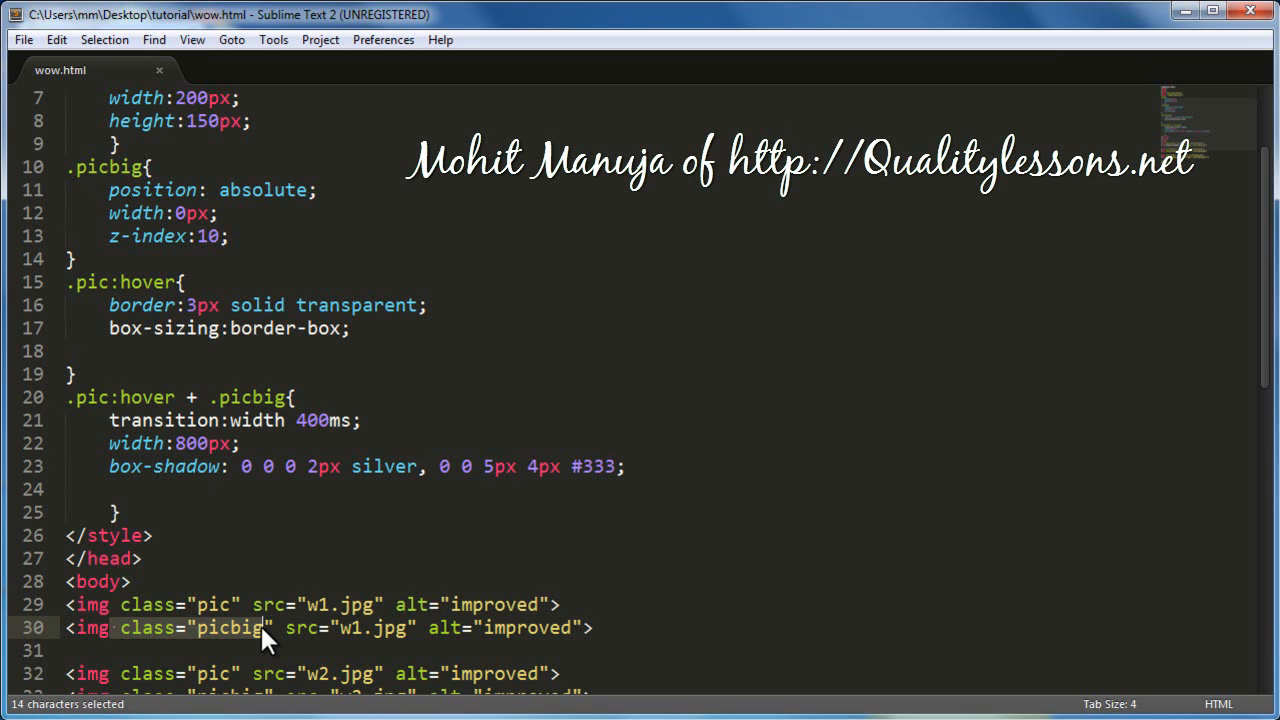
pyautogui.click(413, 628)
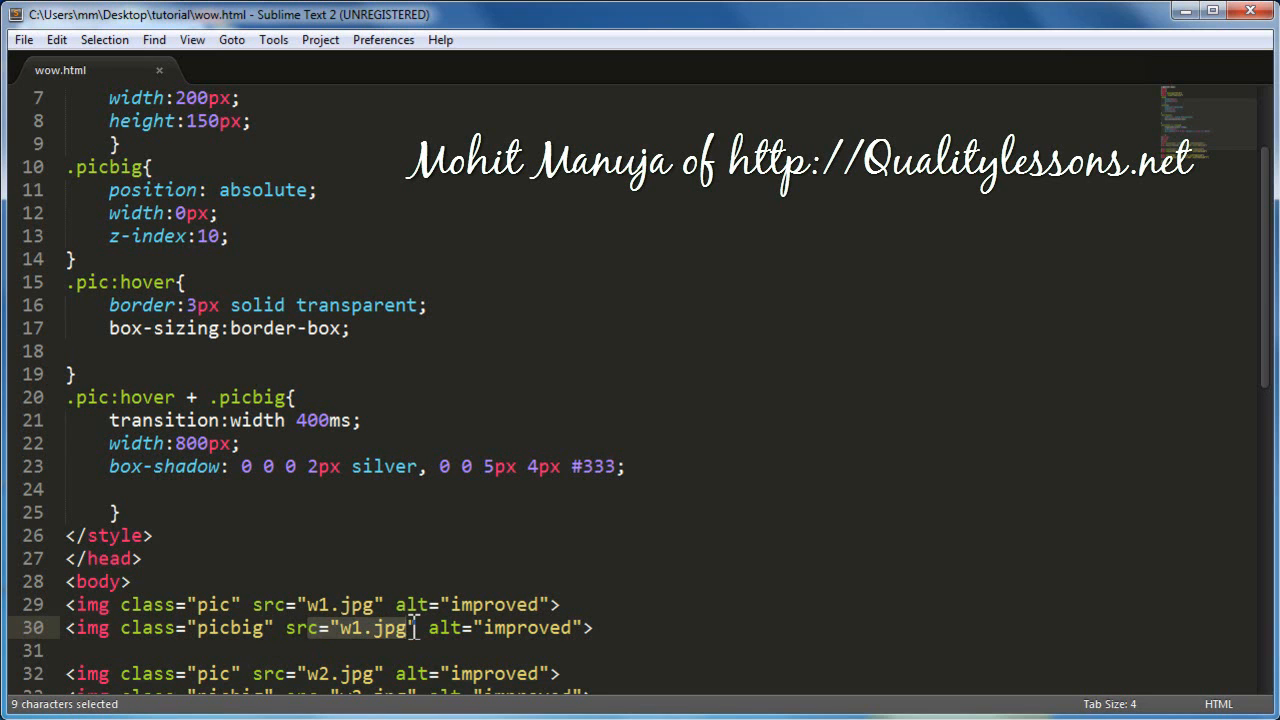
pyautogui.moveTo(336, 604)
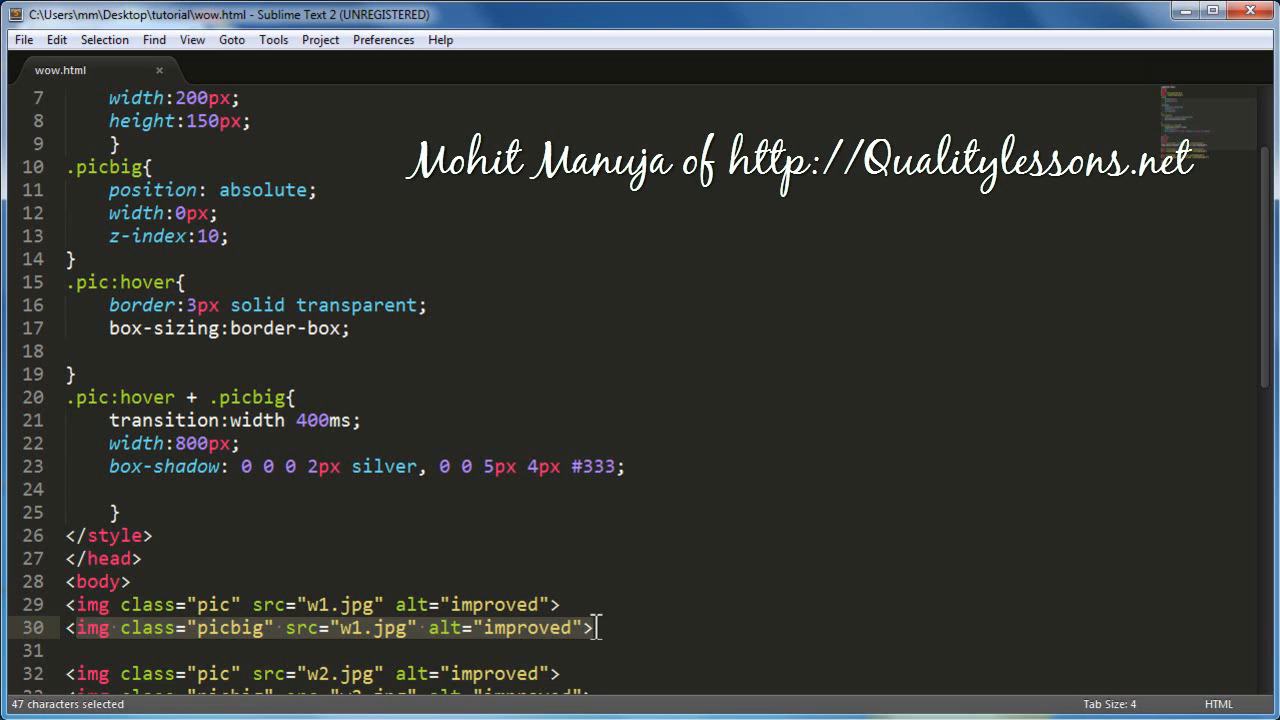
pyautogui.doubleClick(200, 443)
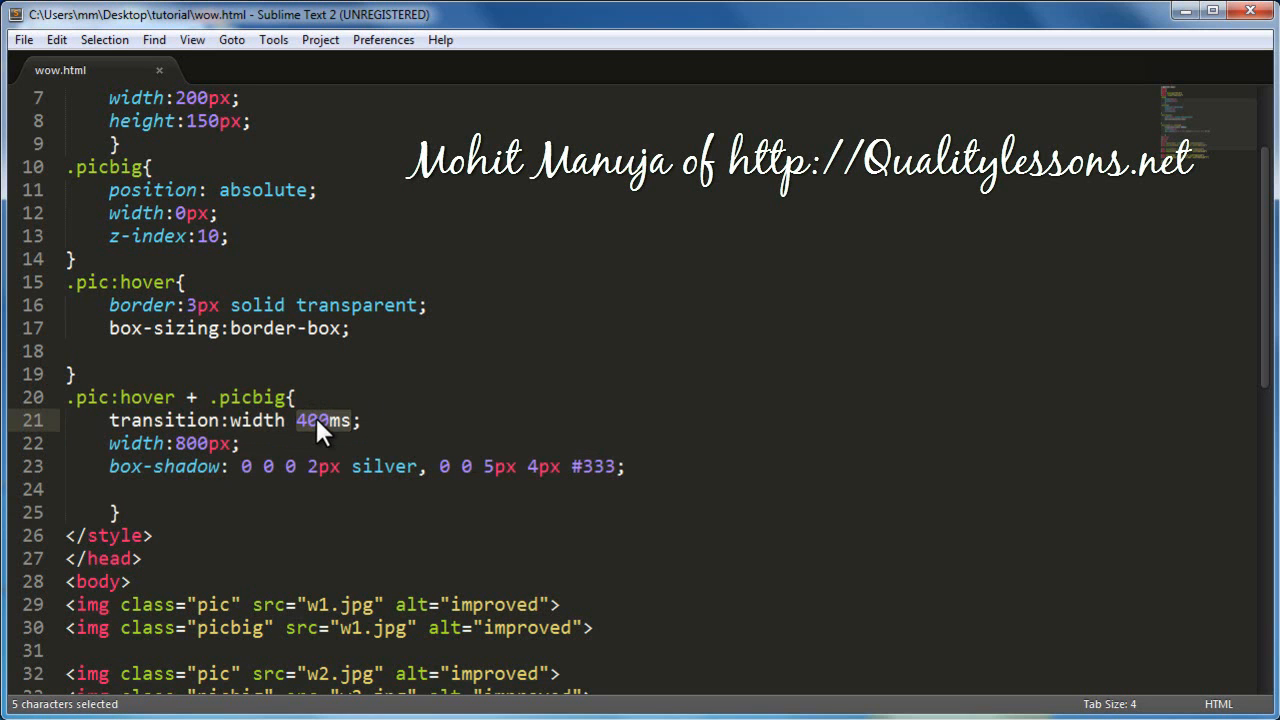
# Step: Scroll through the CSS, selecting picbig's position property and the transition line
pyautogui.scroll(3)
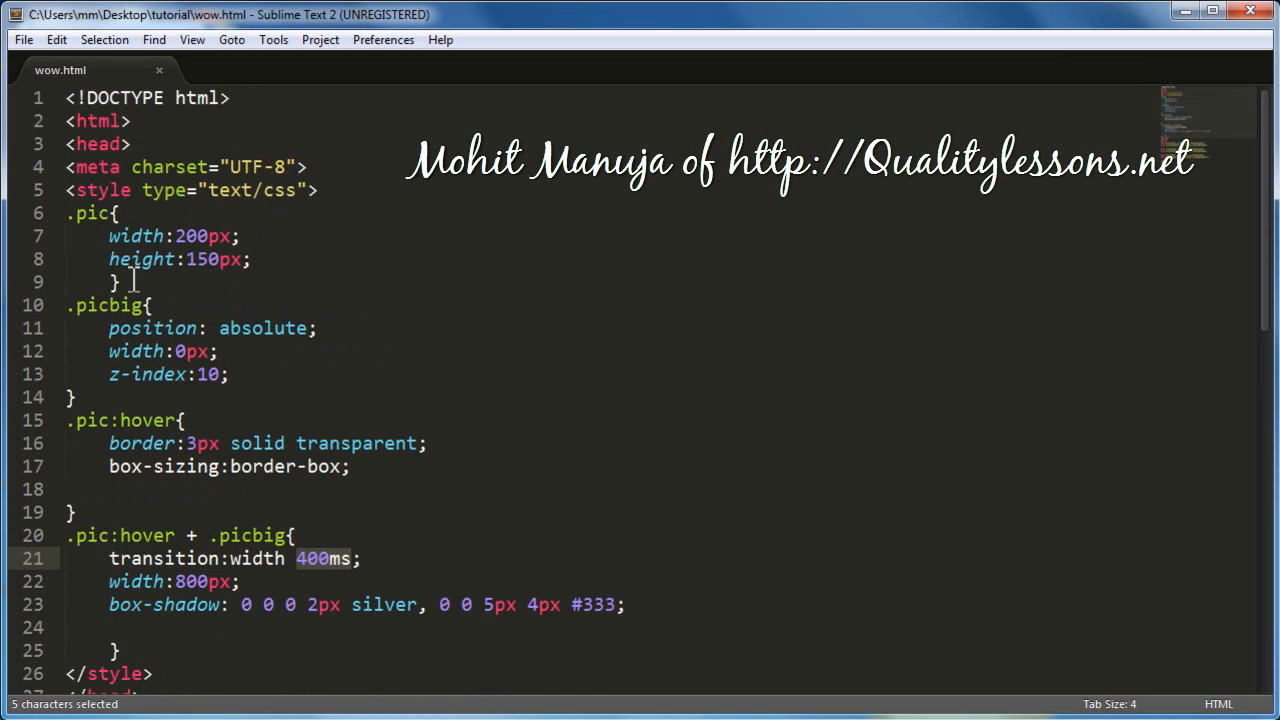
pyautogui.doubleClick(151, 328)
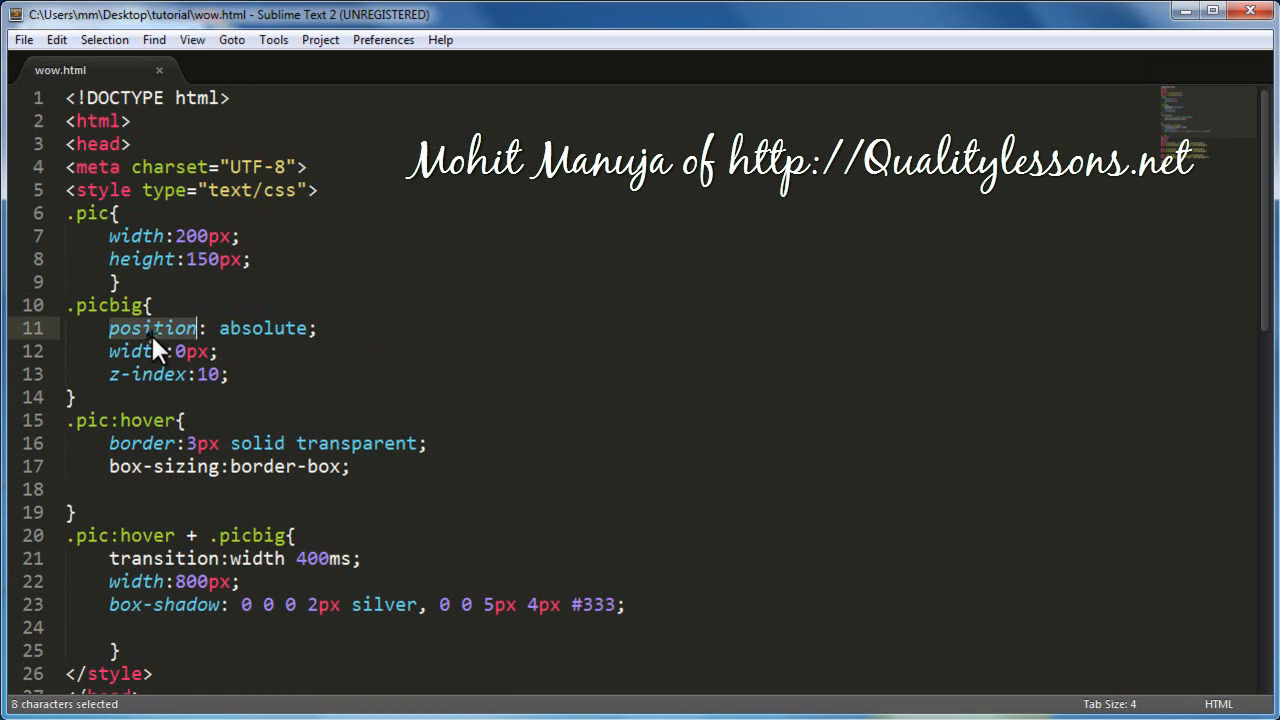
pyautogui.click(176, 558)
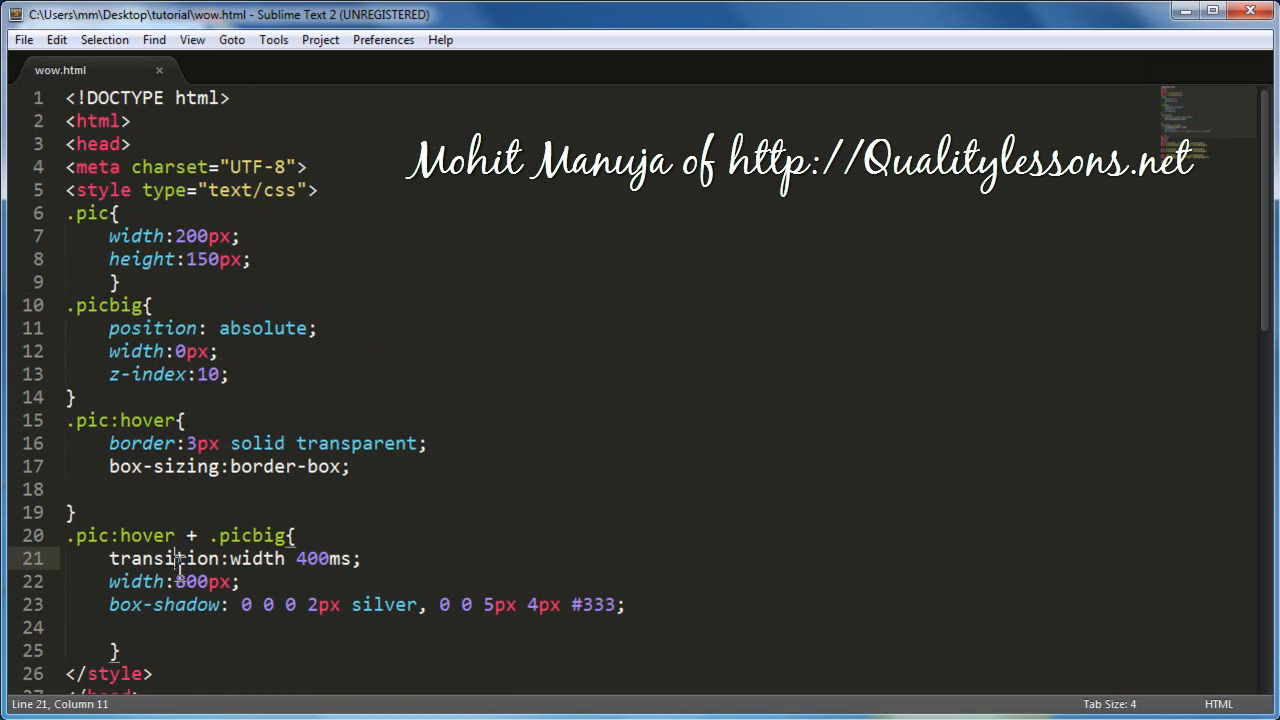
pyautogui.scroll(-3)
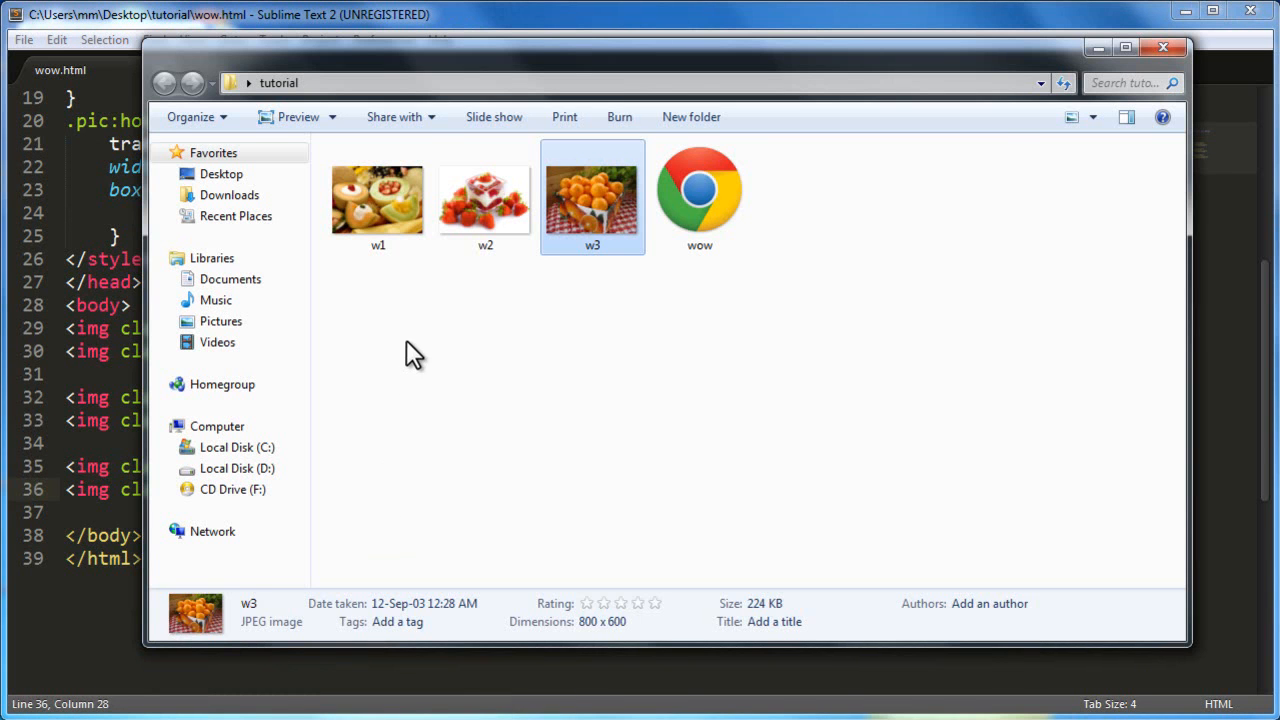
# Step: Close the tutorial folder window in Windows Explorer
pyautogui.click(485, 200)
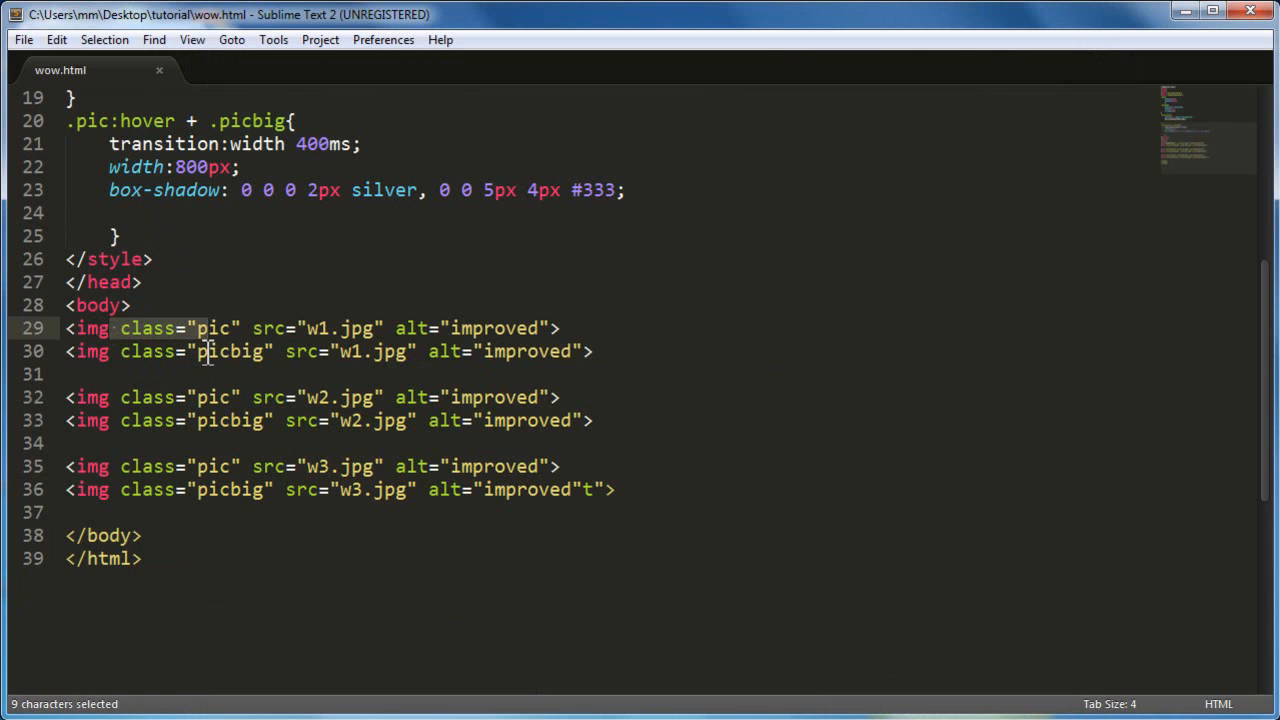
# Step: Highlight picbig on the first big image, its 0px width, and the .pic class
pyautogui.moveTo(200, 351); pyautogui.dragTo(320, 351)
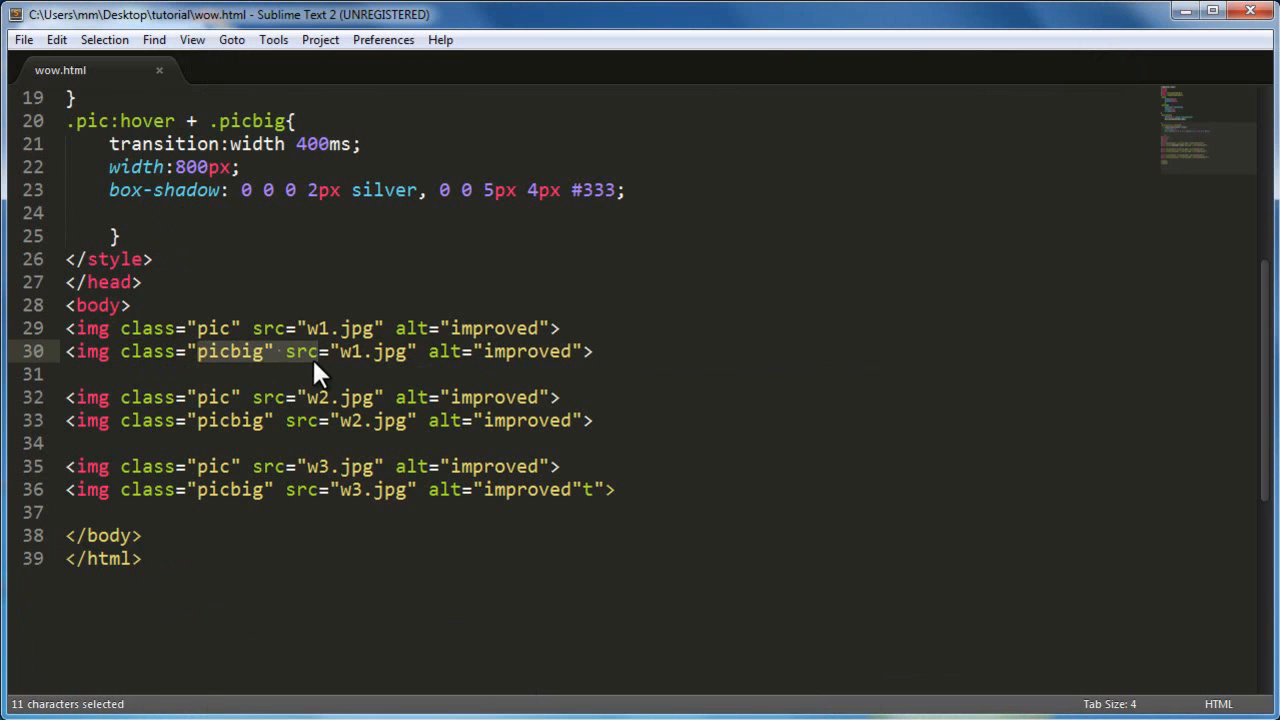
pyautogui.doubleClick(213, 328)
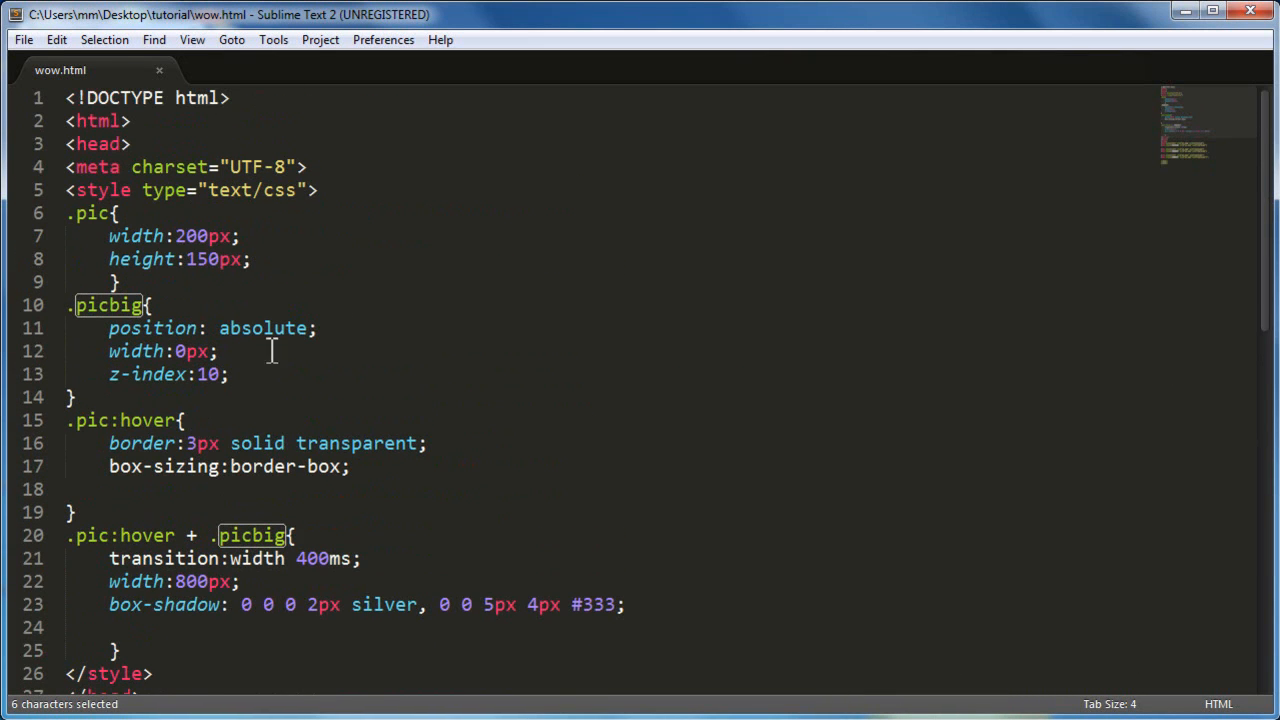
pyautogui.doubleClick(212, 258)
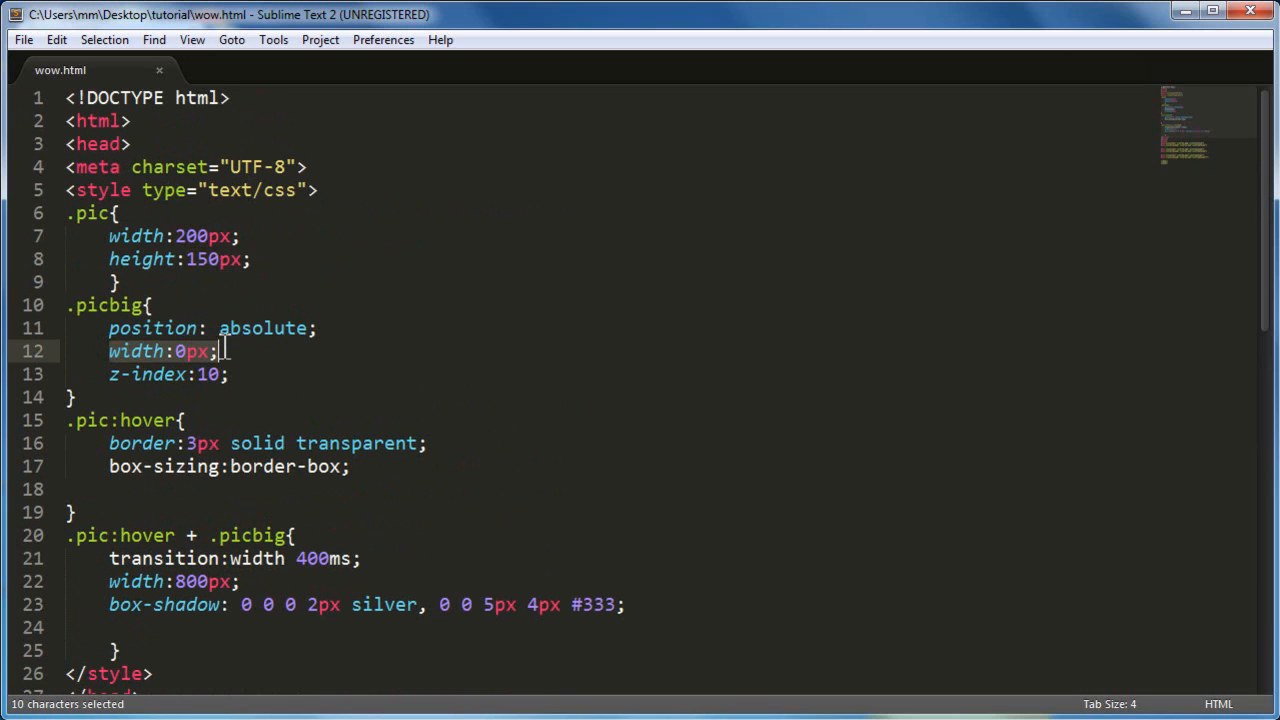
pyautogui.moveTo(222, 351)
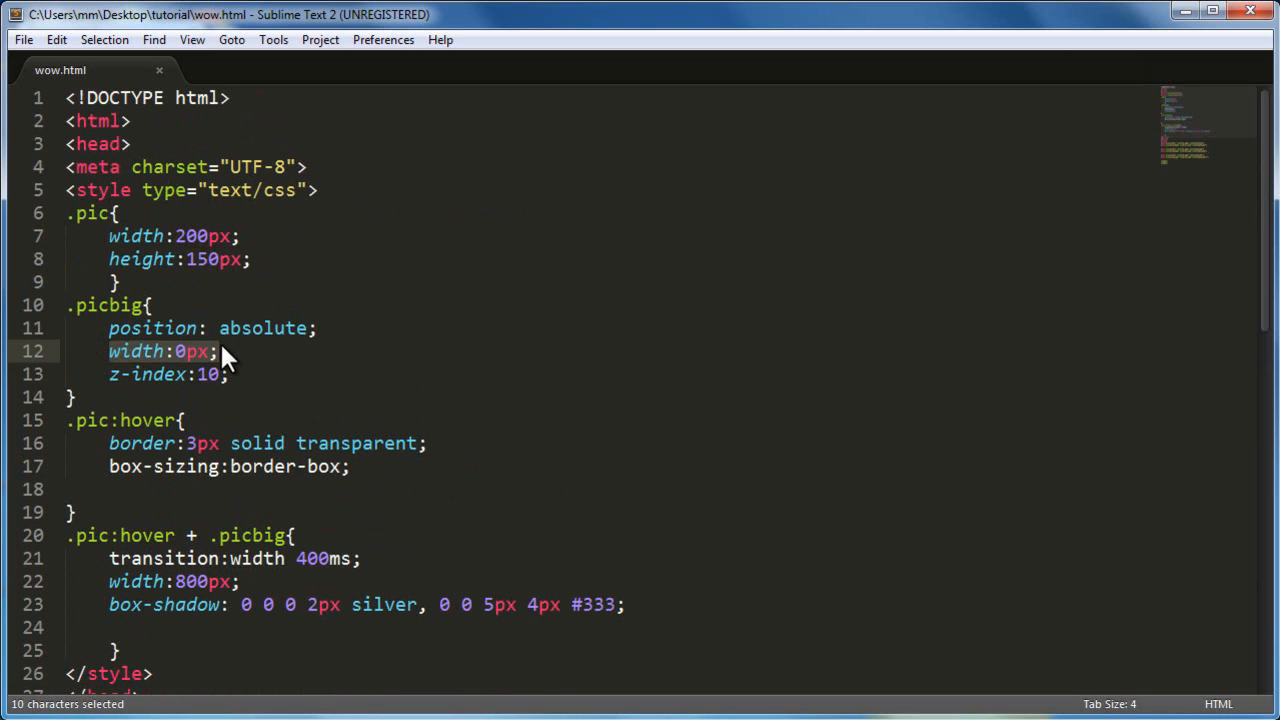
pyautogui.doubleClick(147, 420)
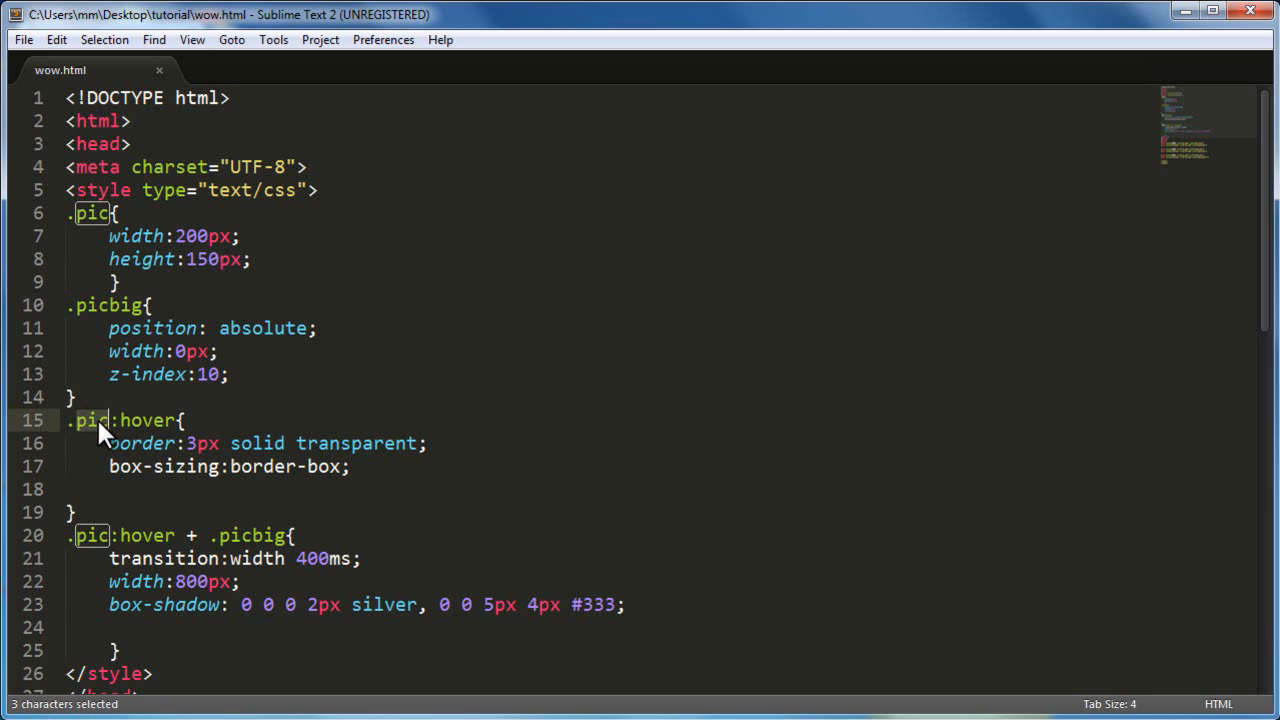
# Step: Highlight the transparent border and box-shadow declaration, then save wow.html
pyautogui.click(205, 443)
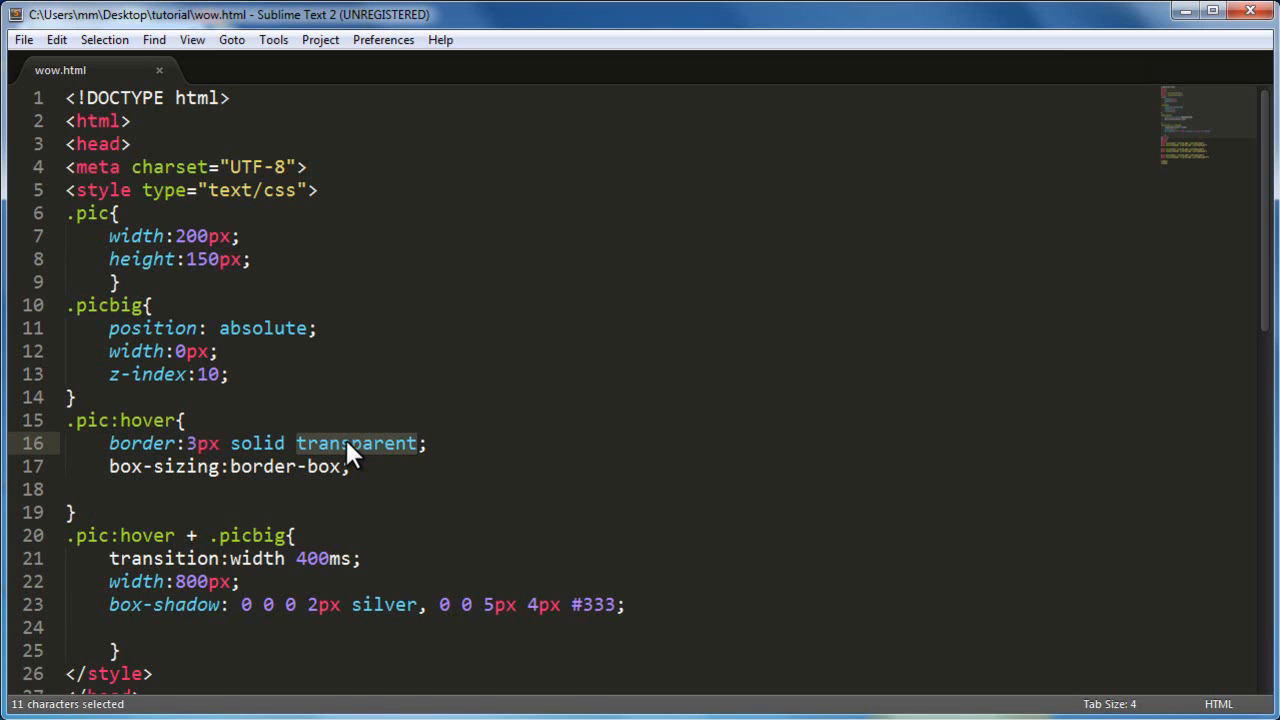
pyautogui.scroll(-3)
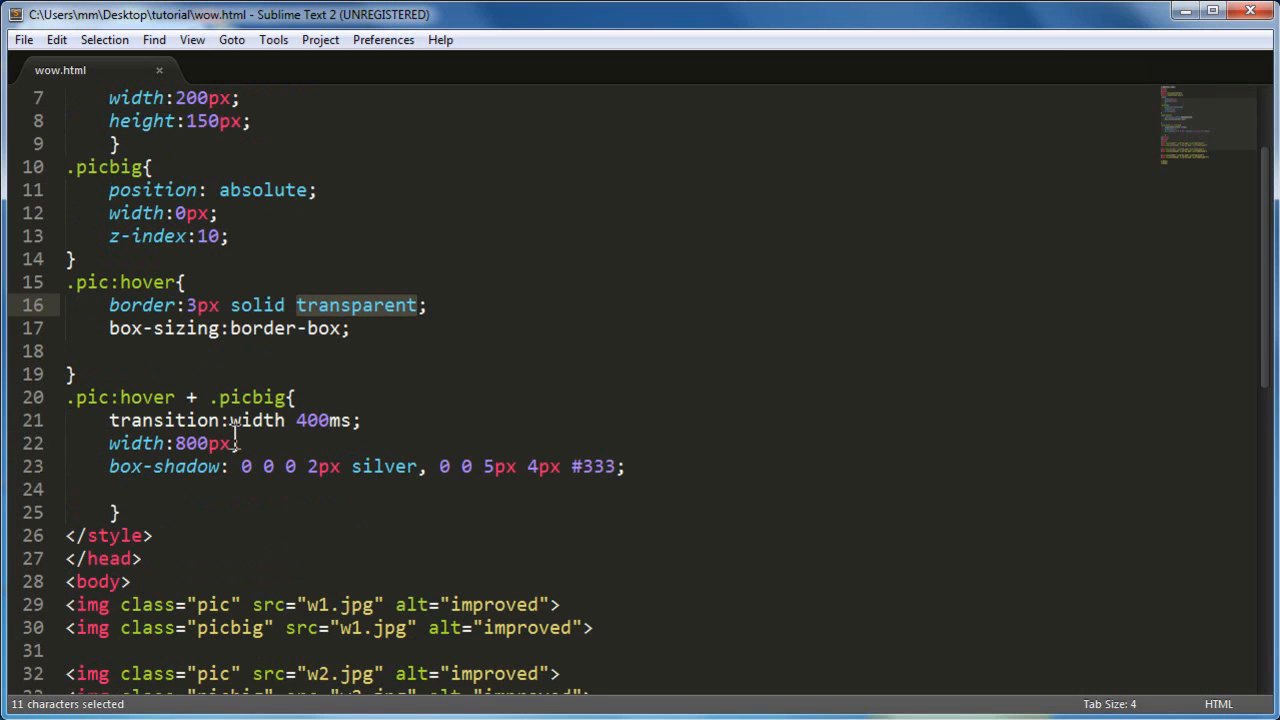
pyautogui.click(200, 443)
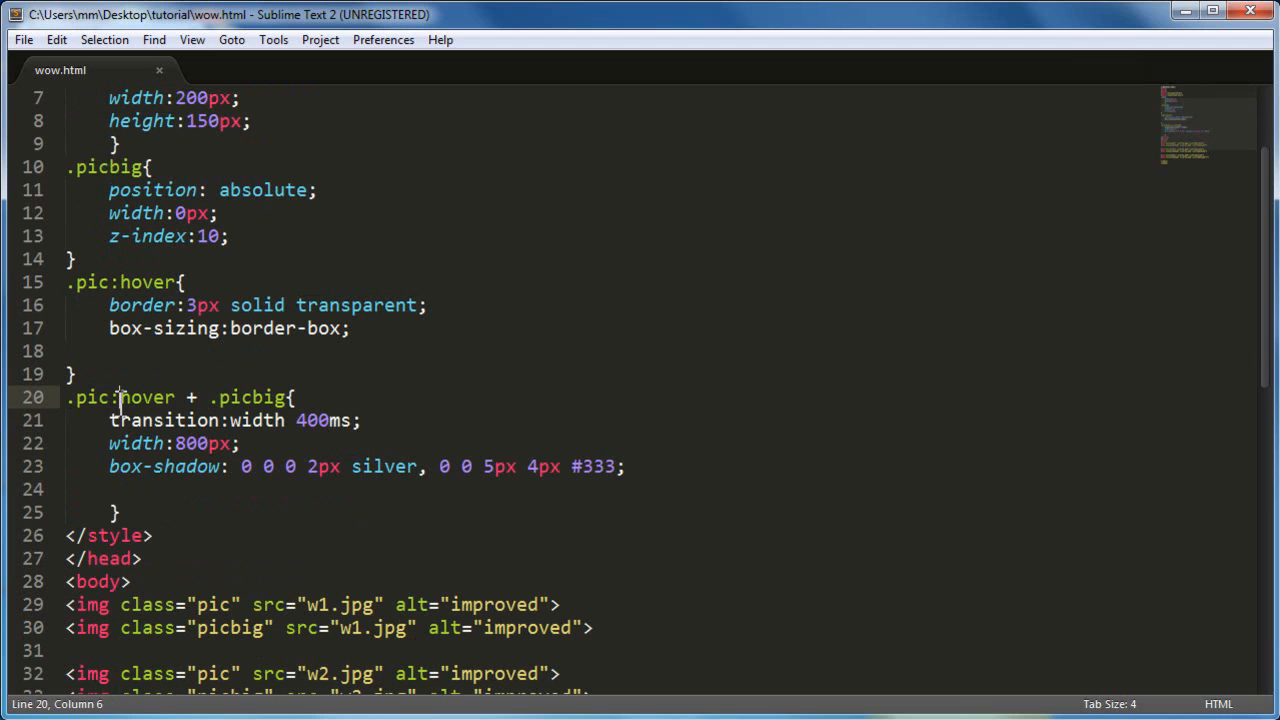
pyautogui.doubleClick(252, 397)
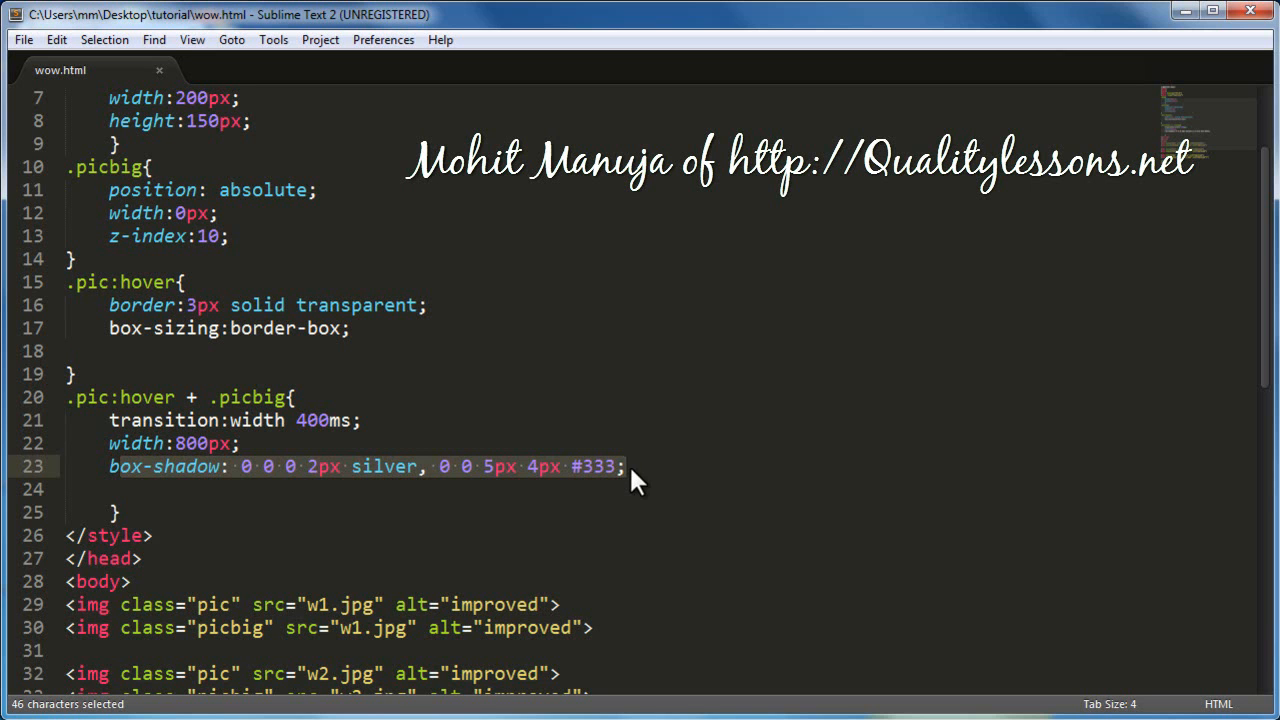
pyautogui.scroll(-3)
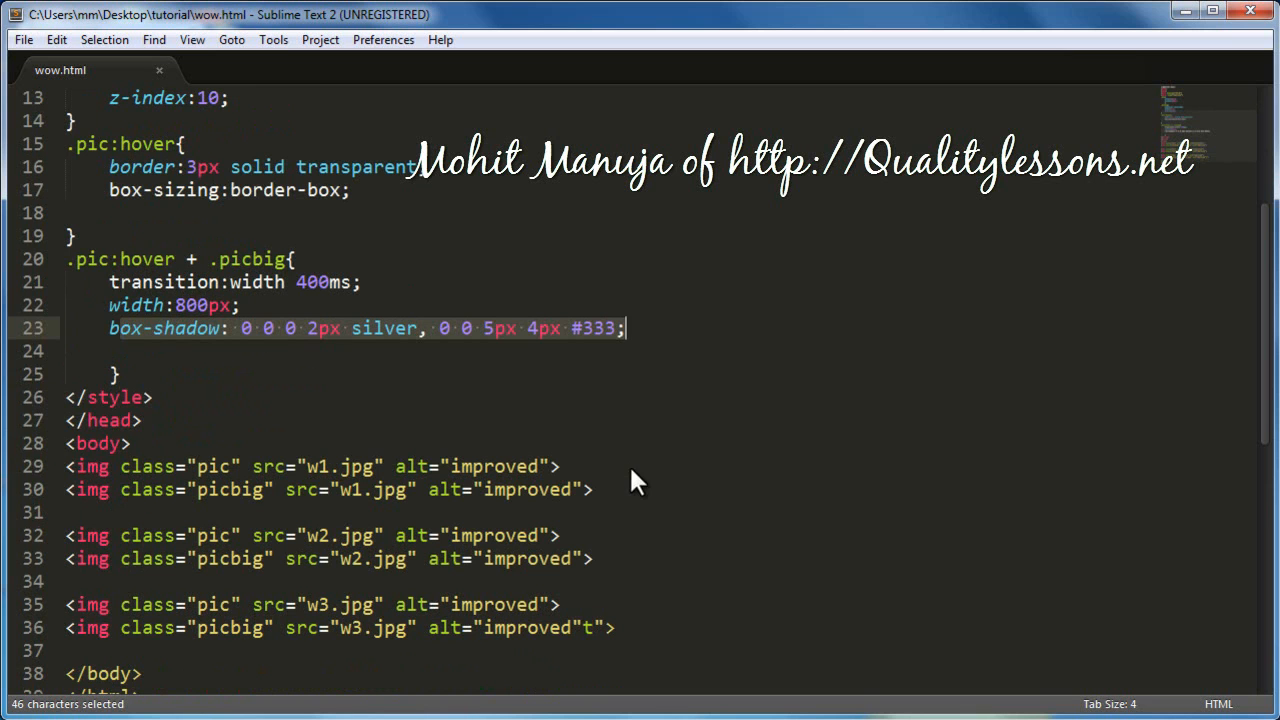
pyautogui.click(23, 39)
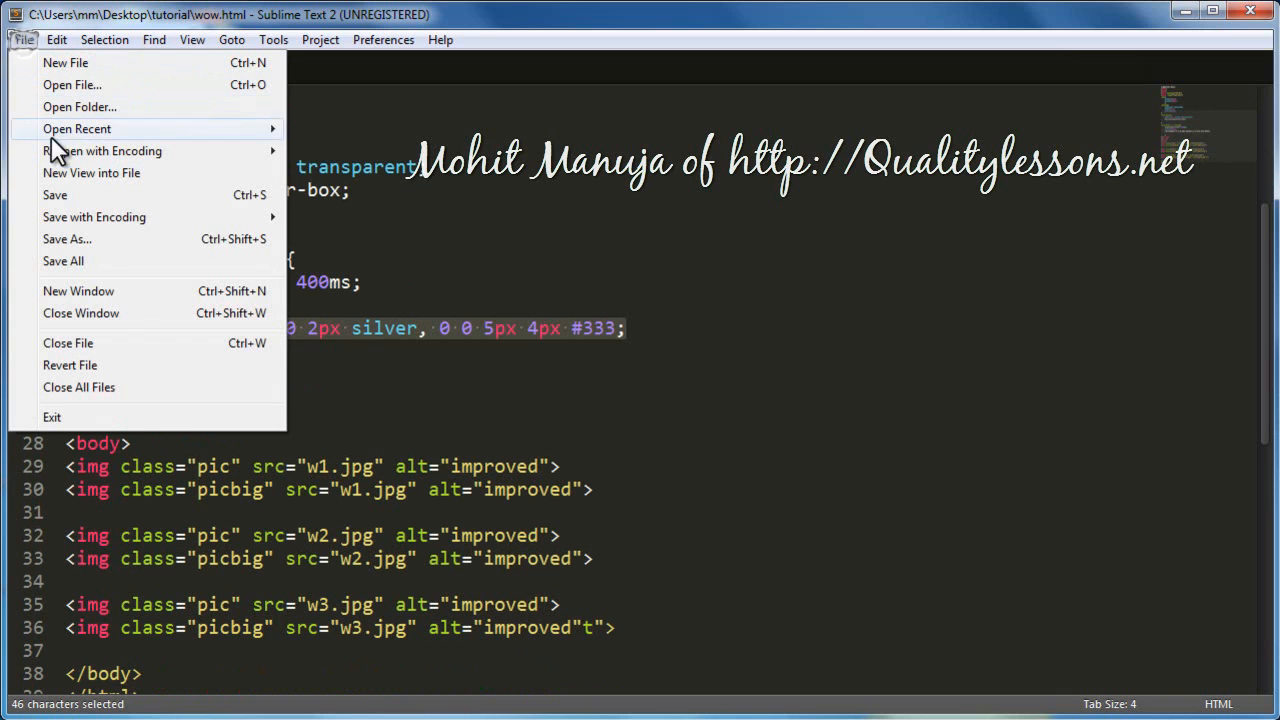
pyautogui.click(54, 195)
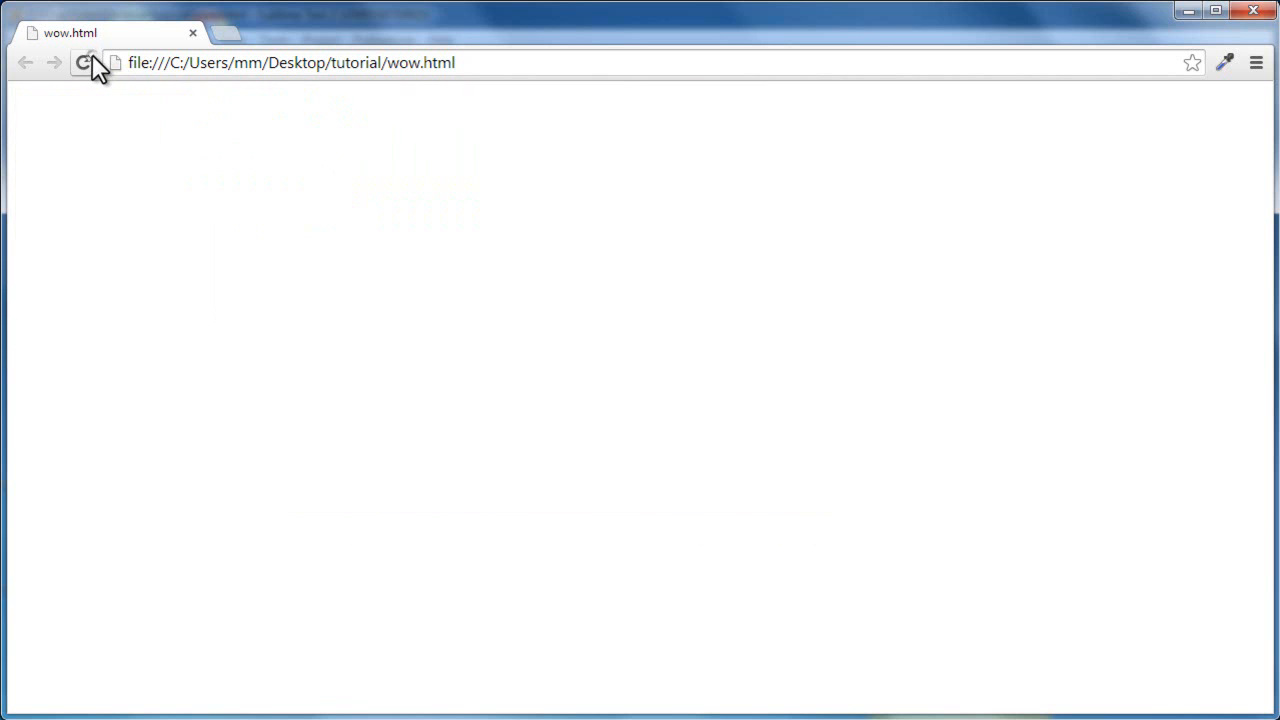
# Step: Reload wow.html and hover the strawberry and melon thumbnails to see them expand
pyautogui.click(84, 62)
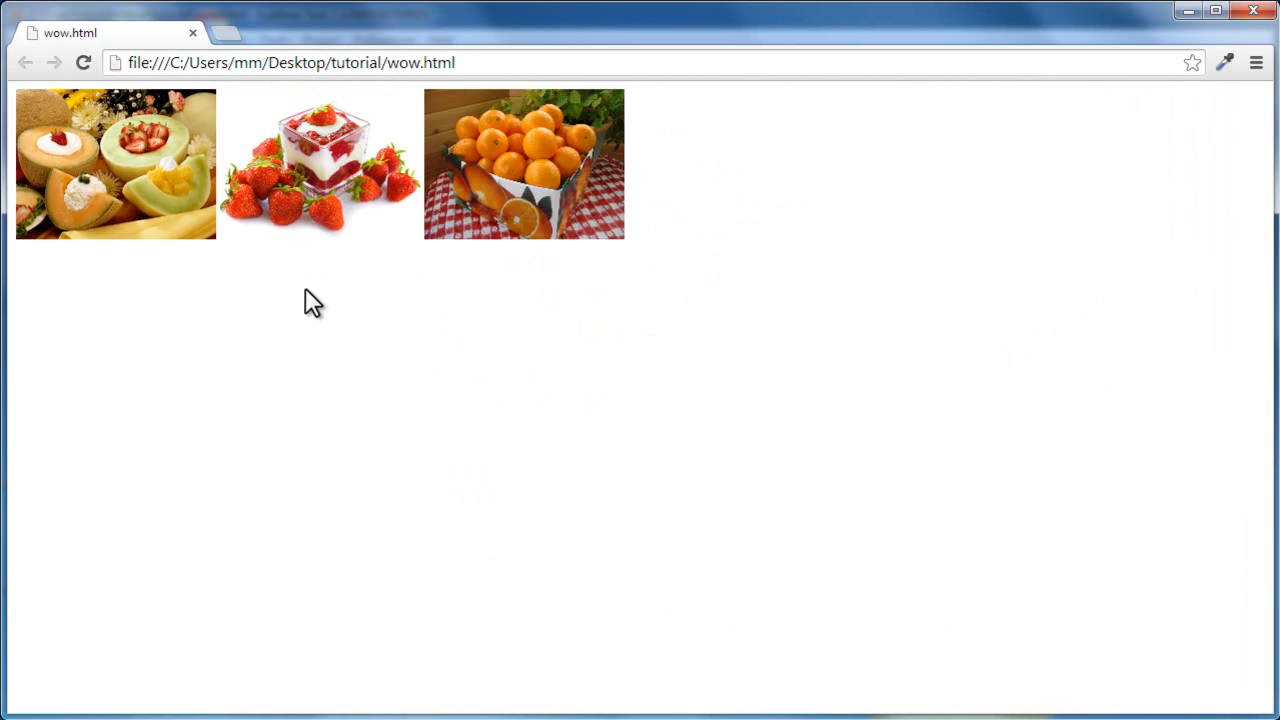
pyautogui.moveTo(320, 200)
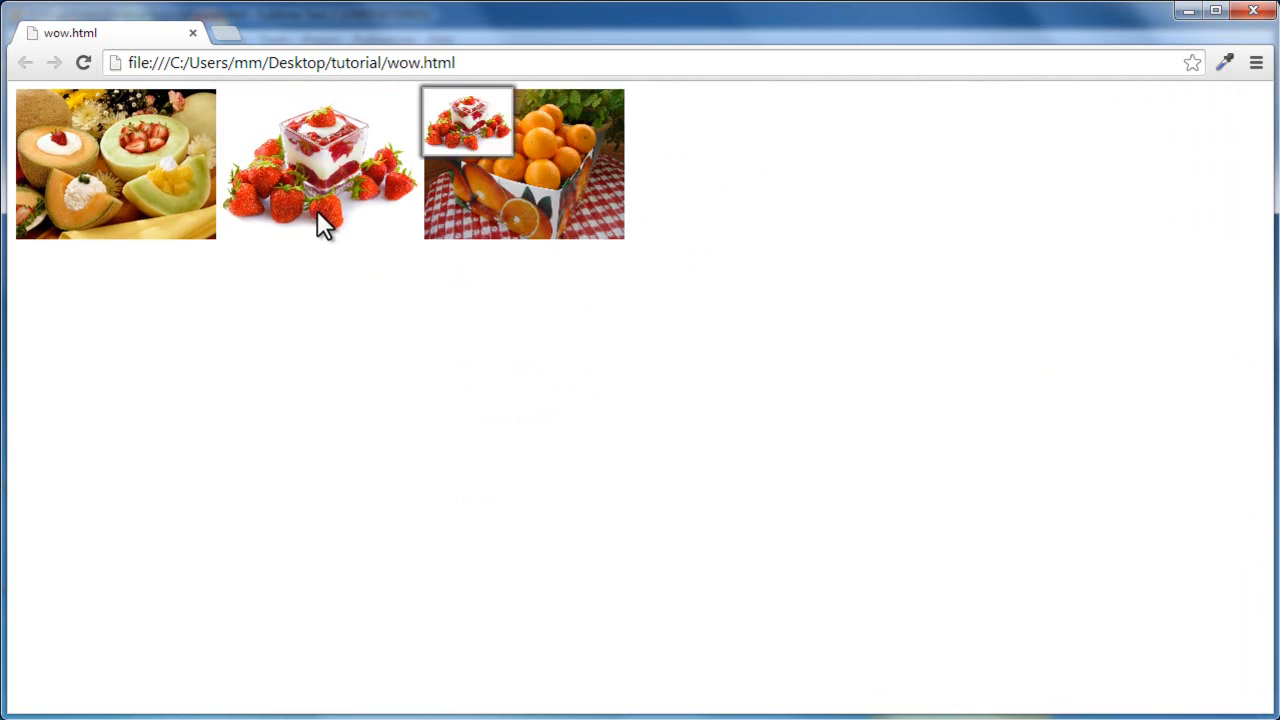
pyautogui.click(320, 165)
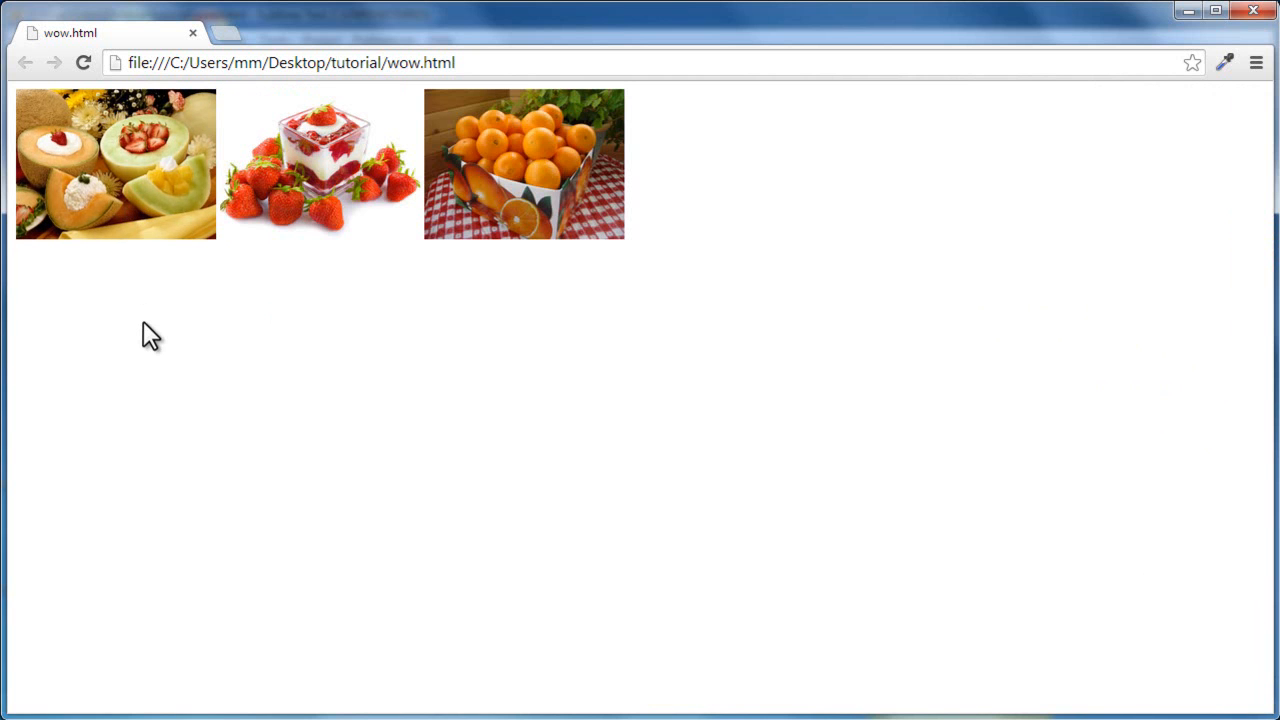
pyautogui.moveTo(290, 215)
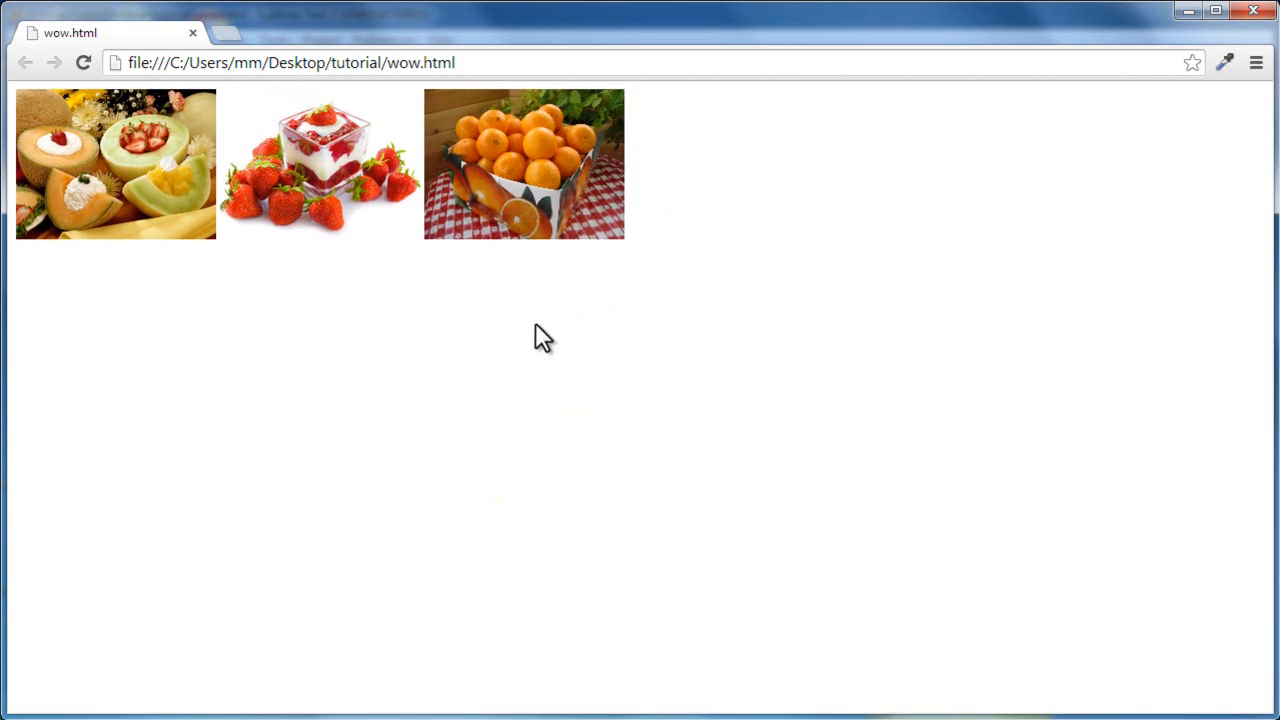
pyautogui.click(115, 164)
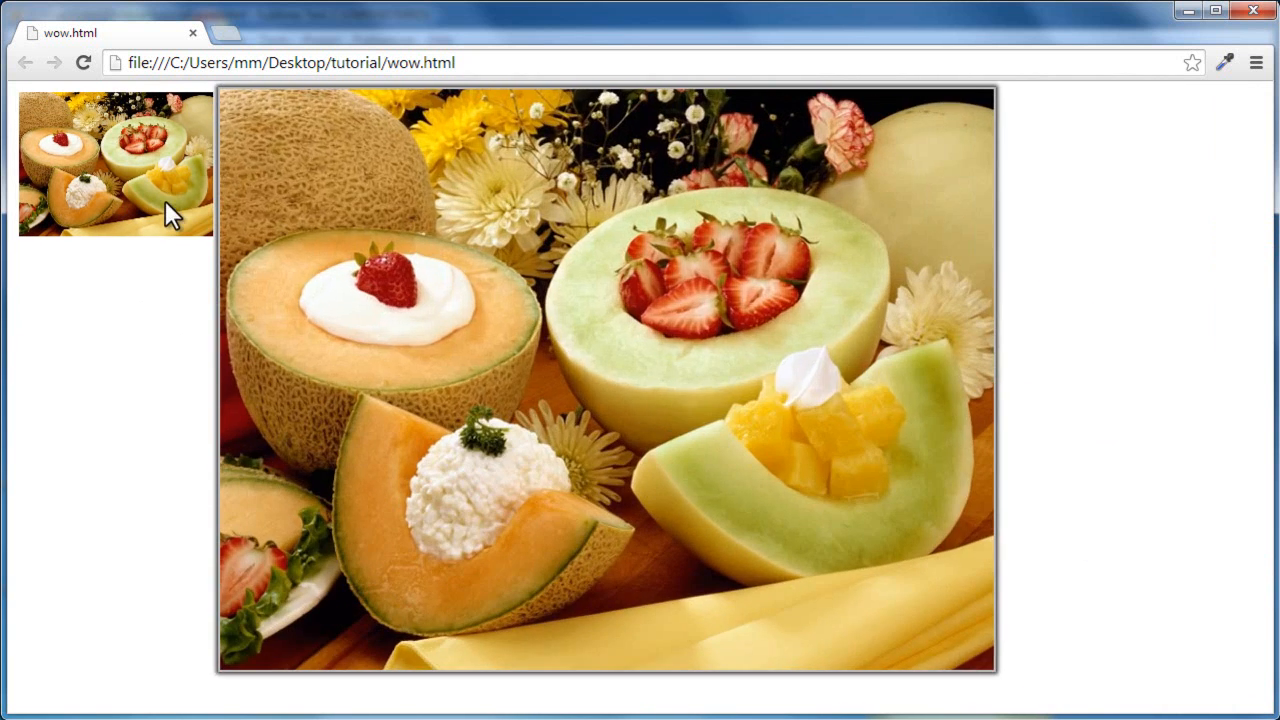